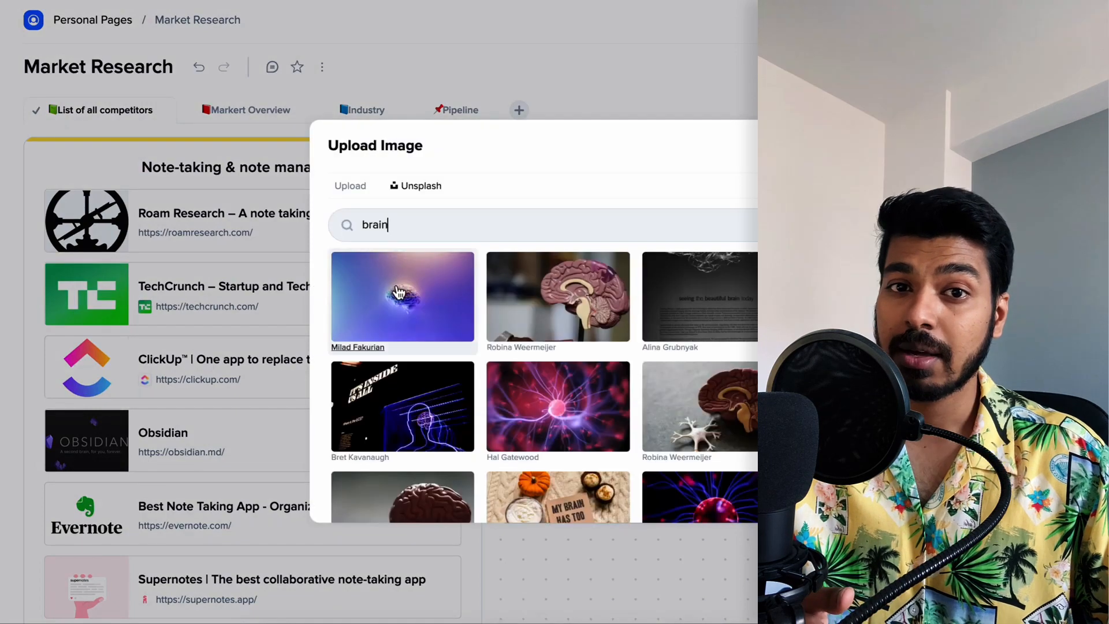
# - Insert the purple Unsplash brain photo and move the note-taking tile to Markert Overview
pyautogui.click(402, 296)
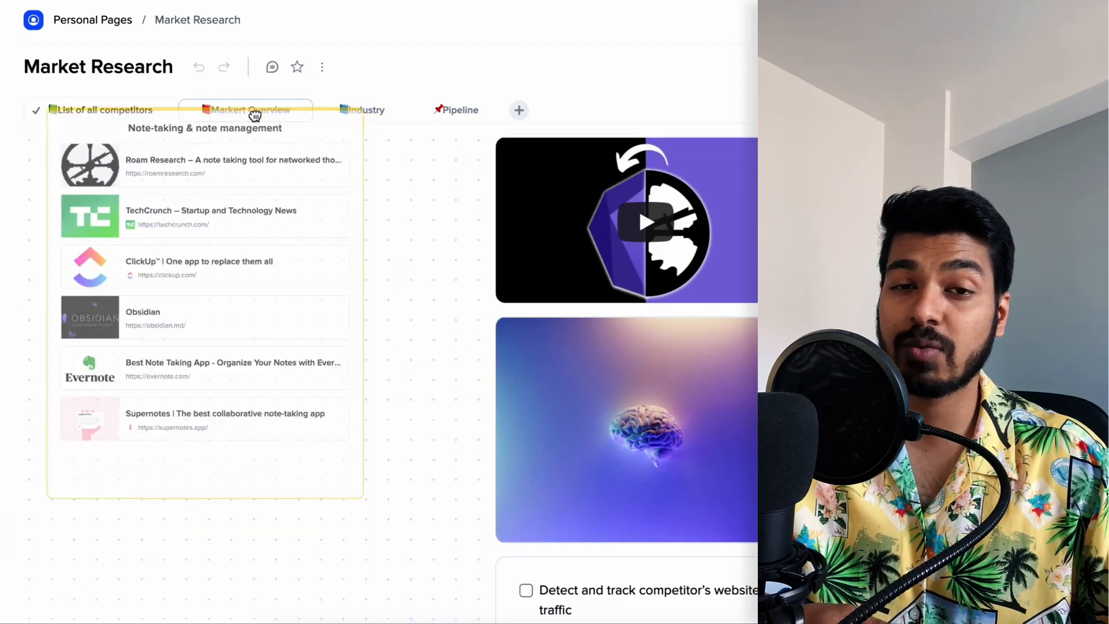
pyautogui.click(246, 110)
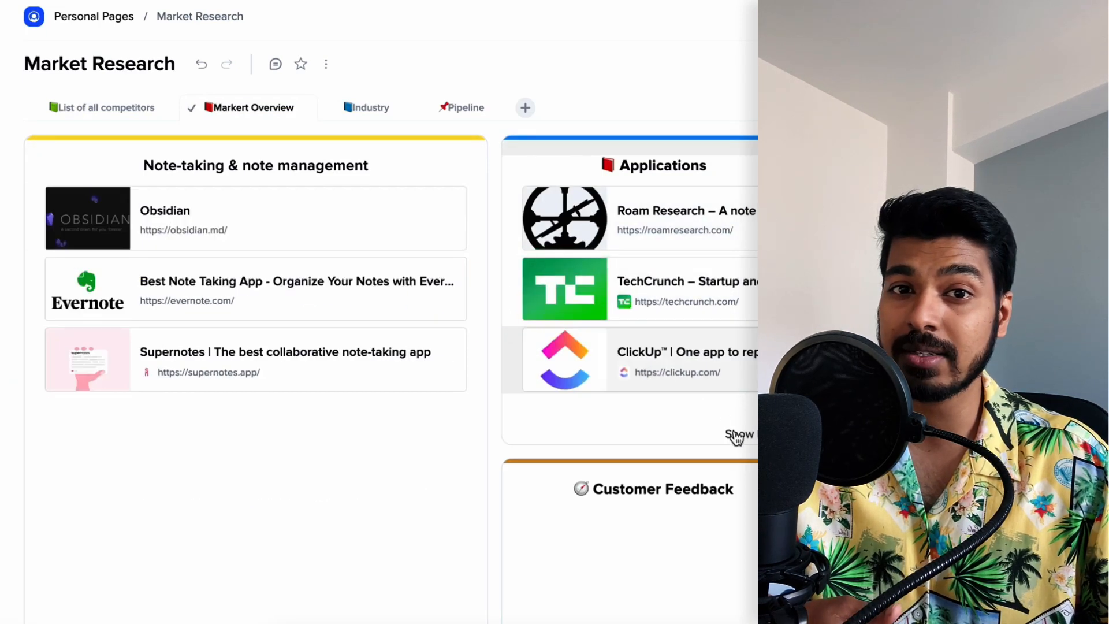
pyautogui.click(107, 108)
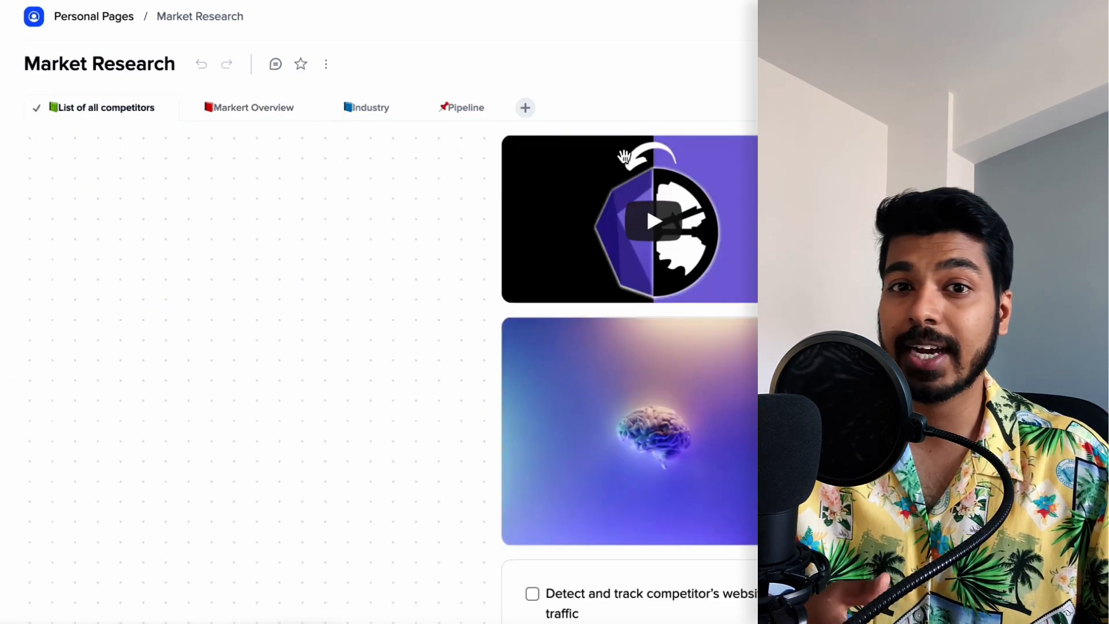
# - Copy the bullet text into Markert Overview's Customer Feedback tile and type 'App reviews'
pyautogui.click(254, 107)
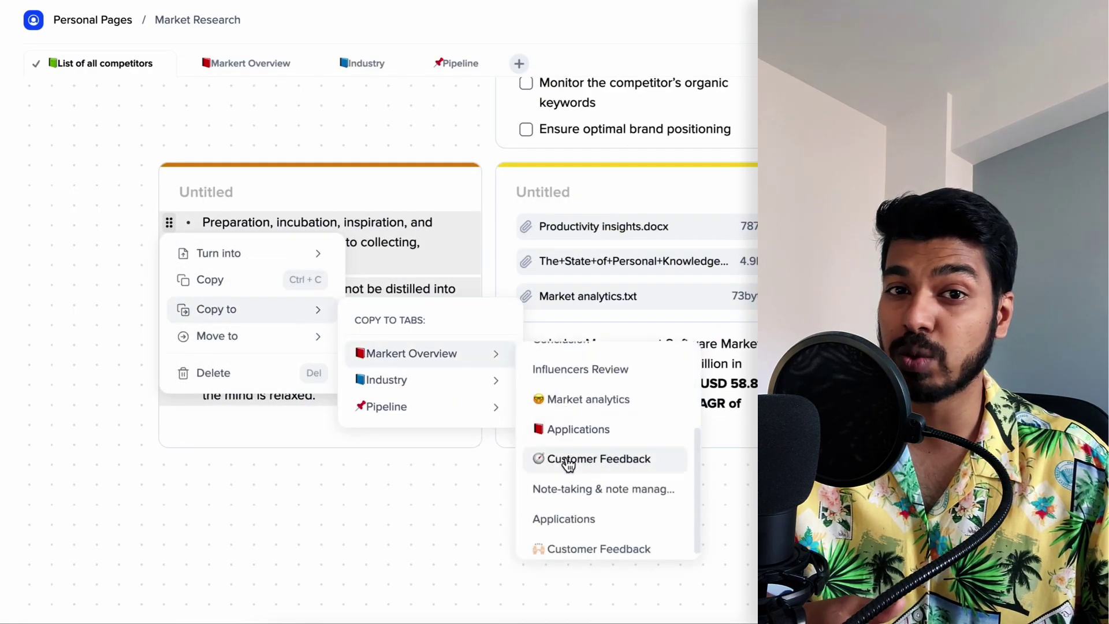
pyautogui.click(598, 459)
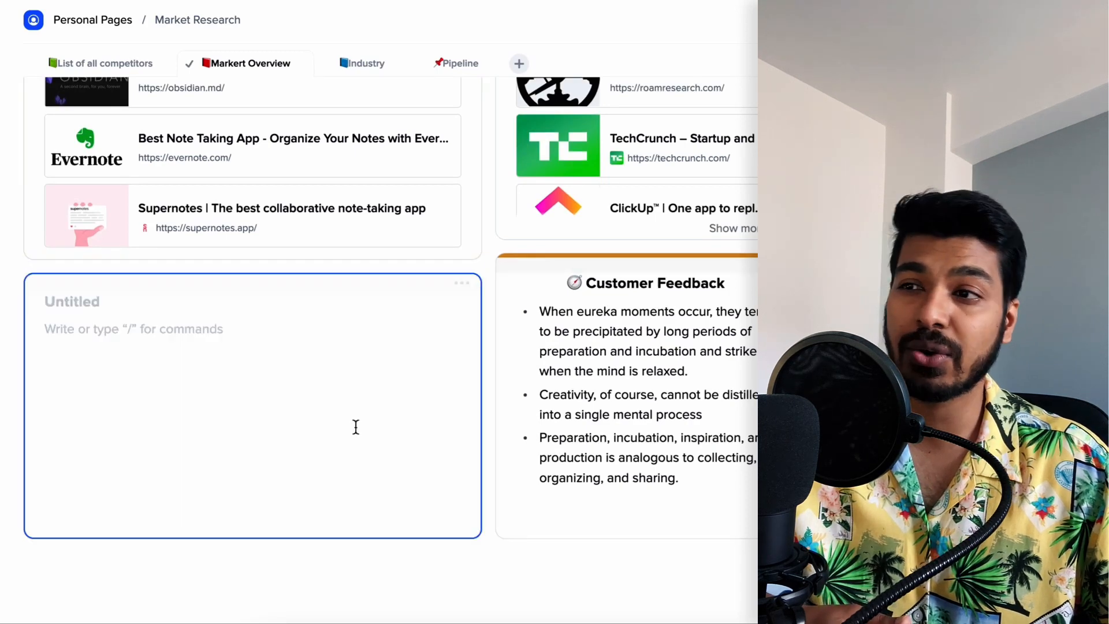
pyautogui.write('App reviews')
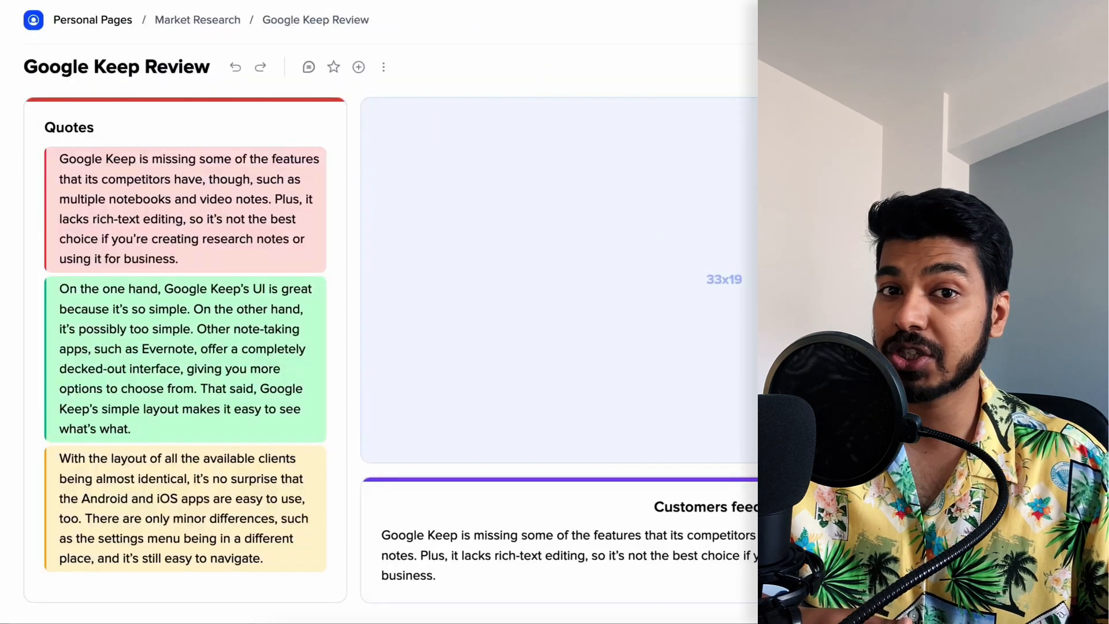
# - Add a 'Pros & Cons' tile with a table and an extra row, then return to Market Research
pyautogui.write('Pros & Cons')
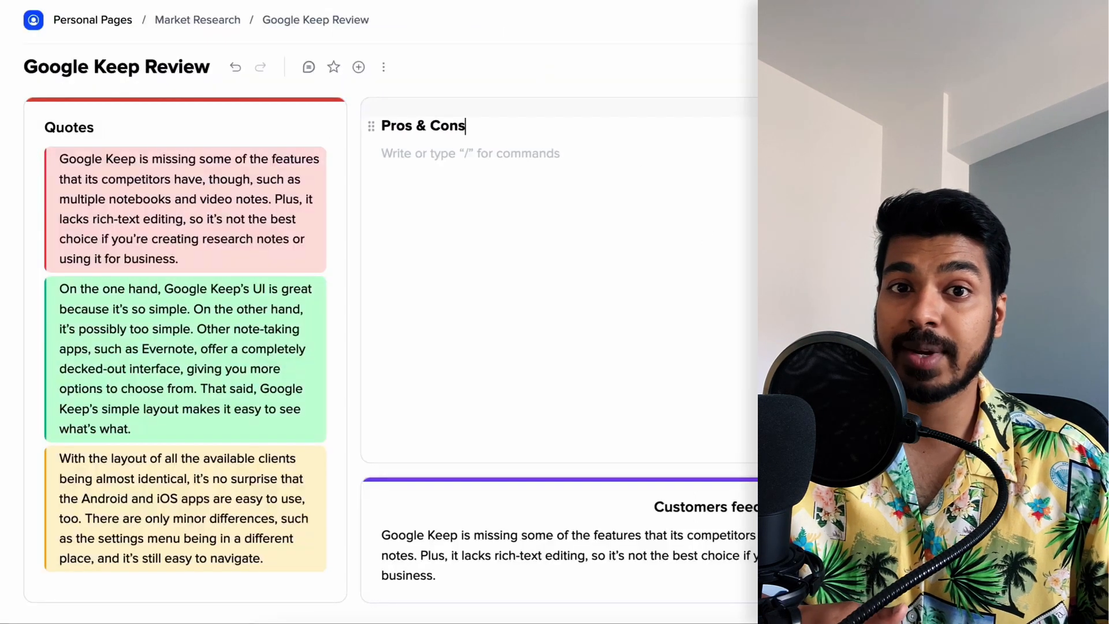
pyautogui.write('/')
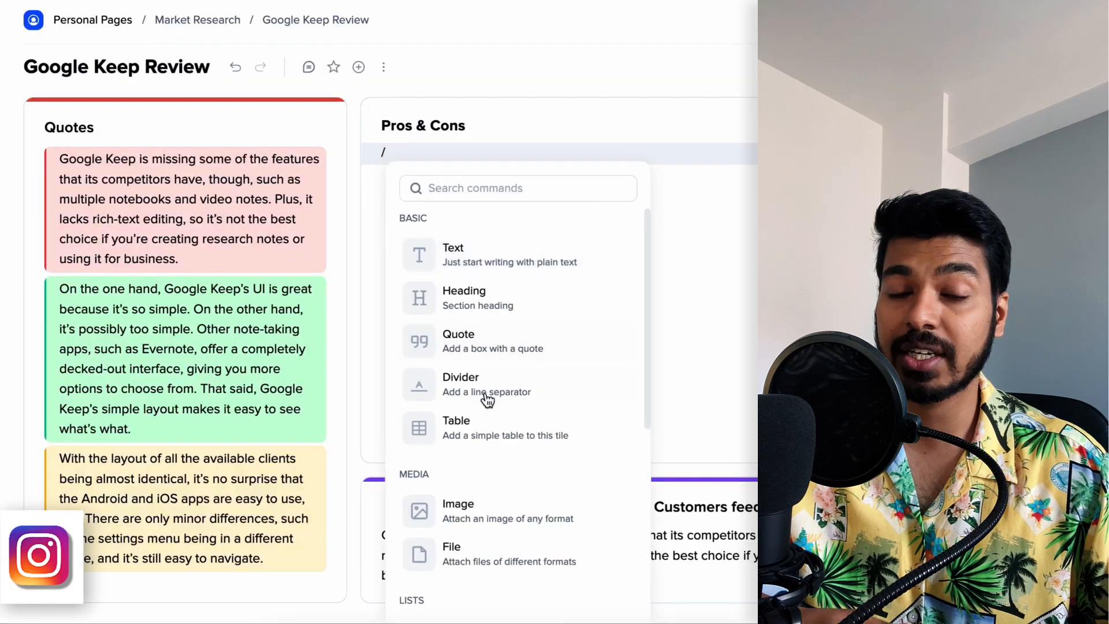
pyautogui.click(456, 427)
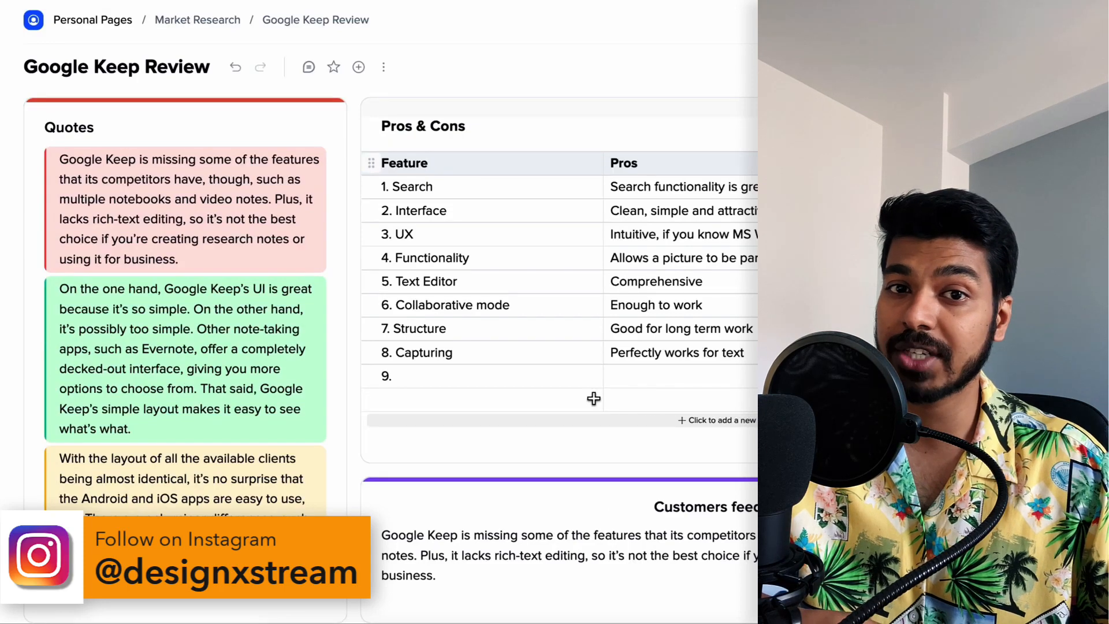
pyautogui.click(593, 398)
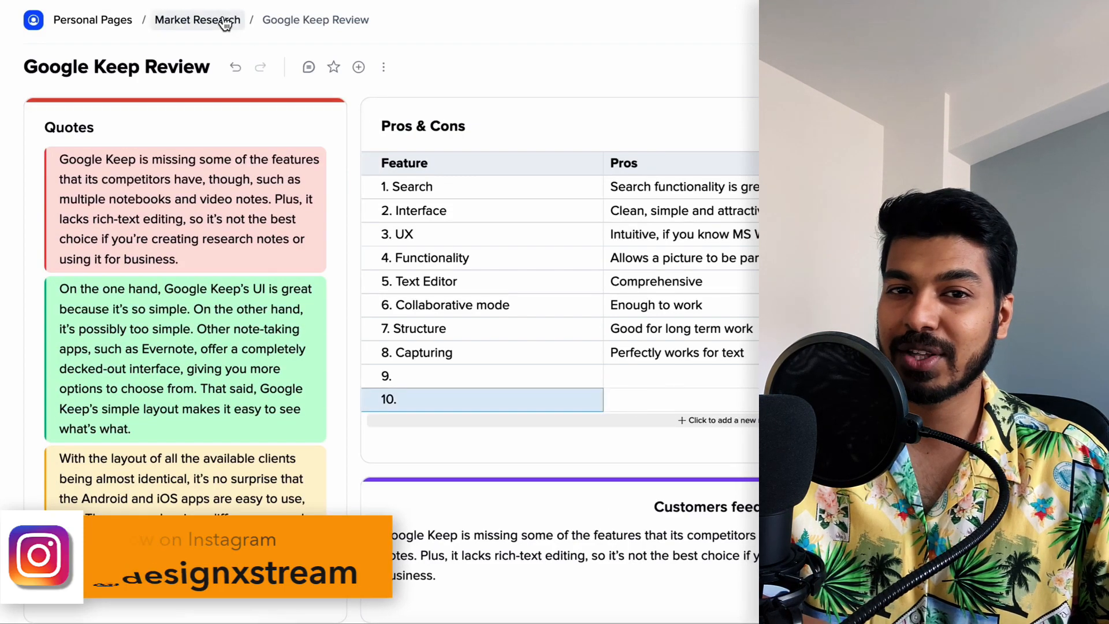
pyautogui.click(197, 20)
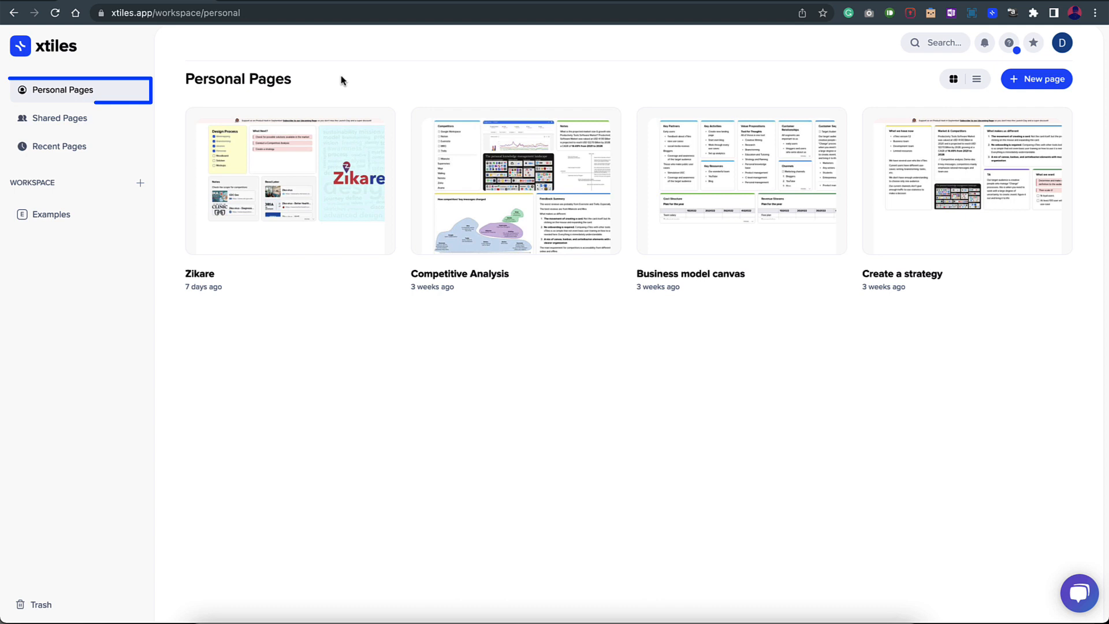
pyautogui.moveTo(173, 228)
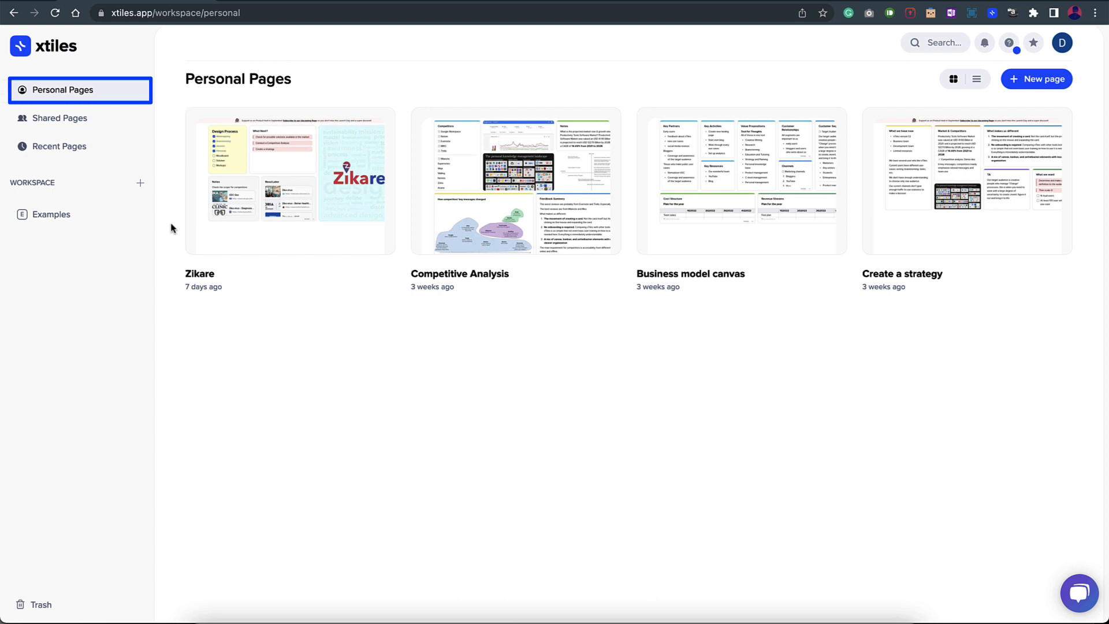
pyautogui.moveTo(204, 398)
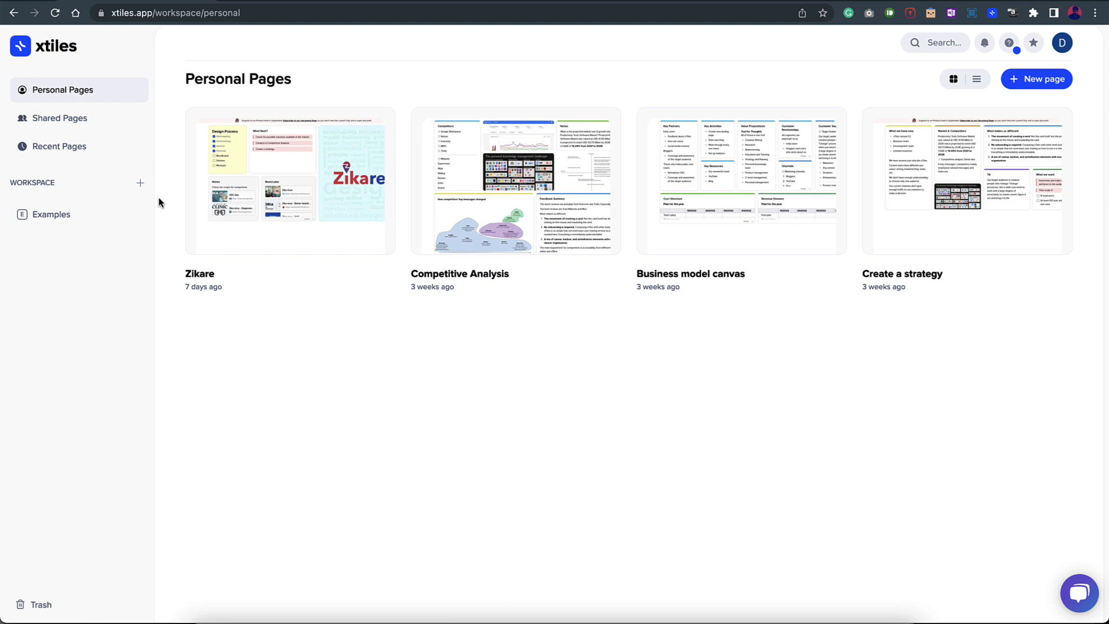
pyautogui.moveTo(77, 186)
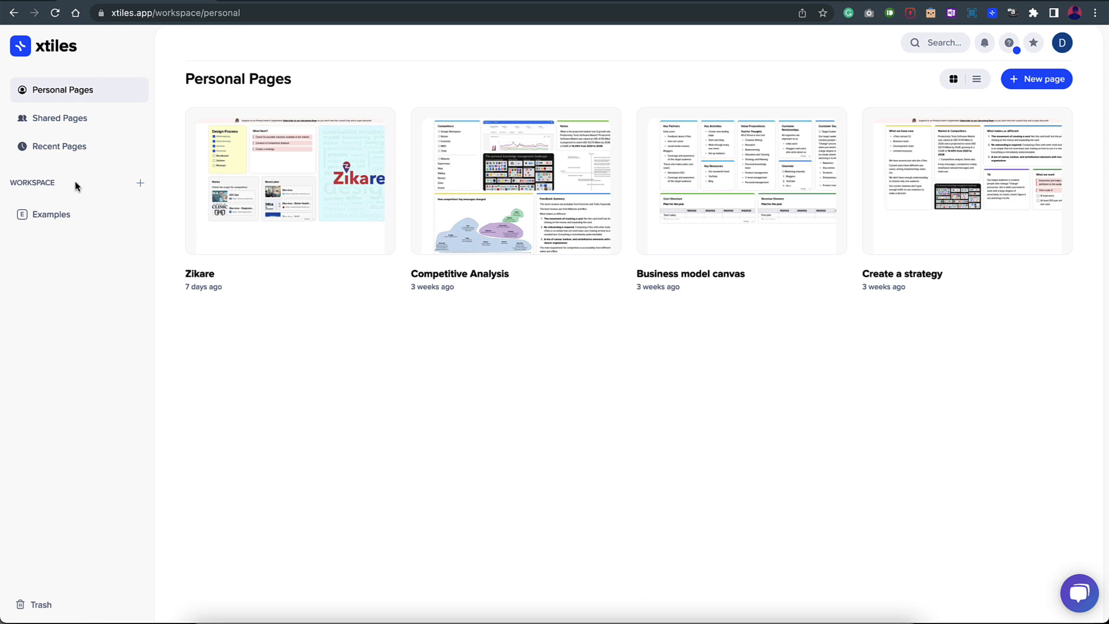
pyautogui.moveTo(52, 222)
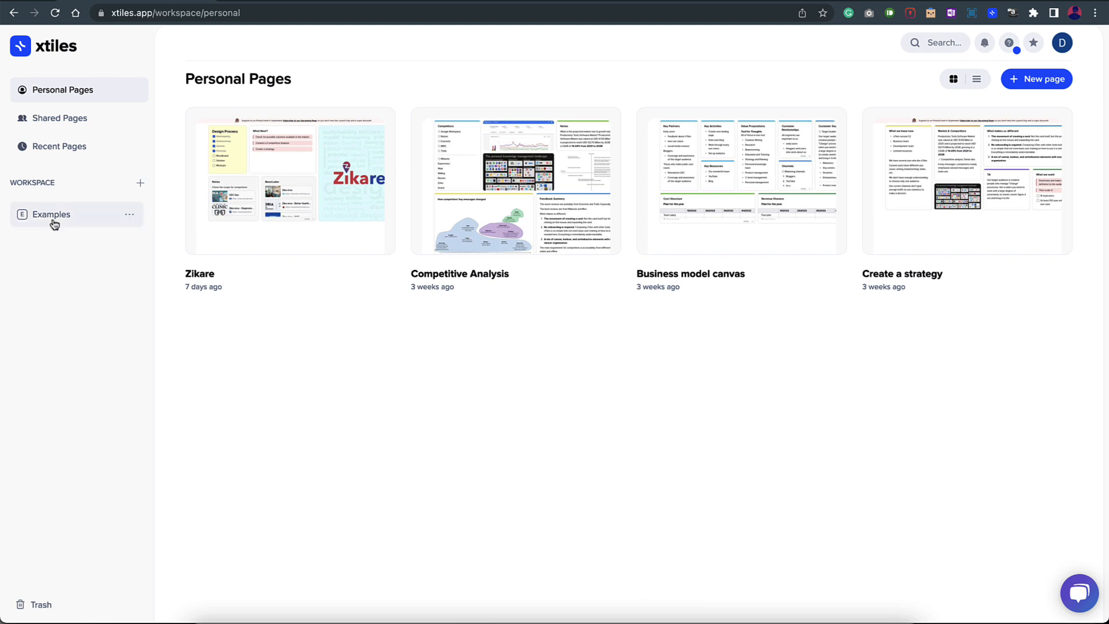
# - Open Examples, toggle list and card views, then start a new Untitled page
pyautogui.click(51, 214)
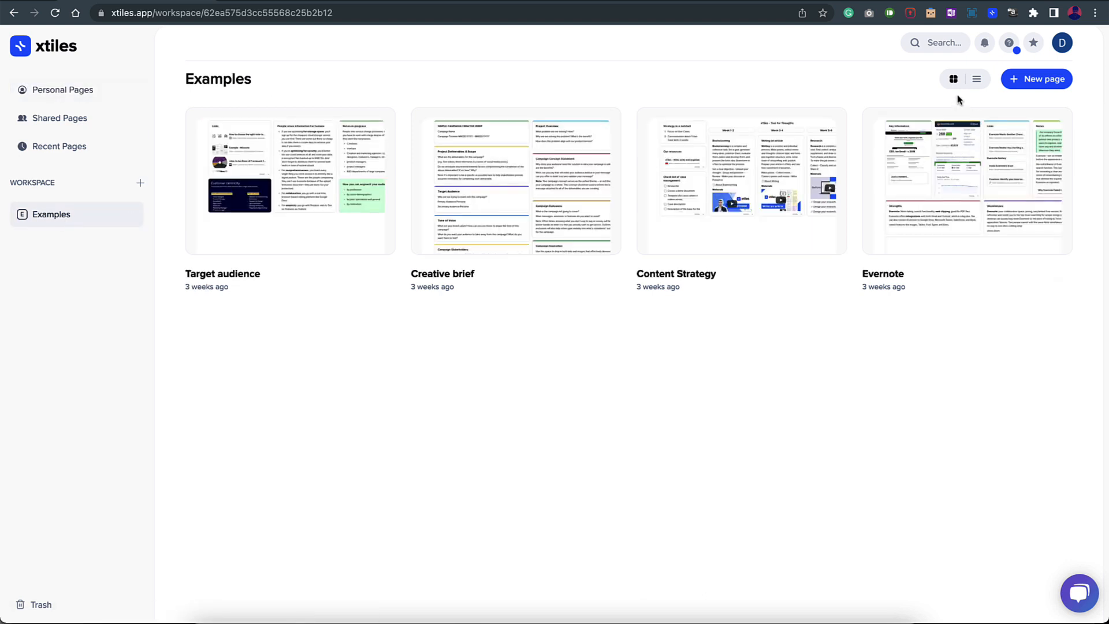
pyautogui.click(977, 79)
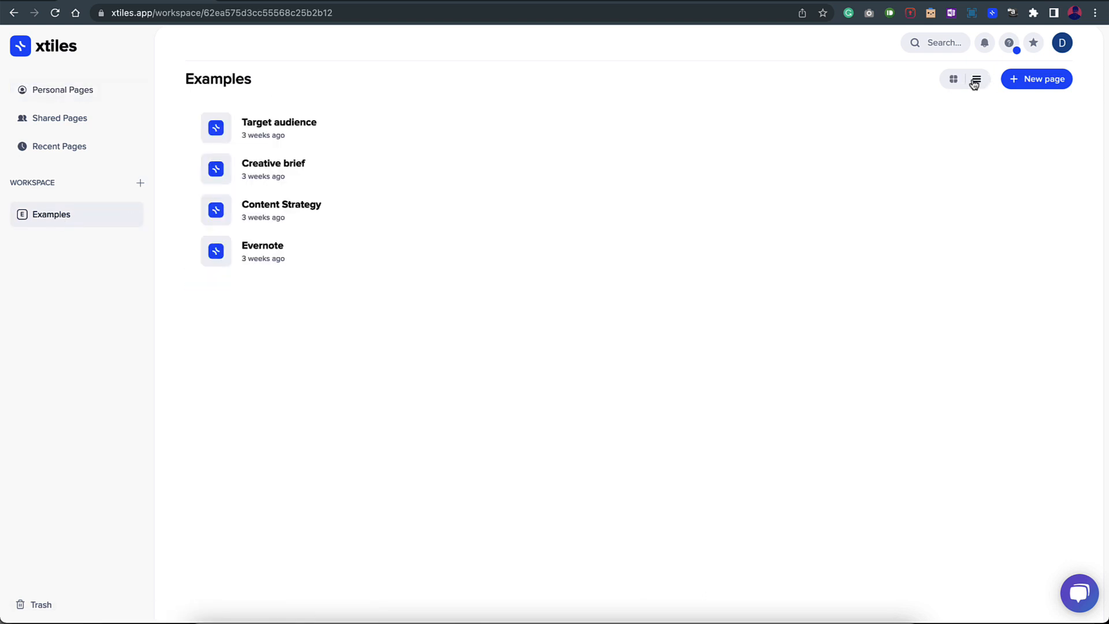
pyautogui.click(953, 79)
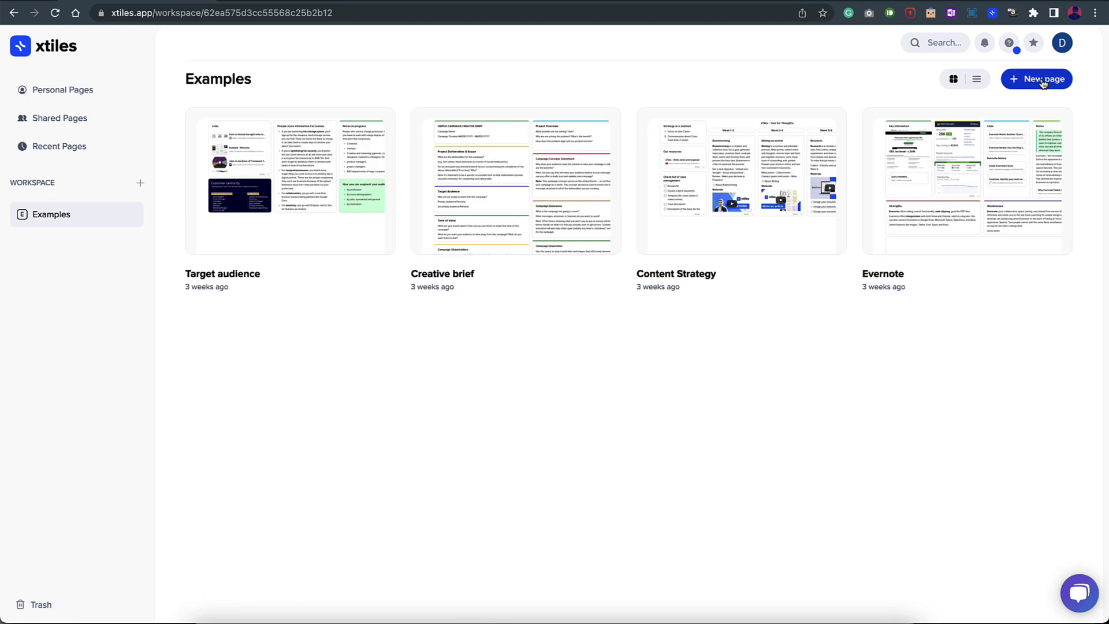
pyautogui.moveTo(932, 51)
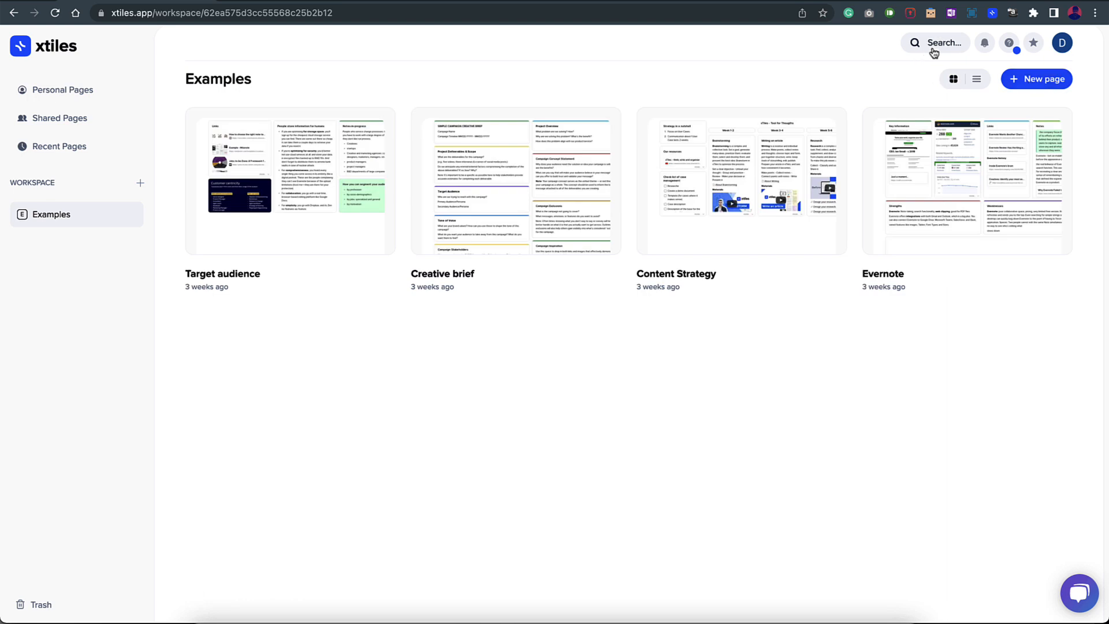
pyautogui.moveTo(983, 42)
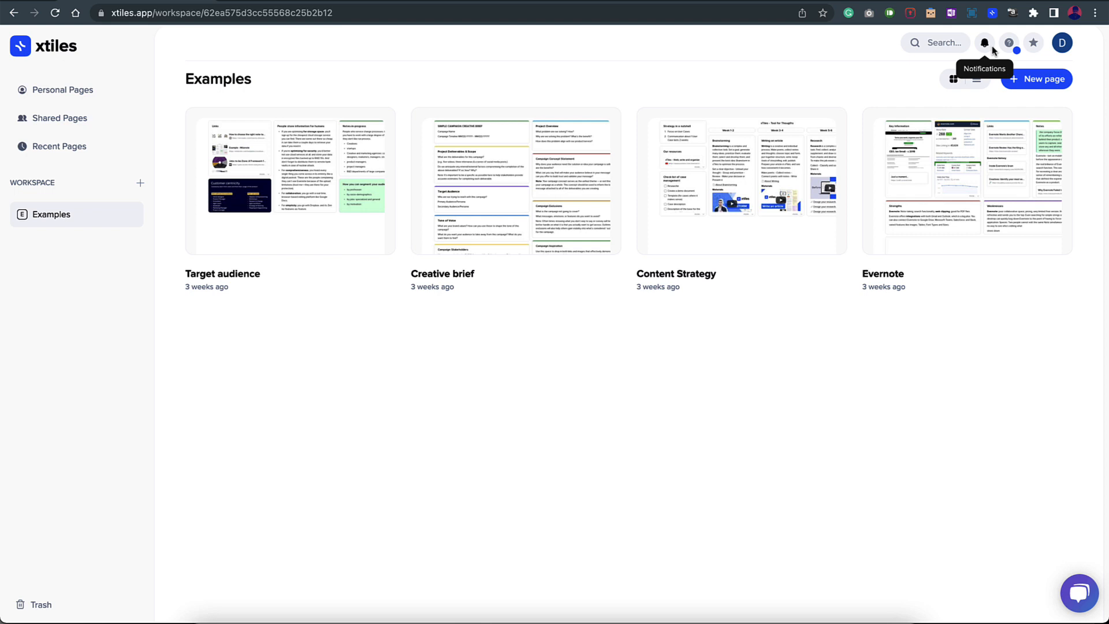
pyautogui.moveTo(1034, 42)
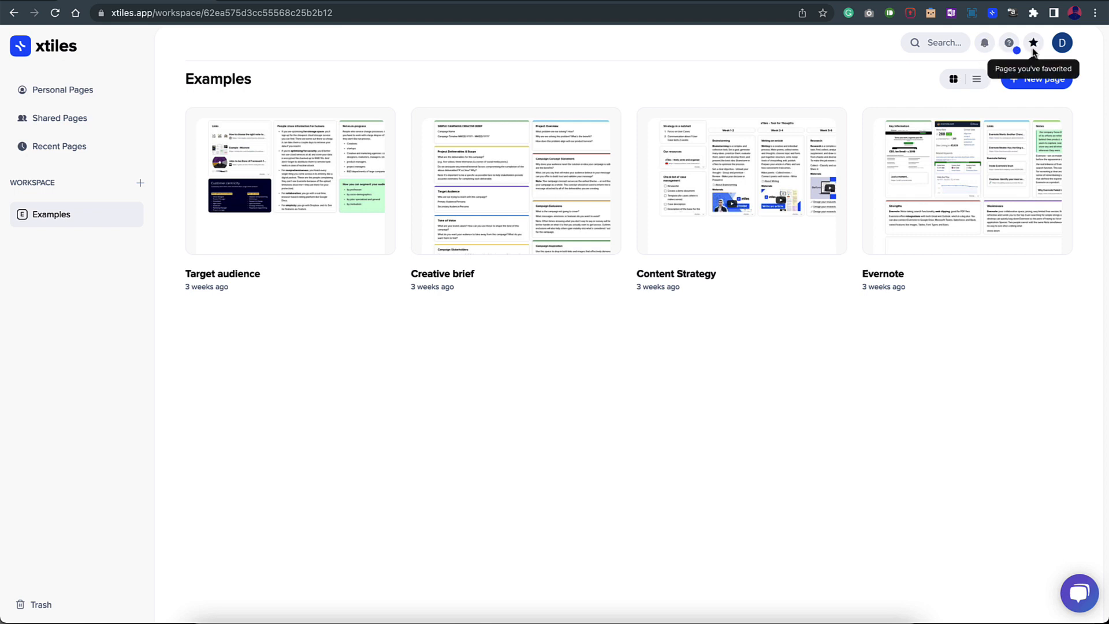
pyautogui.moveTo(792, 172)
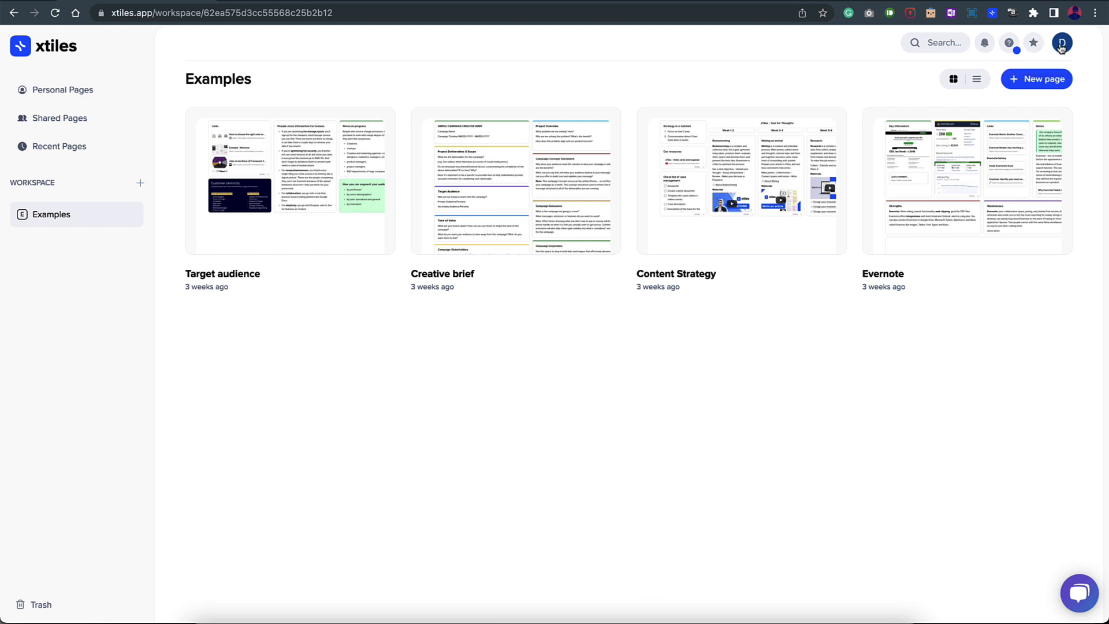
pyautogui.click(1061, 42)
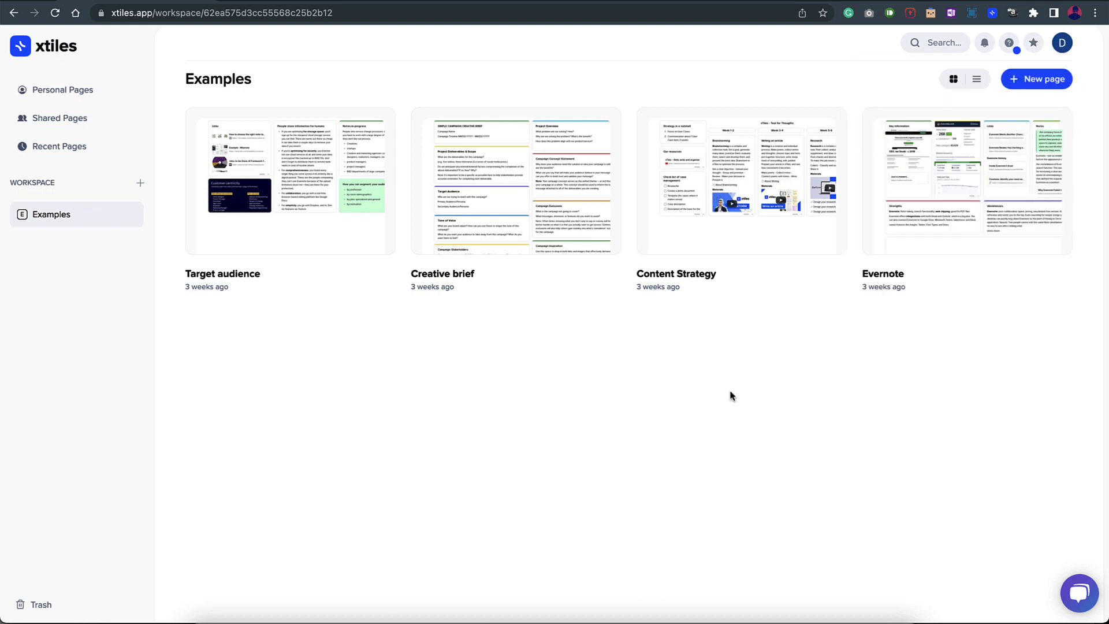
pyautogui.click(62, 90)
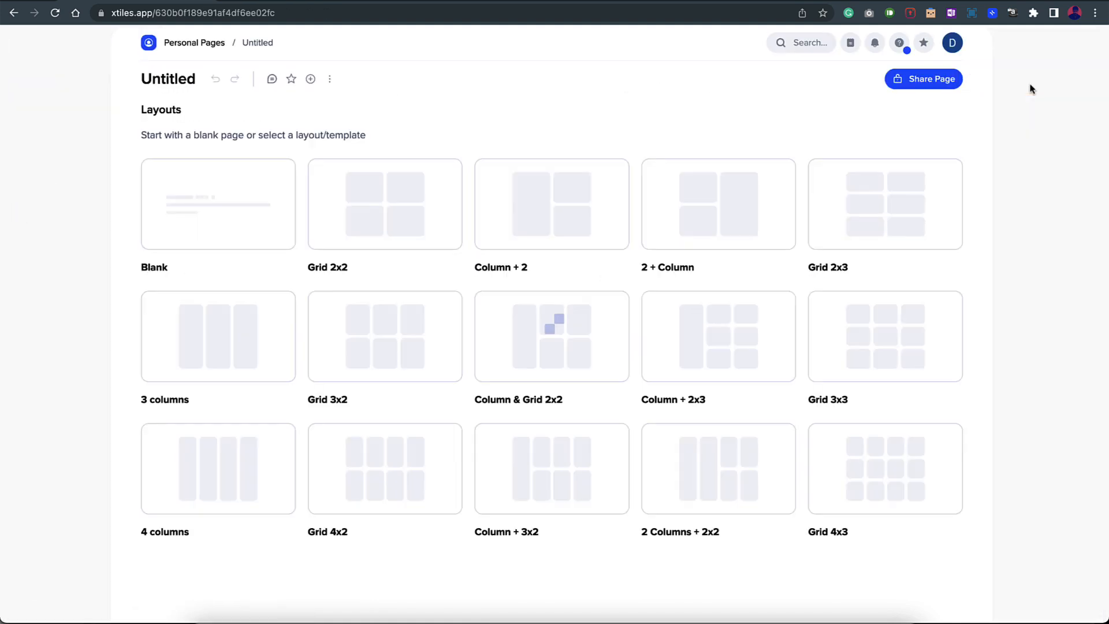
pyautogui.moveTo(237, 338)
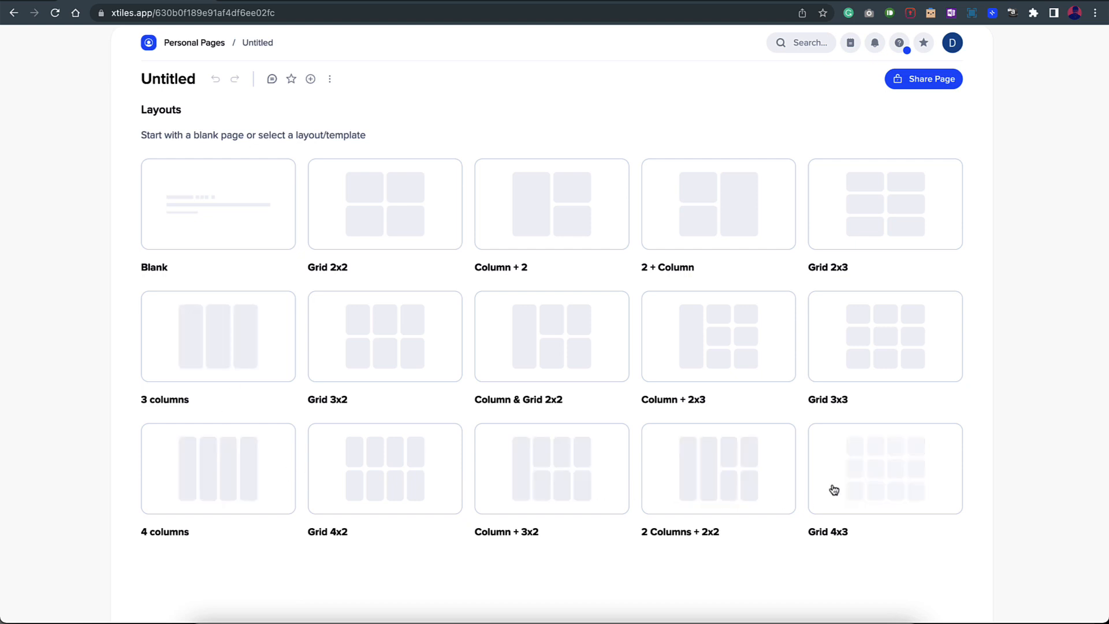
pyautogui.moveTo(723, 343)
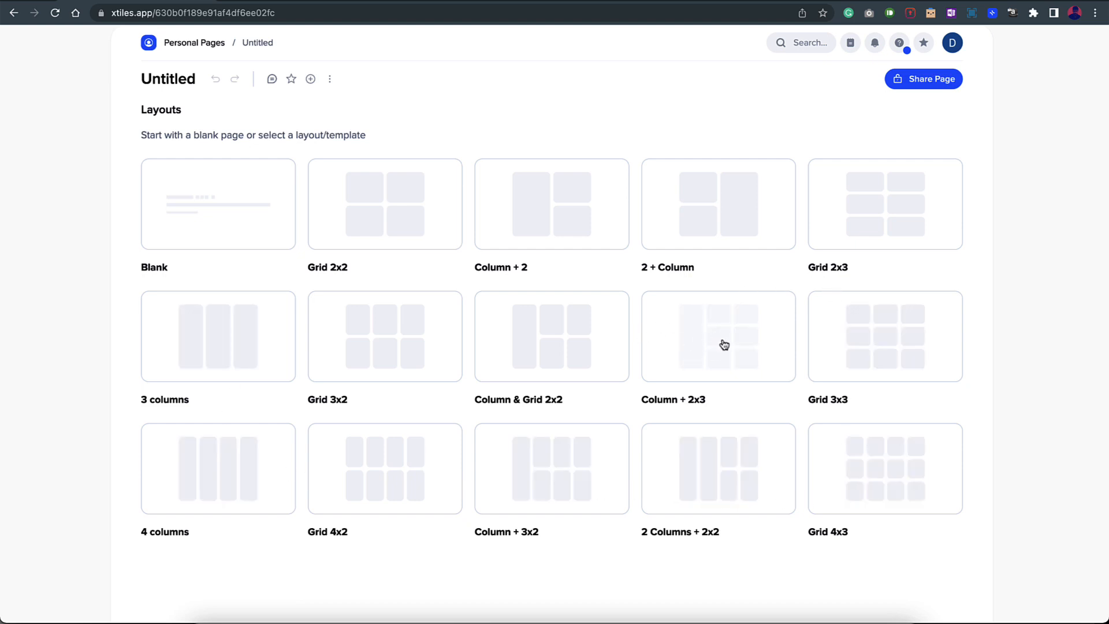
pyautogui.moveTo(203, 219)
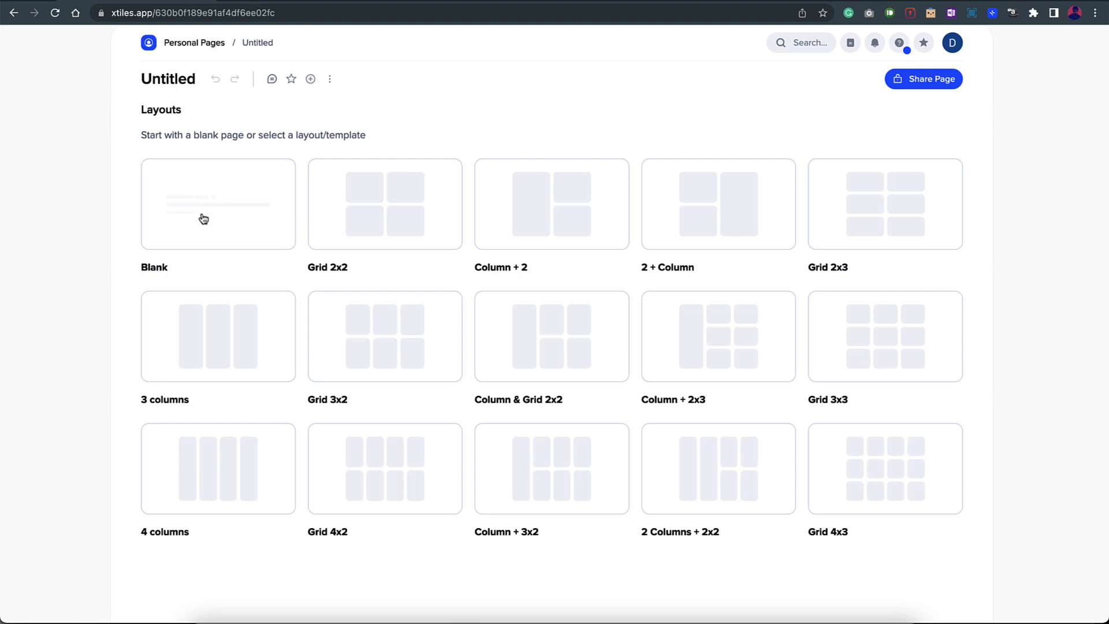
pyautogui.moveTo(228, 206)
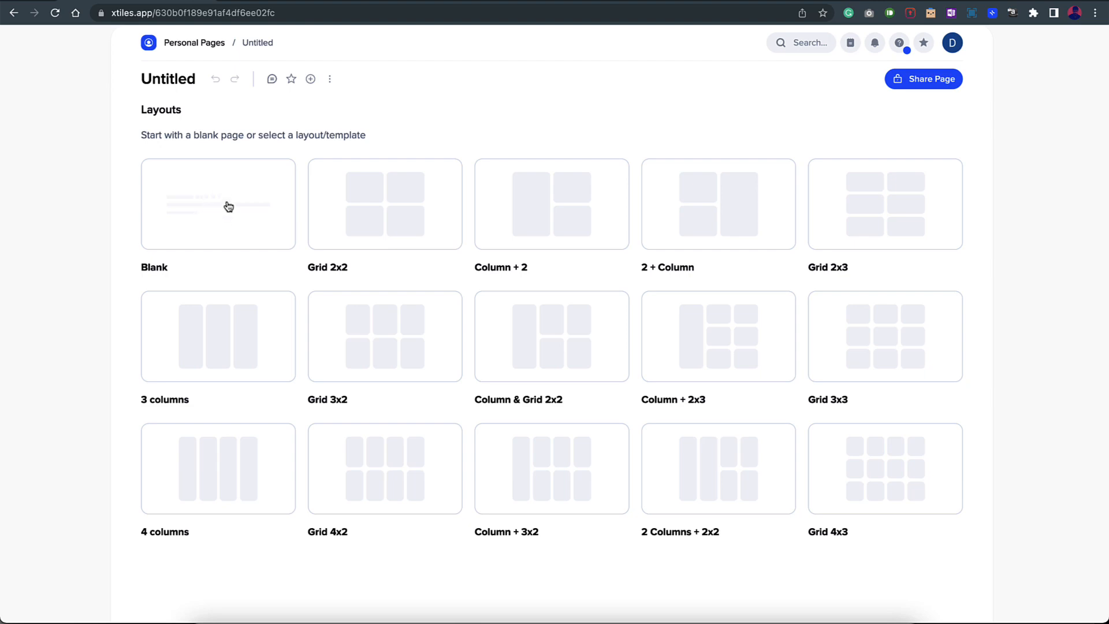
# - Choose the Blank layout for the Untitled page
pyautogui.click(228, 206)
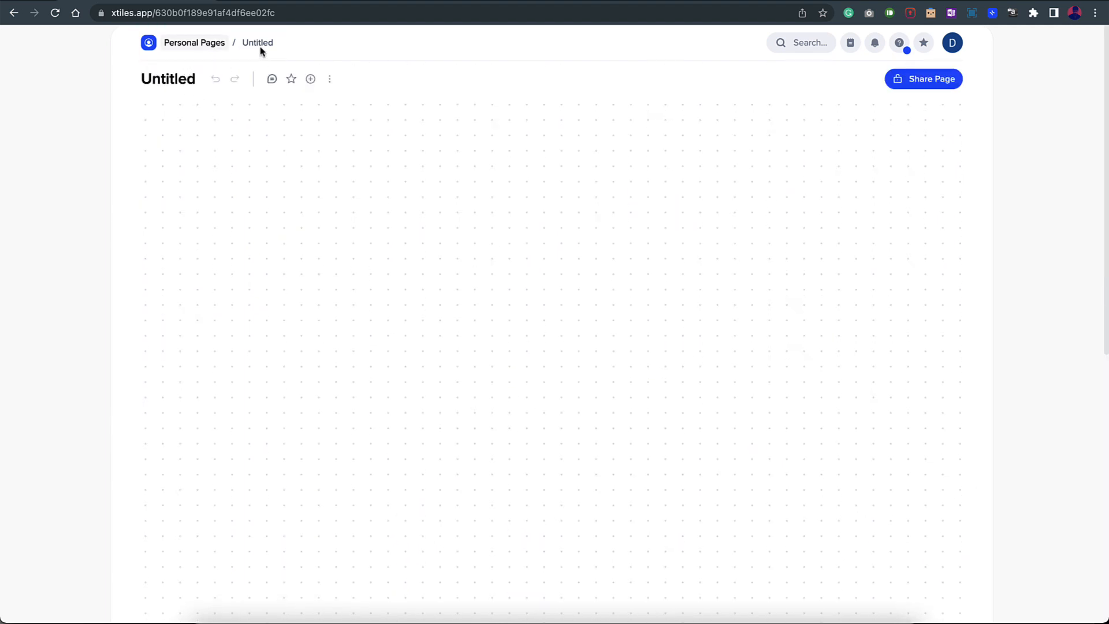
# - Title the blank page 'Project X' and star it as a favorite
pyautogui.click(168, 78)
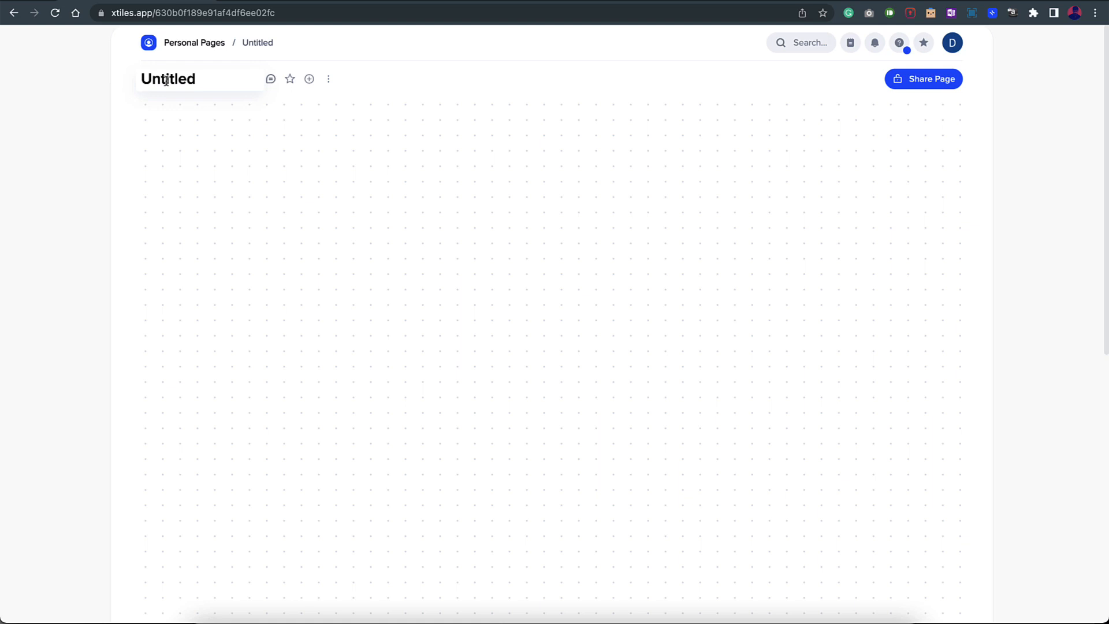
pyautogui.write('Project X')
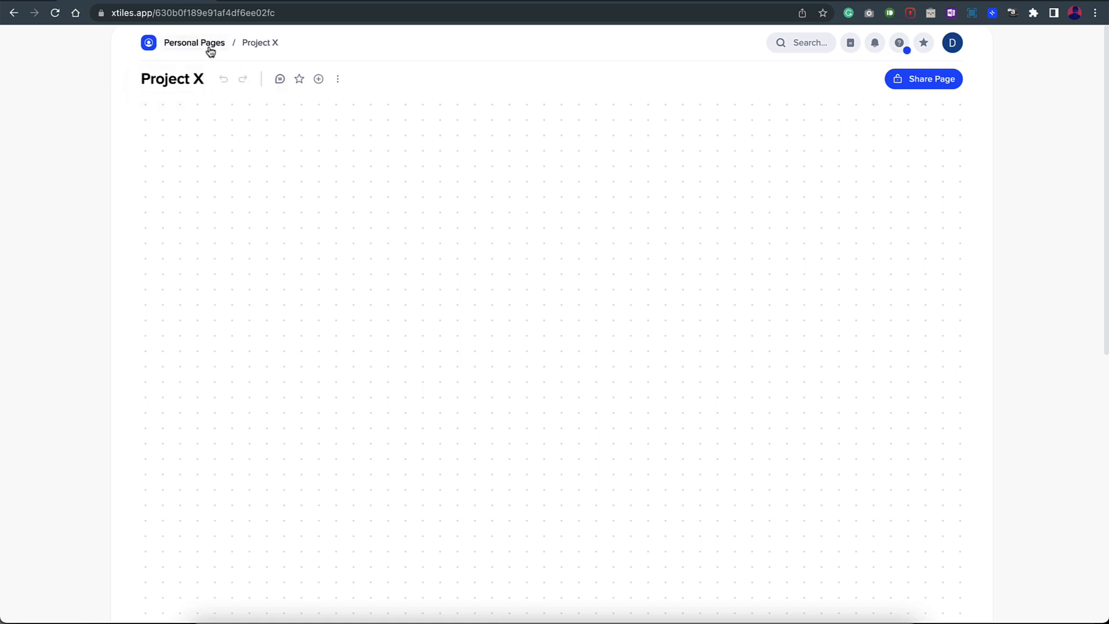
pyautogui.moveTo(282, 45)
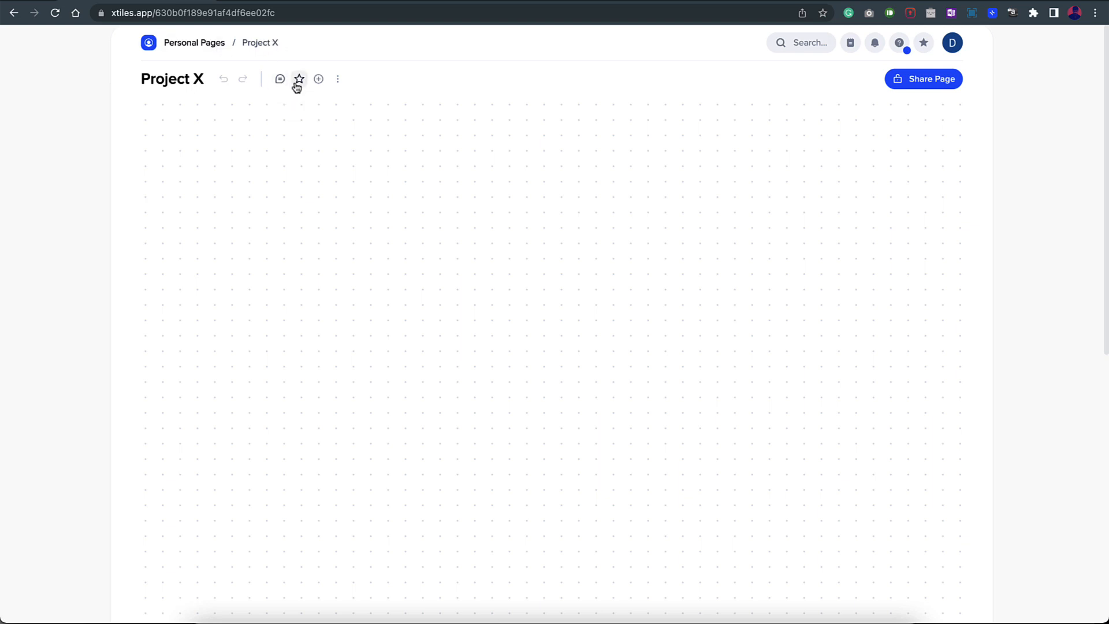
pyautogui.moveTo(299, 79)
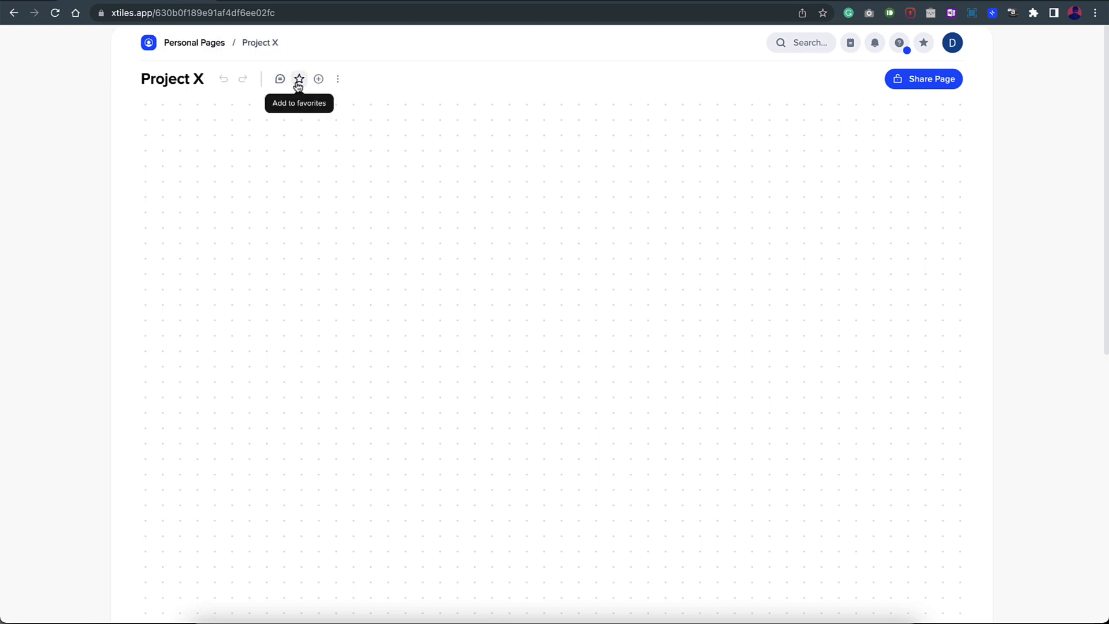
pyautogui.click(924, 42)
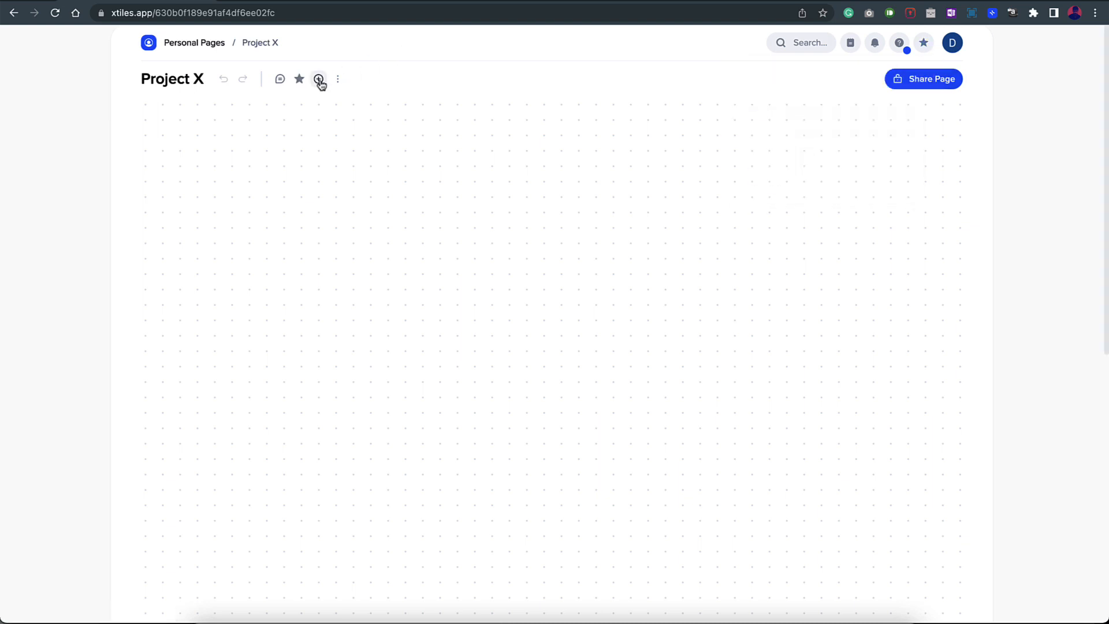
pyautogui.click(338, 79)
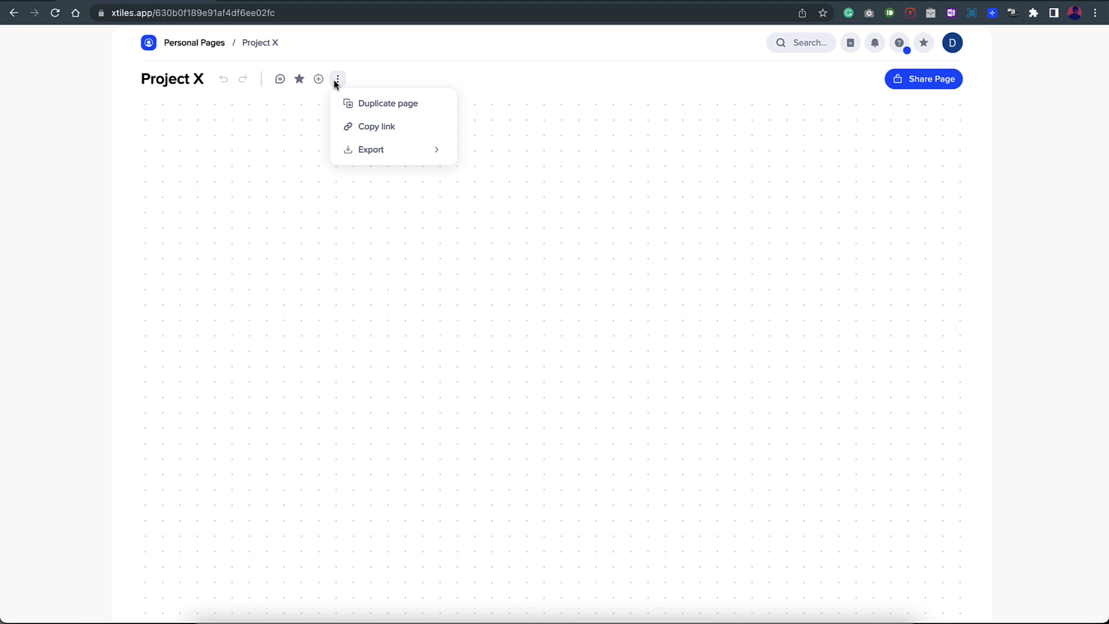
pyautogui.moveTo(401, 148)
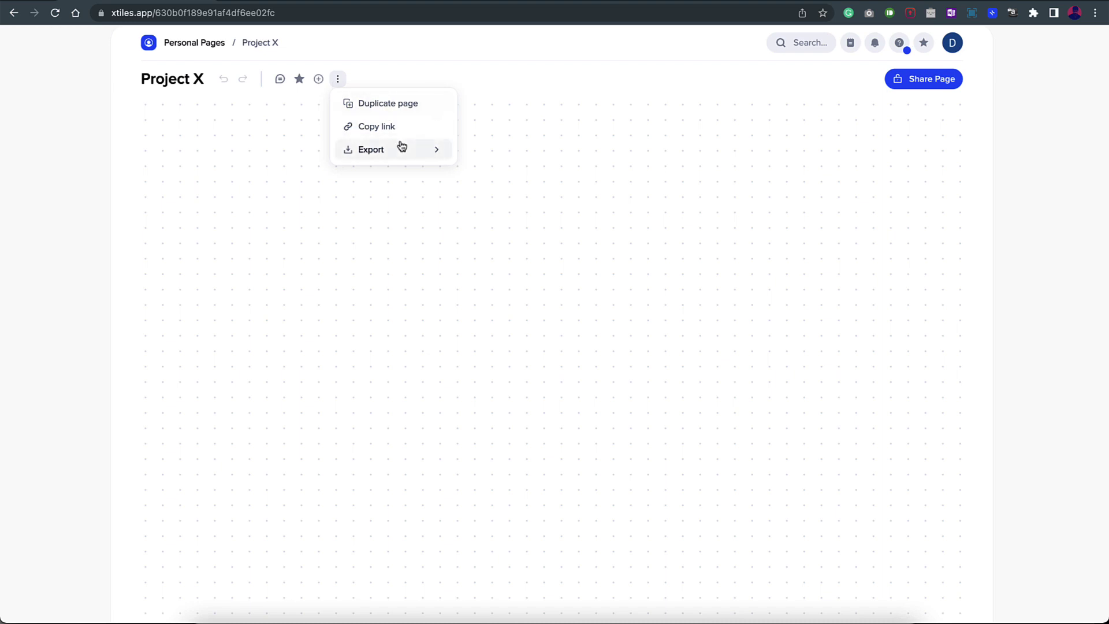
pyautogui.click(371, 150)
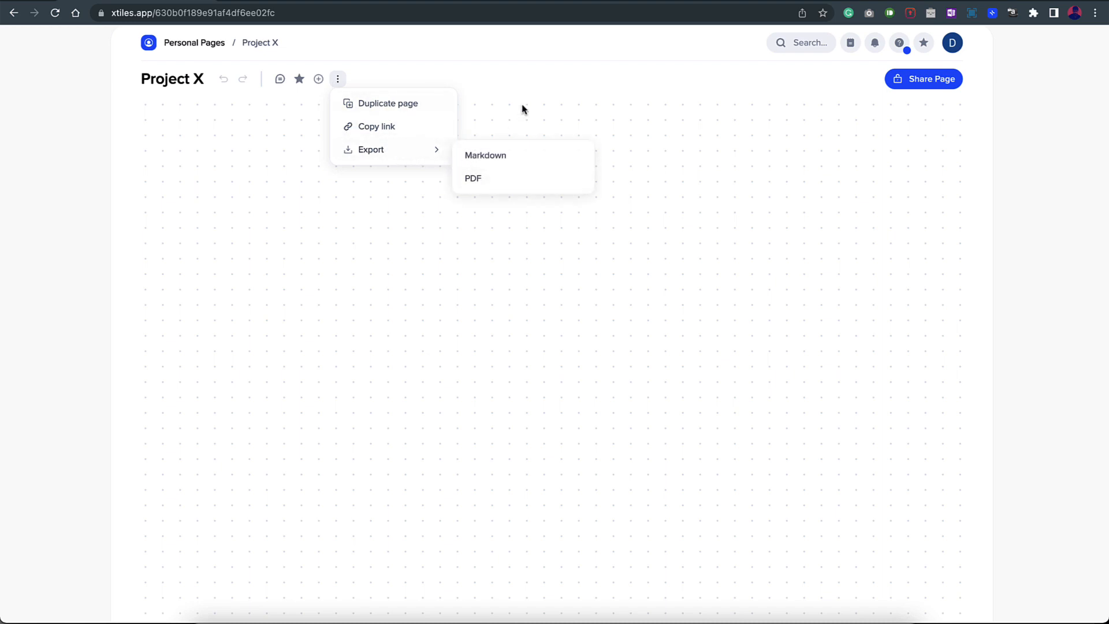
pyautogui.click(272, 182)
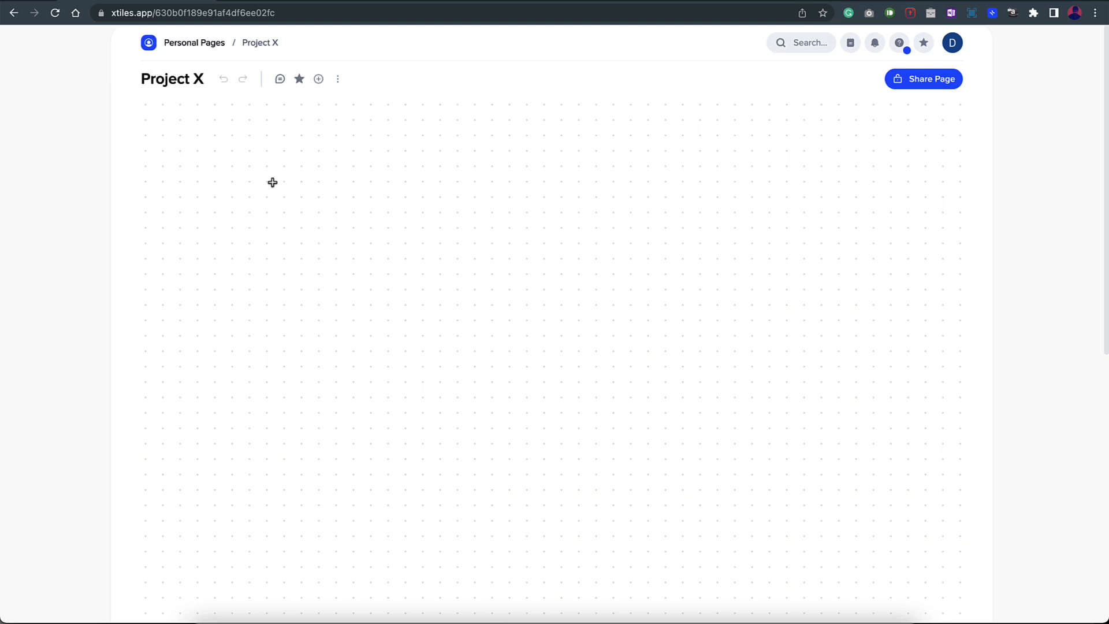
pyautogui.moveTo(146, 107)
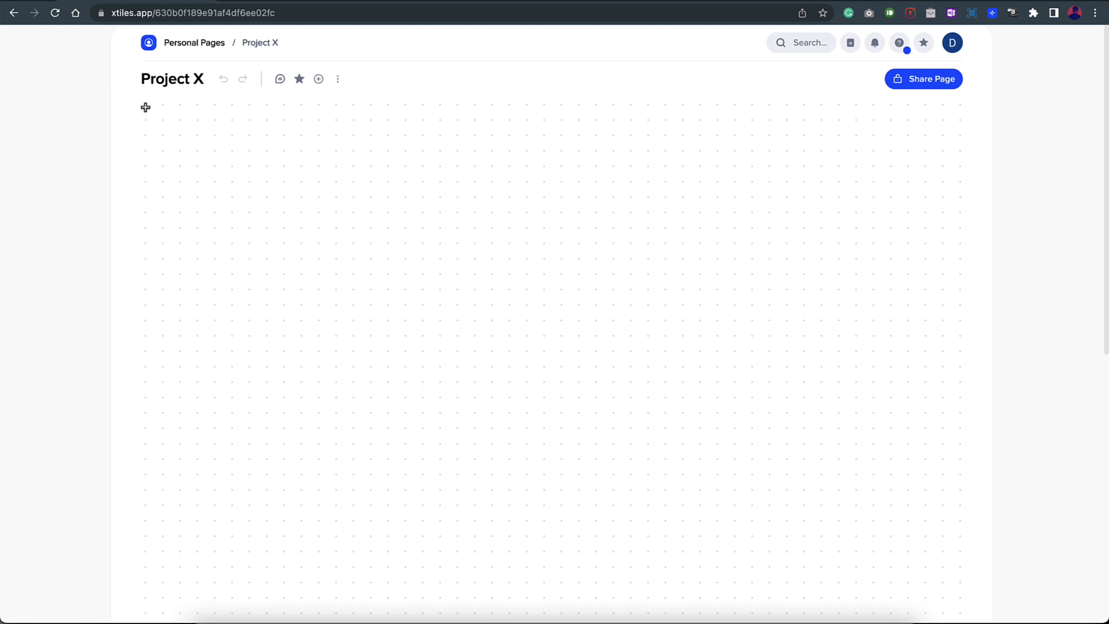
# - Draw a tall 16x26 tile from the top-left corner of the Project X canvas
pyautogui.moveTo(145, 106); pyautogui.dragTo(398, 445)
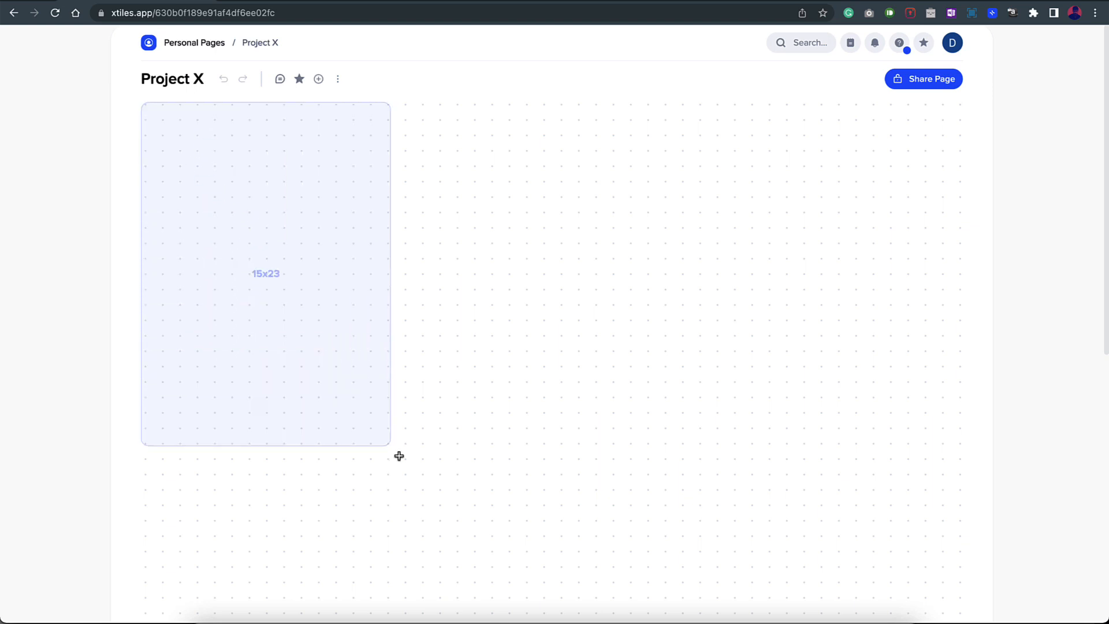
pyautogui.moveTo(388, 445); pyautogui.dragTo(787, 321)
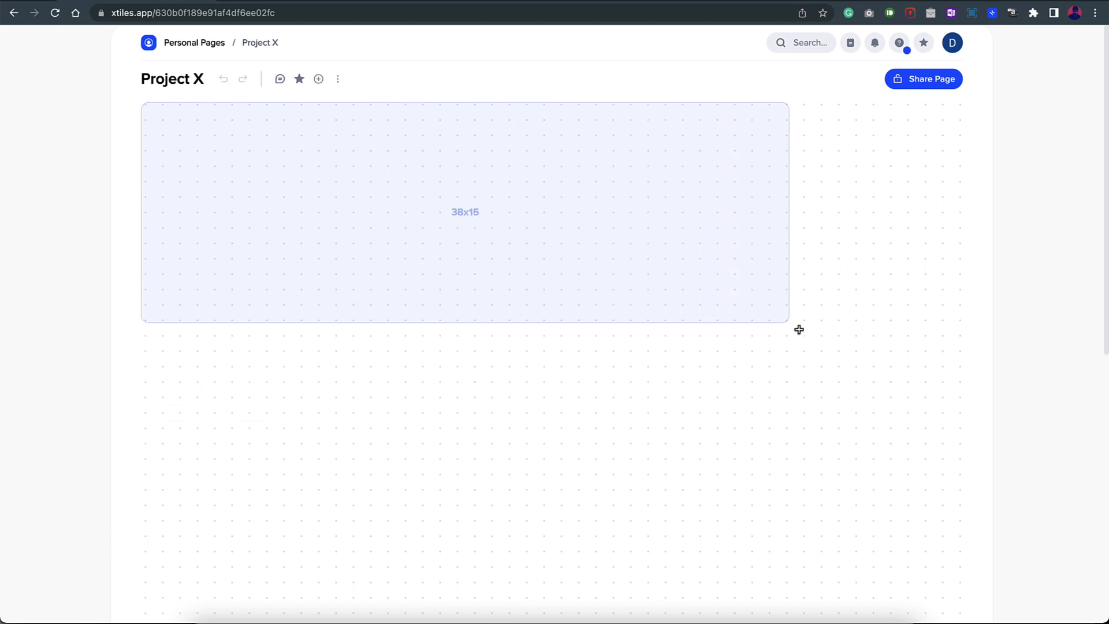
pyautogui.moveTo(799, 329); pyautogui.dragTo(413, 505)
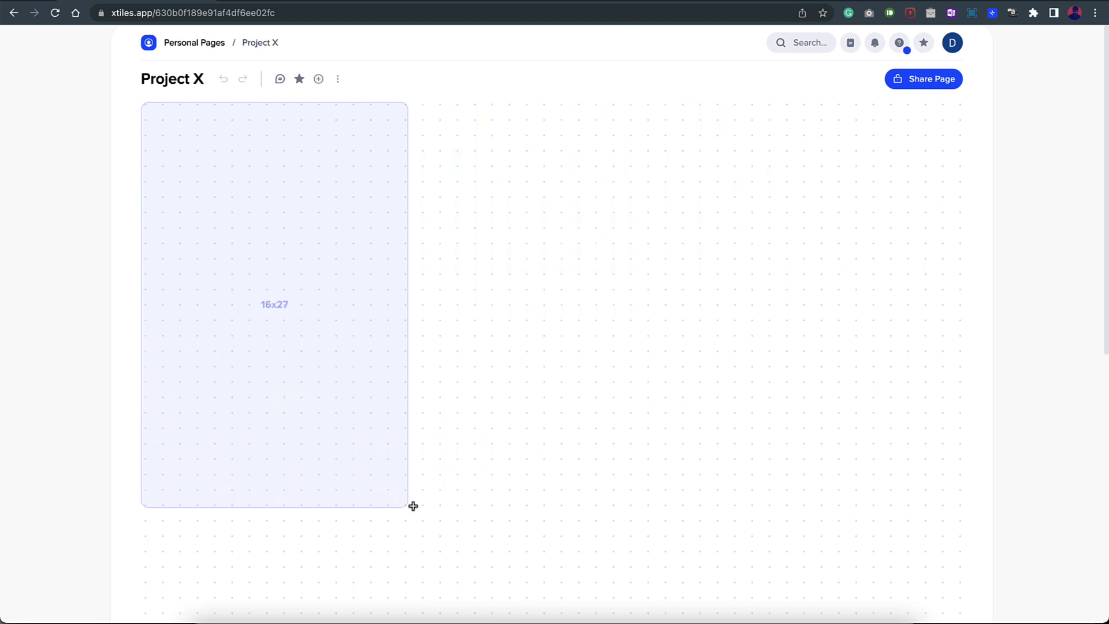
pyautogui.moveTo(413, 506); pyautogui.dragTo(411, 497)
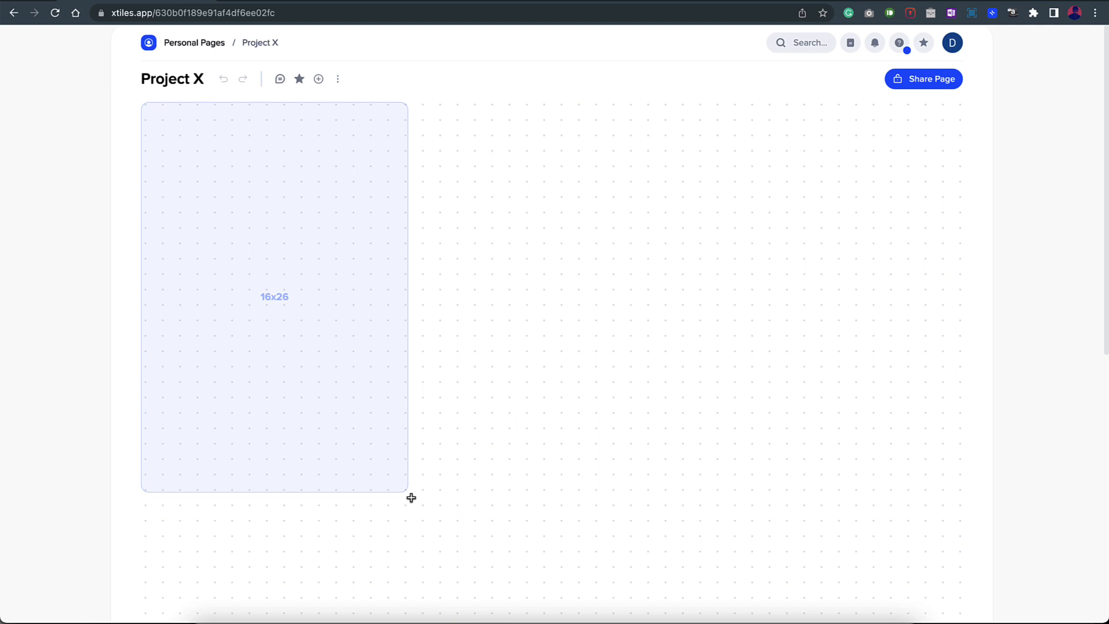
pyautogui.click(372, 221)
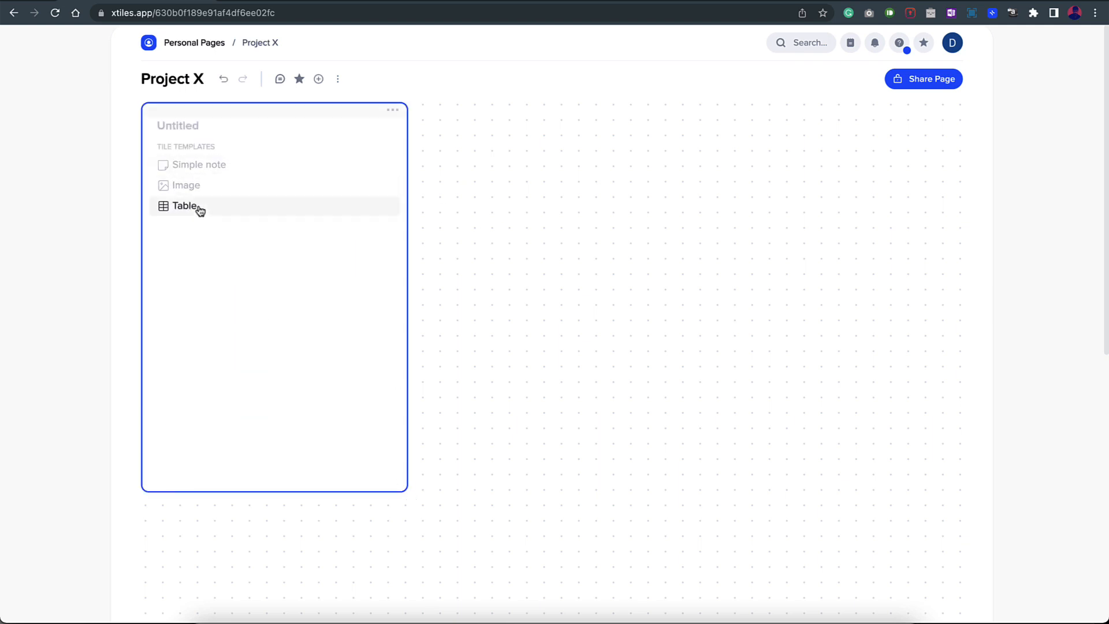
pyautogui.moveTo(210, 192)
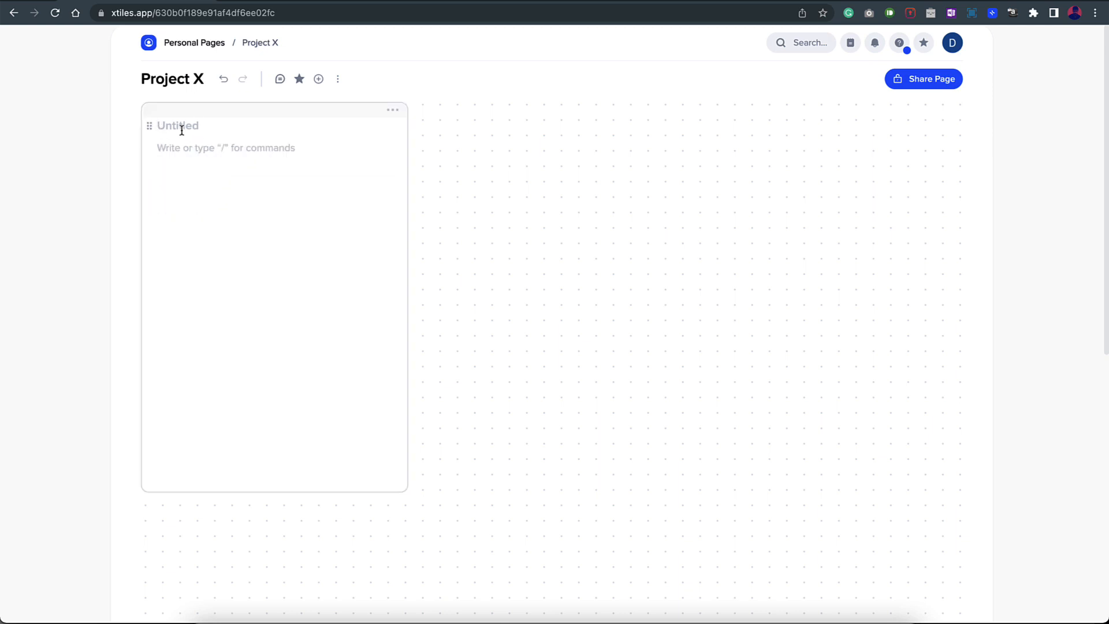
# - Title the tile 'Persona #1' and add the Unsplash 'person' photo of the man by a brick wall
pyautogui.write('Persona #1')
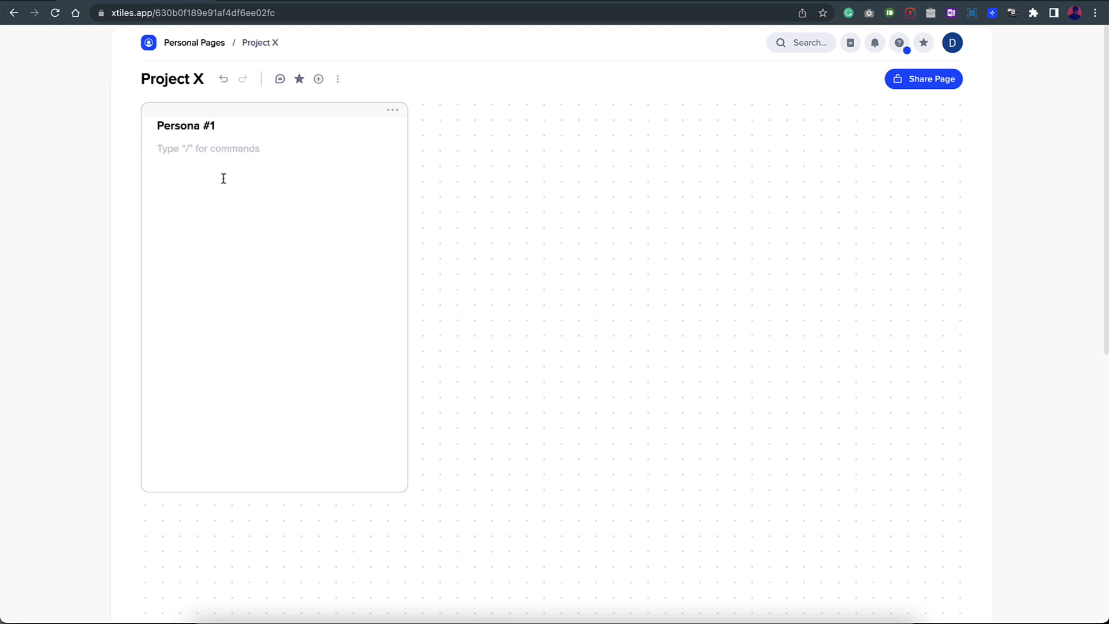
pyautogui.moveTo(284, 164)
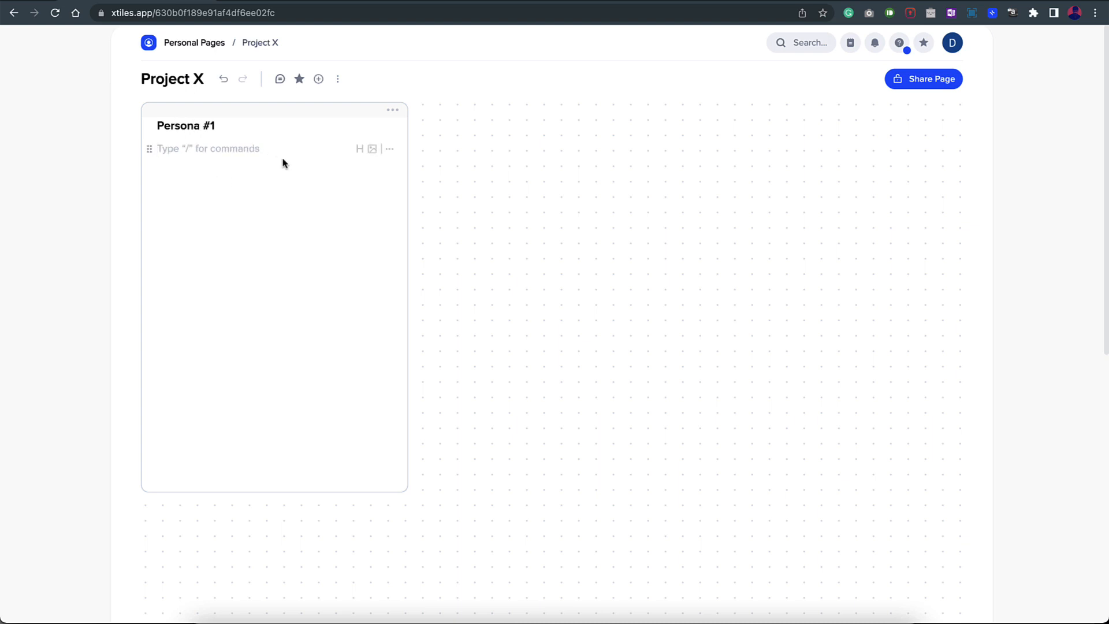
pyautogui.moveTo(390, 149)
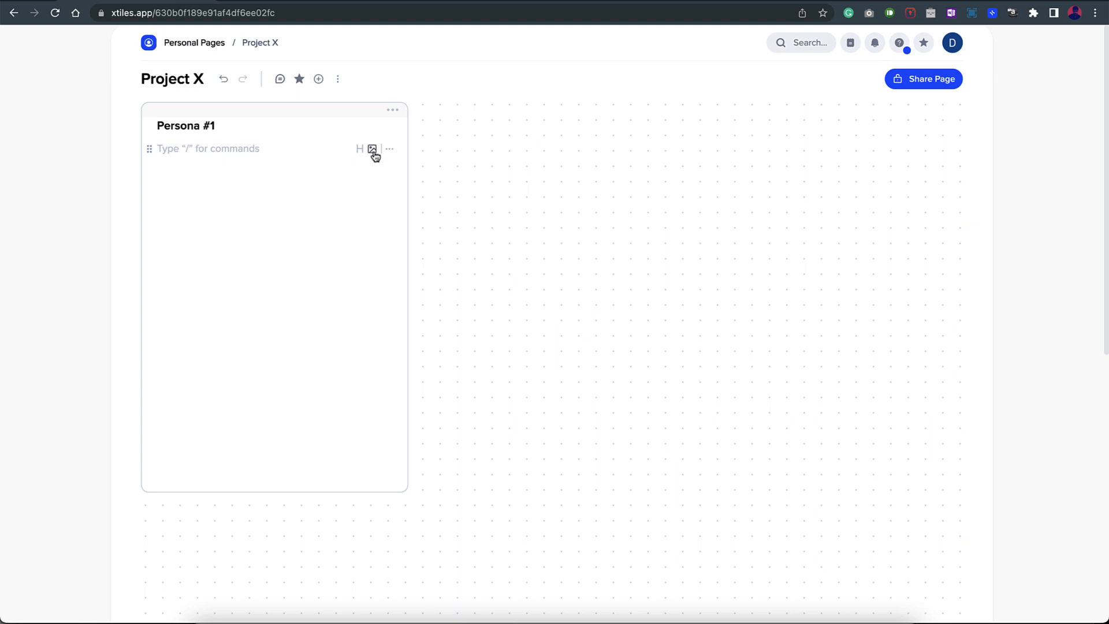
pyautogui.click(372, 148)
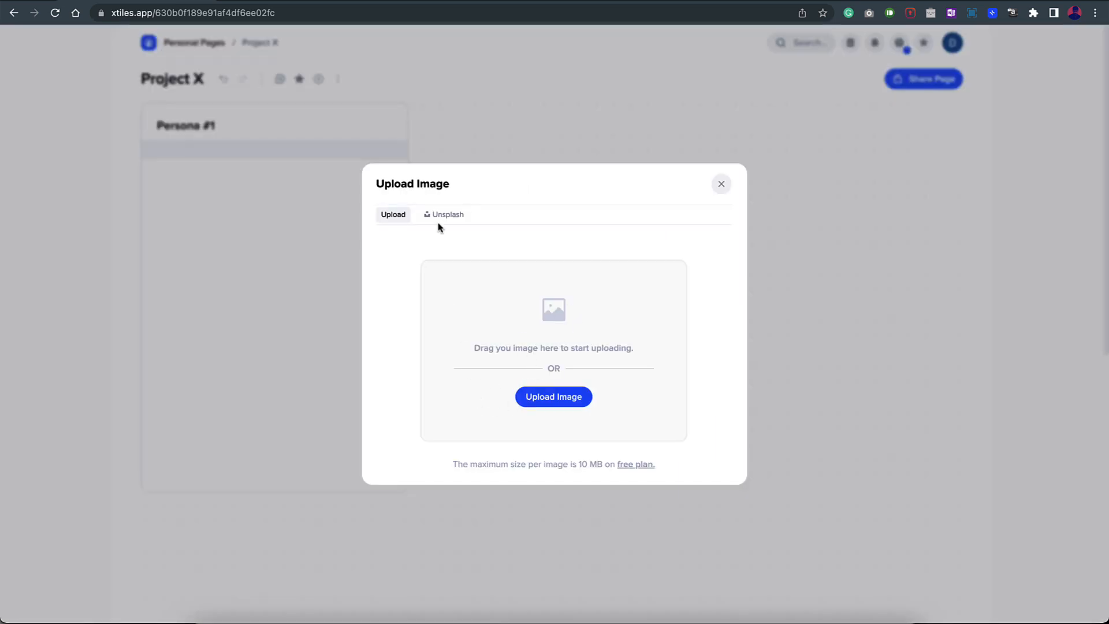
pyautogui.write('person')
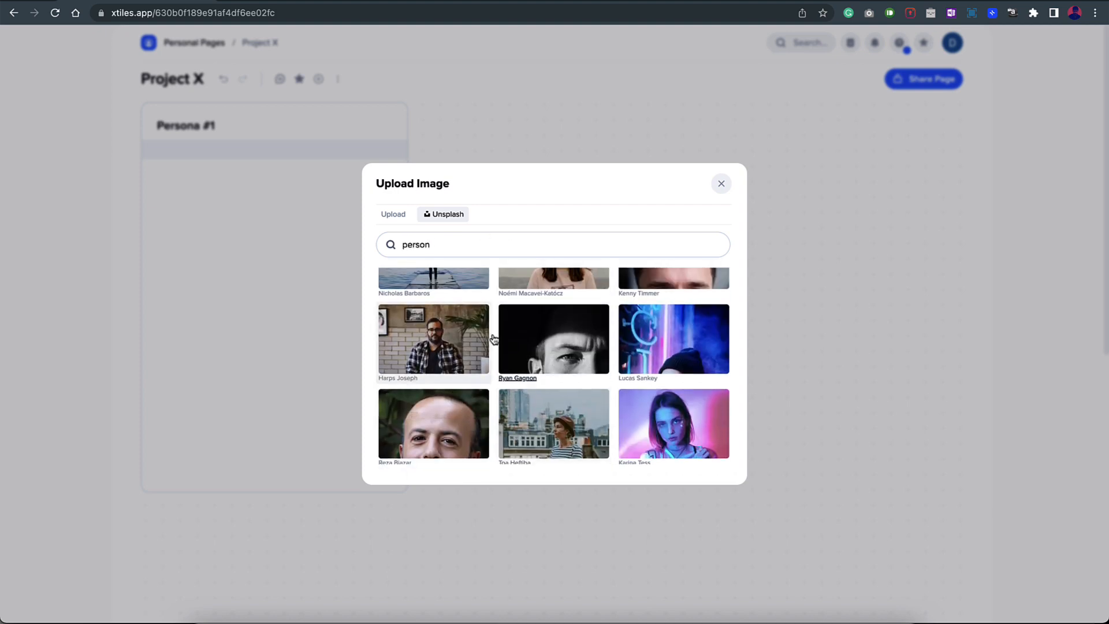
pyautogui.click(432, 339)
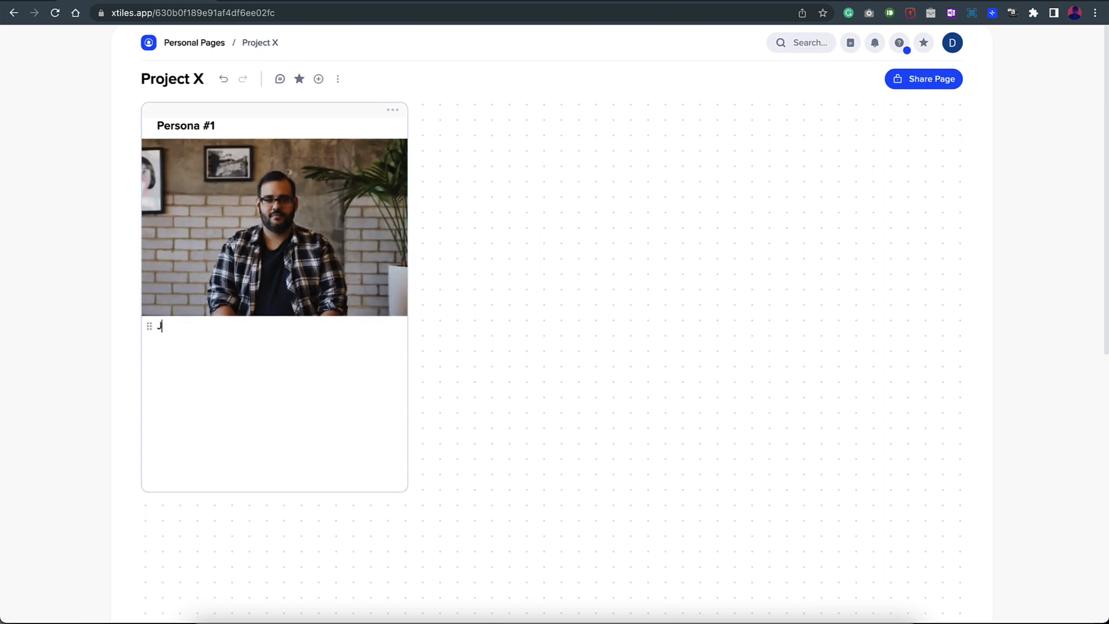
# - Add 'James Miller' to the persona card and turn the goal items into callout blocks
pyautogui.write('James Miller')
pyautogui.write('Goal #1')
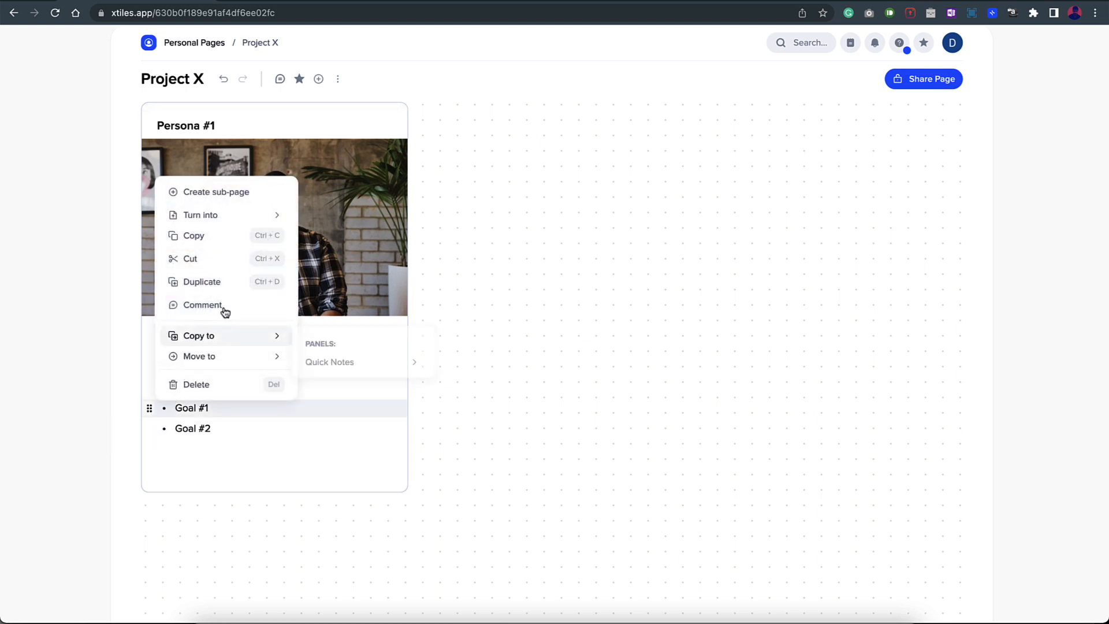
pyautogui.click(201, 215)
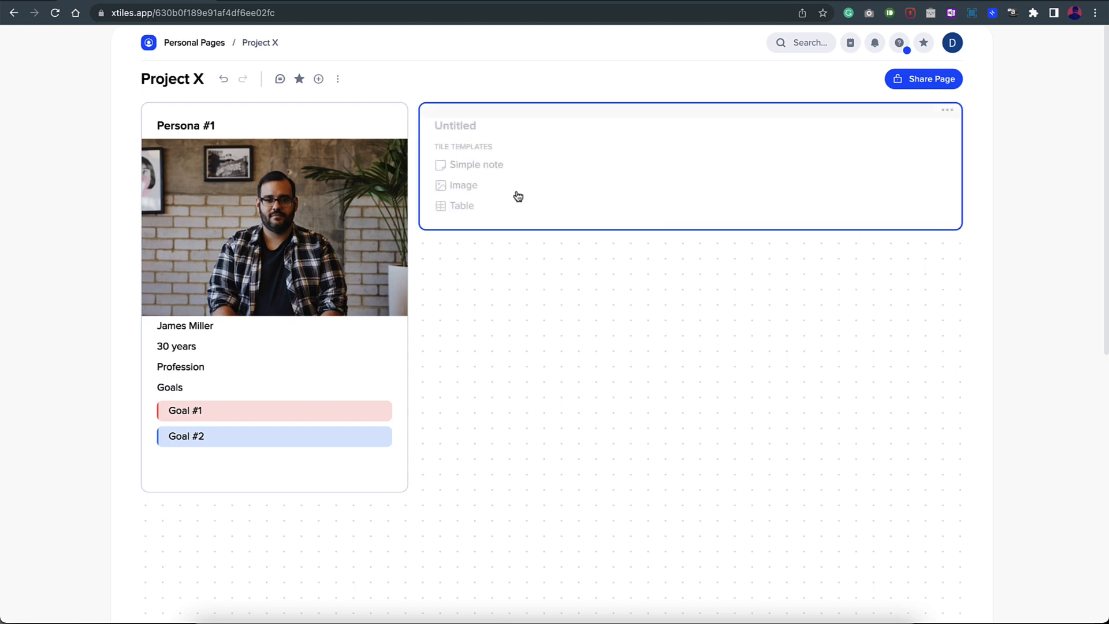
# - Turn the untitled tile beside Persona #1 into a three-column table
pyautogui.click(461, 206)
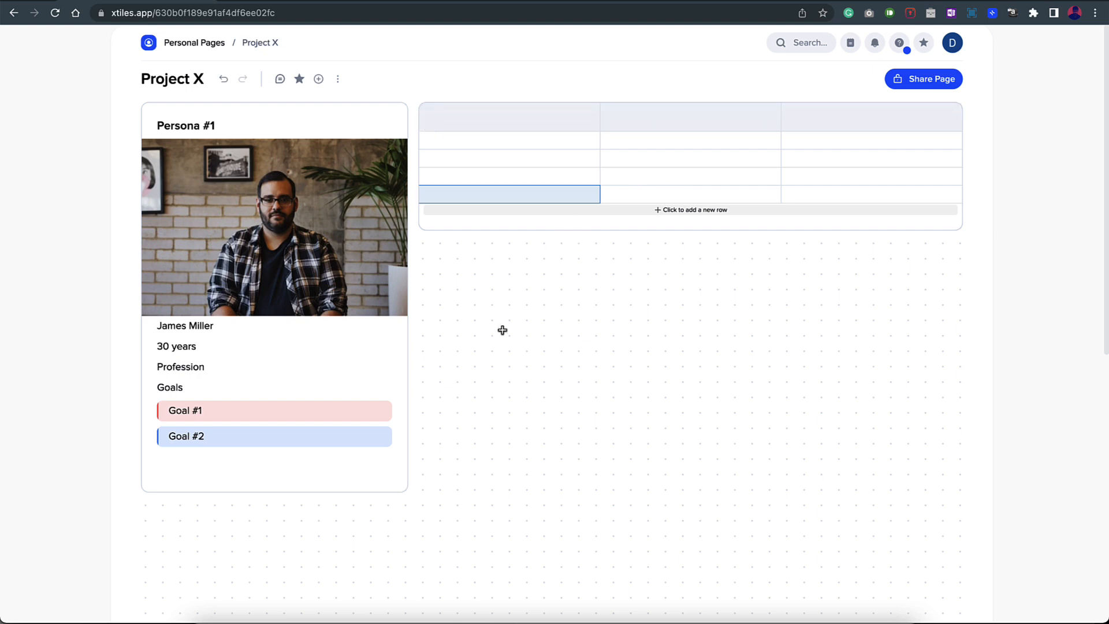
pyautogui.moveTo(549, 339)
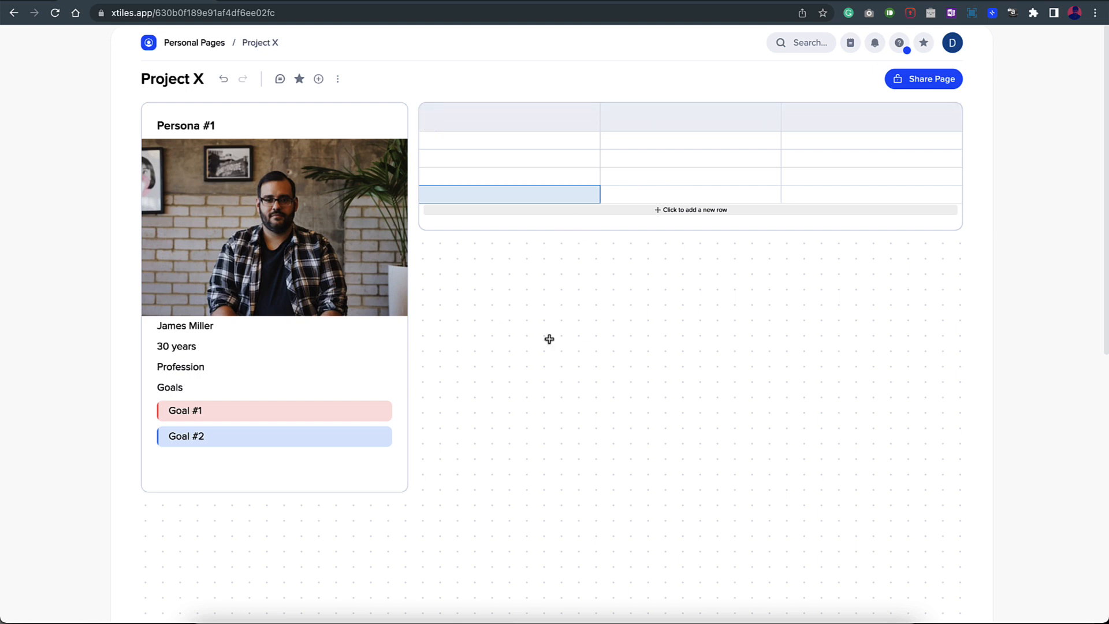
pyautogui.moveTo(318, 79)
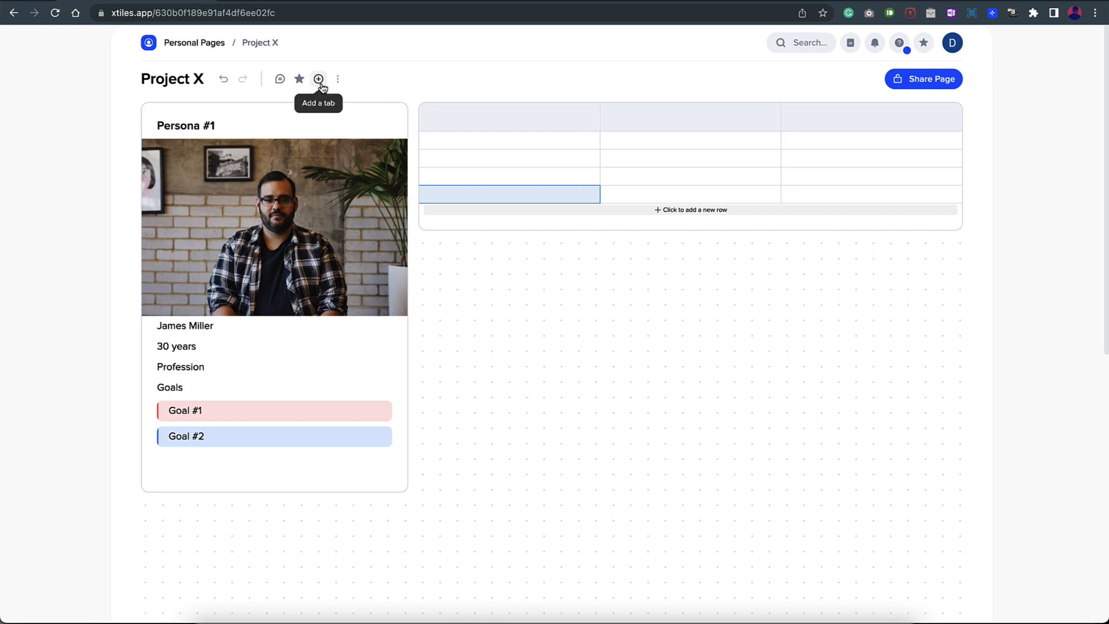
# - Add a 'User Interviews' tab and rename the first tab 'Personas'
pyautogui.click(321, 79)
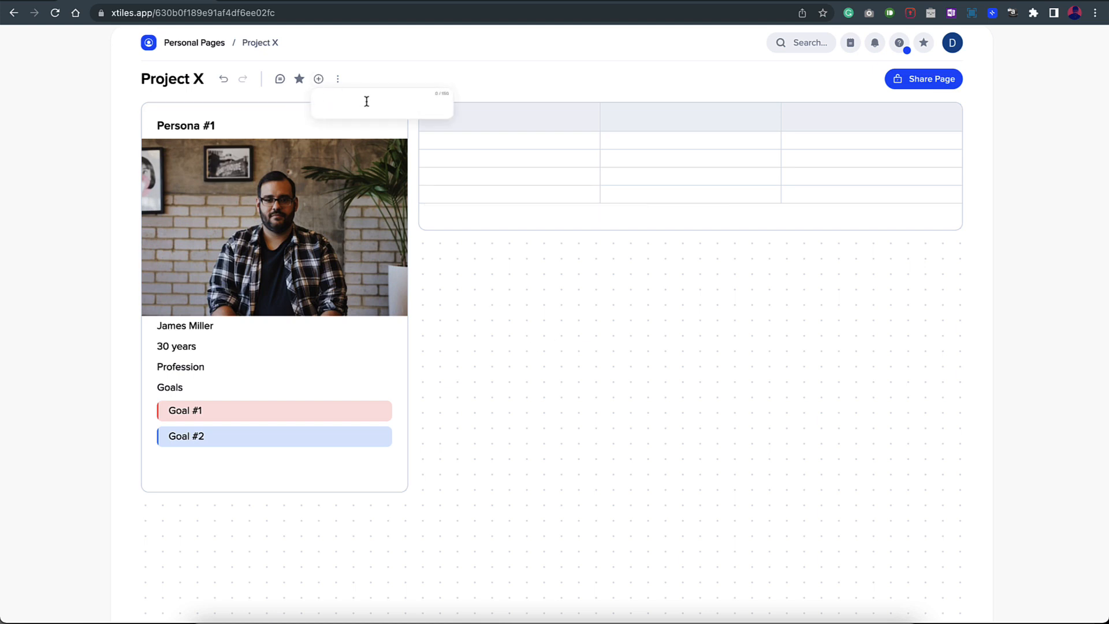
pyautogui.write('User Interviews')
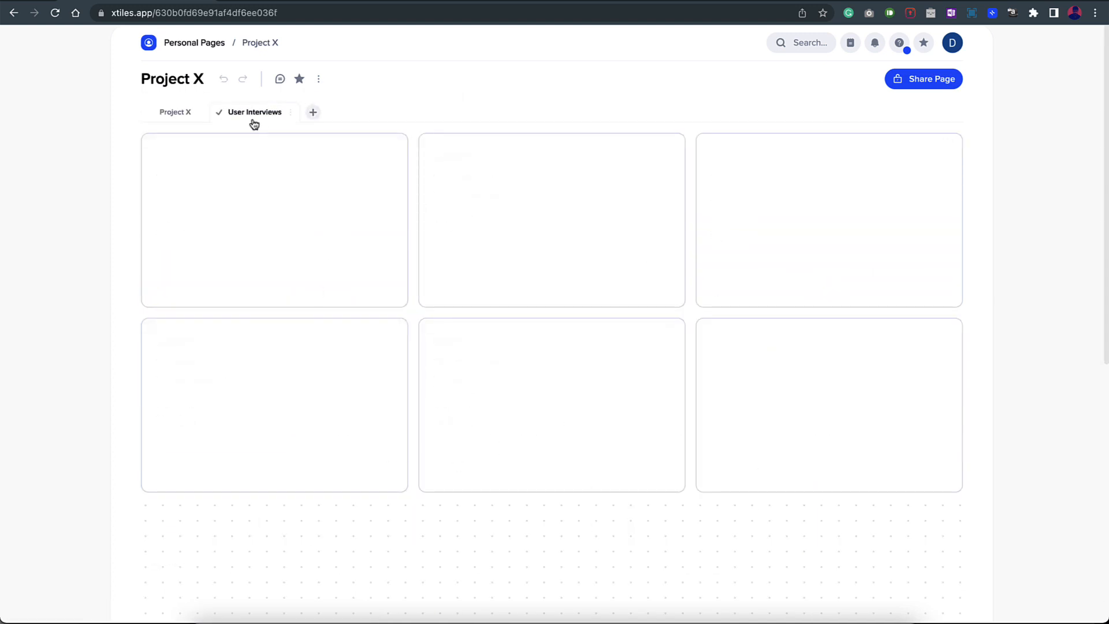
pyautogui.click(290, 112)
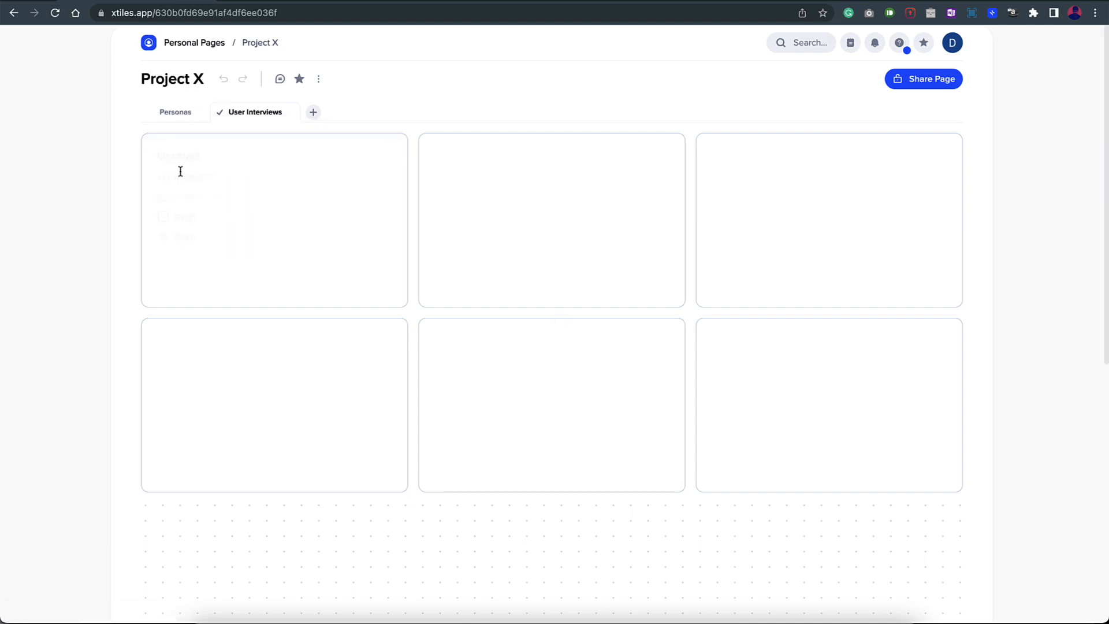
pyautogui.click(176, 112)
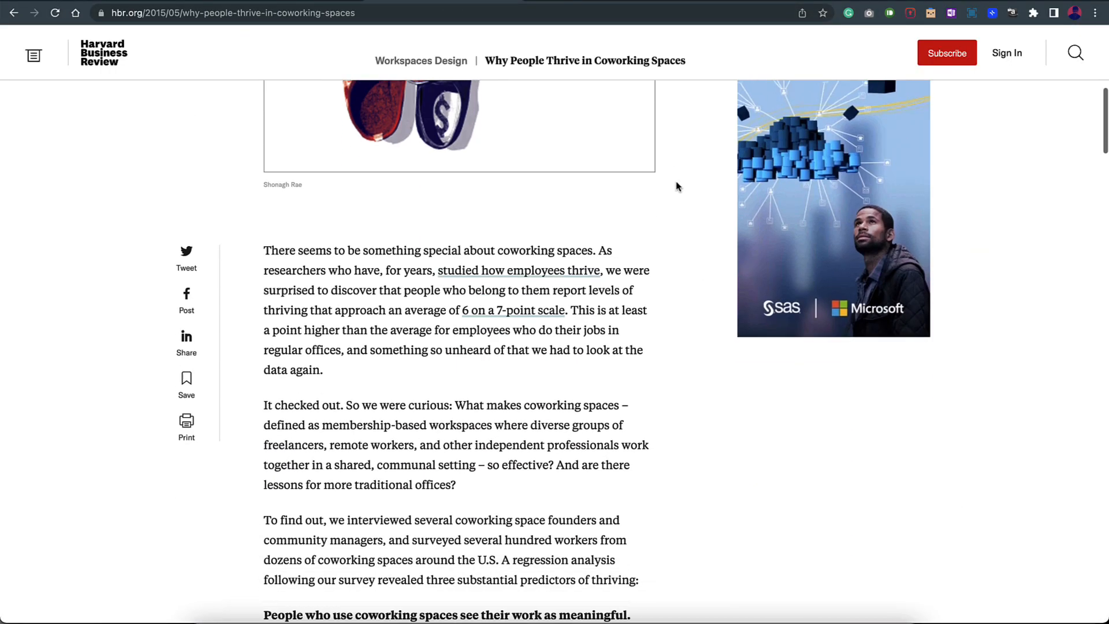
# - Clip the HBR 'Why People Thrive in Coworking Spaces' article into xTiles Quick Notes
pyautogui.scroll(-3)
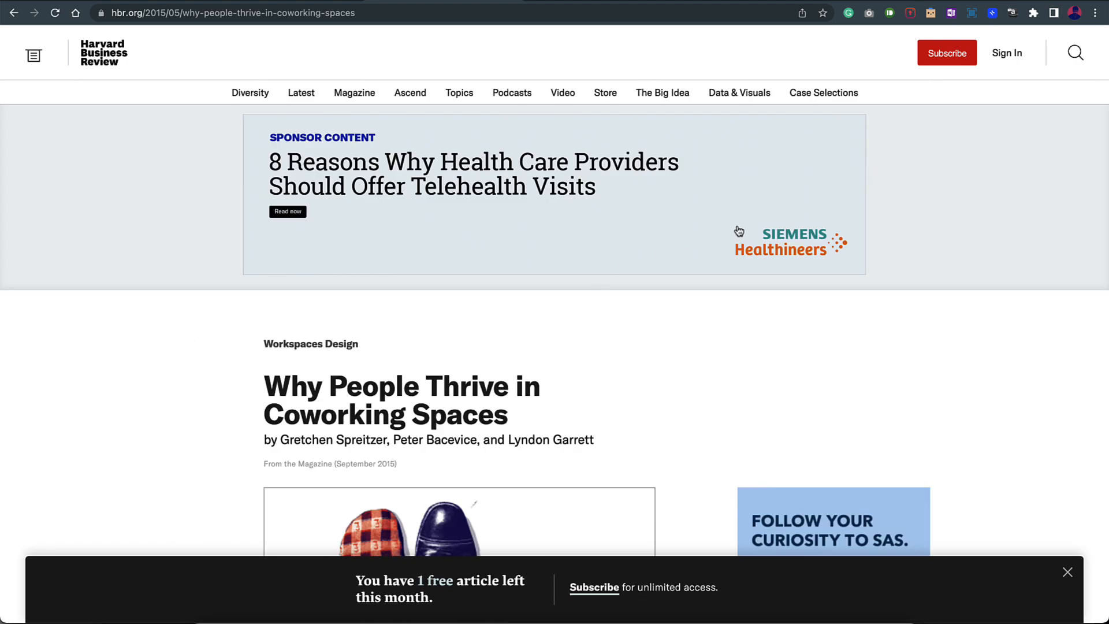
pyautogui.click(991, 12)
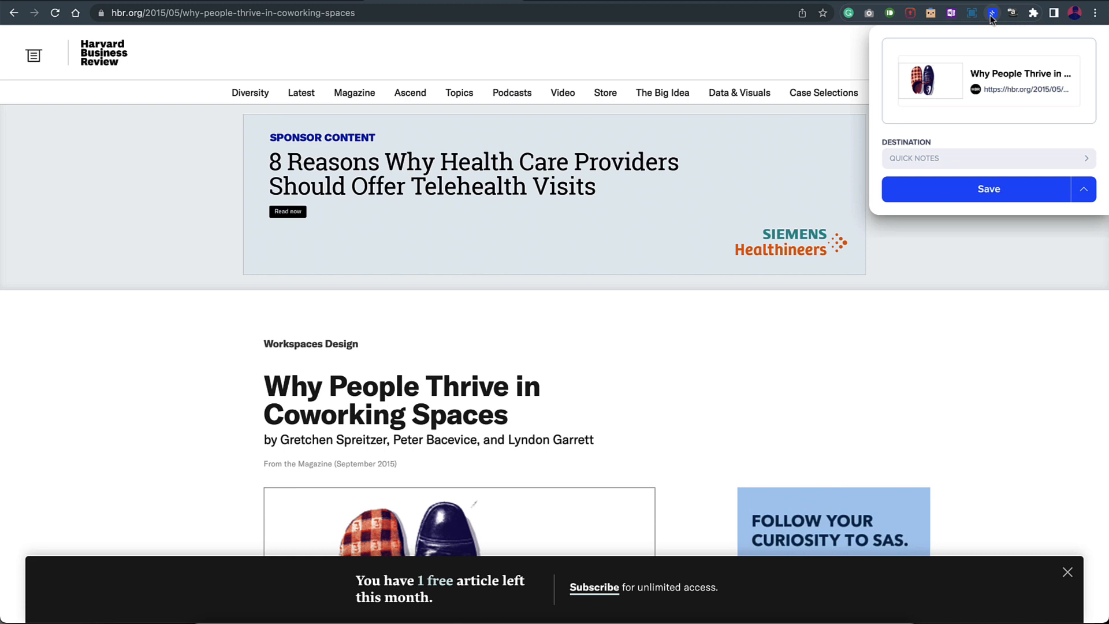
pyautogui.moveTo(998, 95)
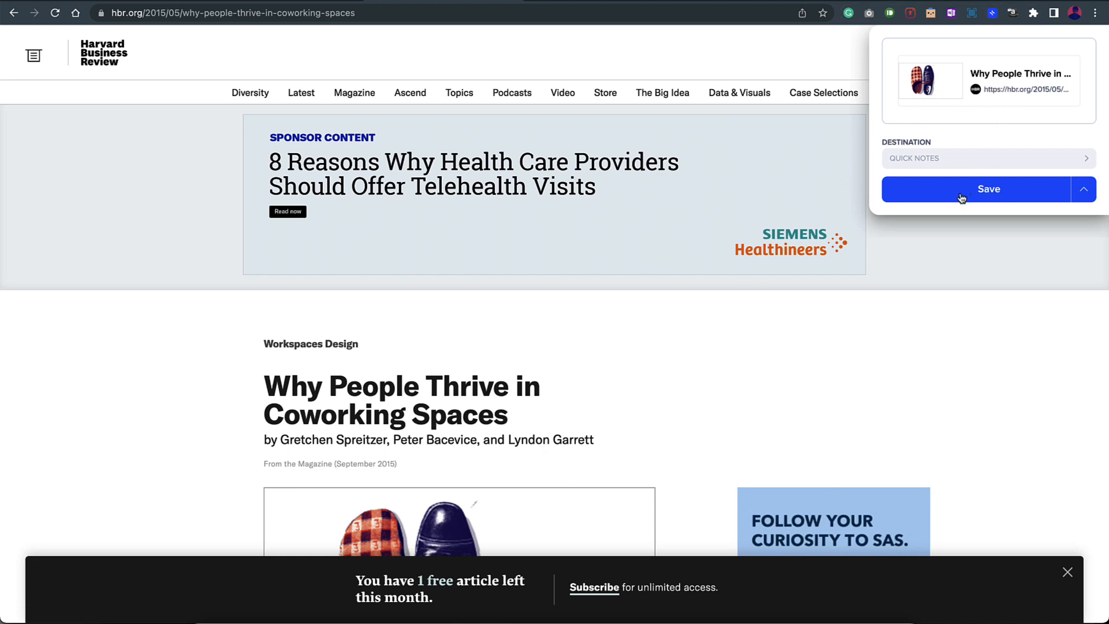
pyautogui.click(976, 189)
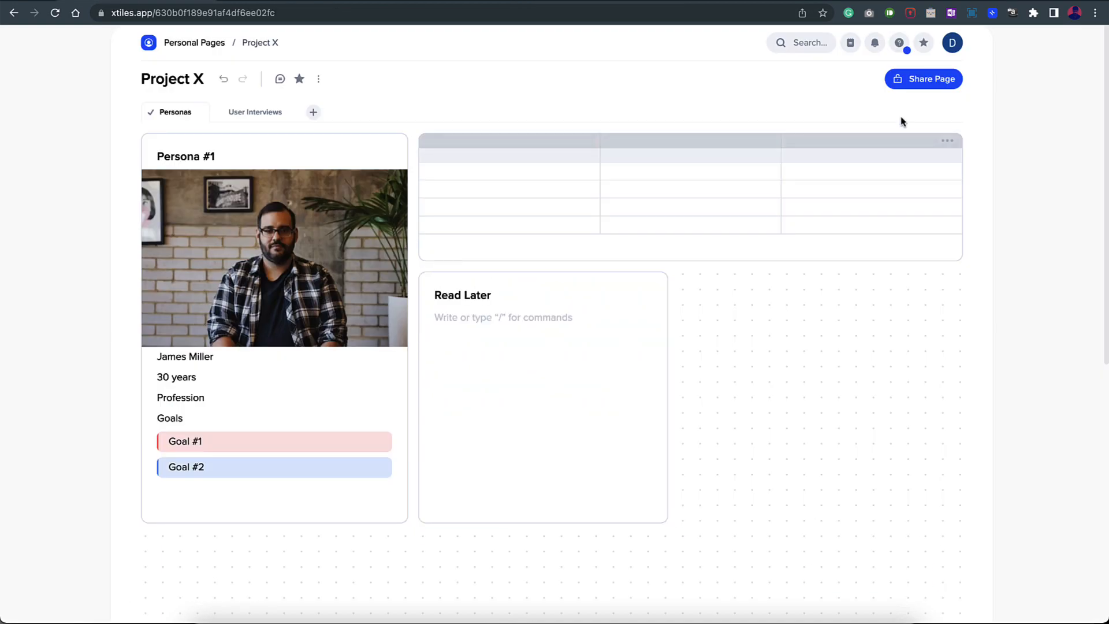
# - Drop both clipped links into Read Later, move the Frontiers link to User Interviews, then go to Personal Pages
pyautogui.click(850, 43)
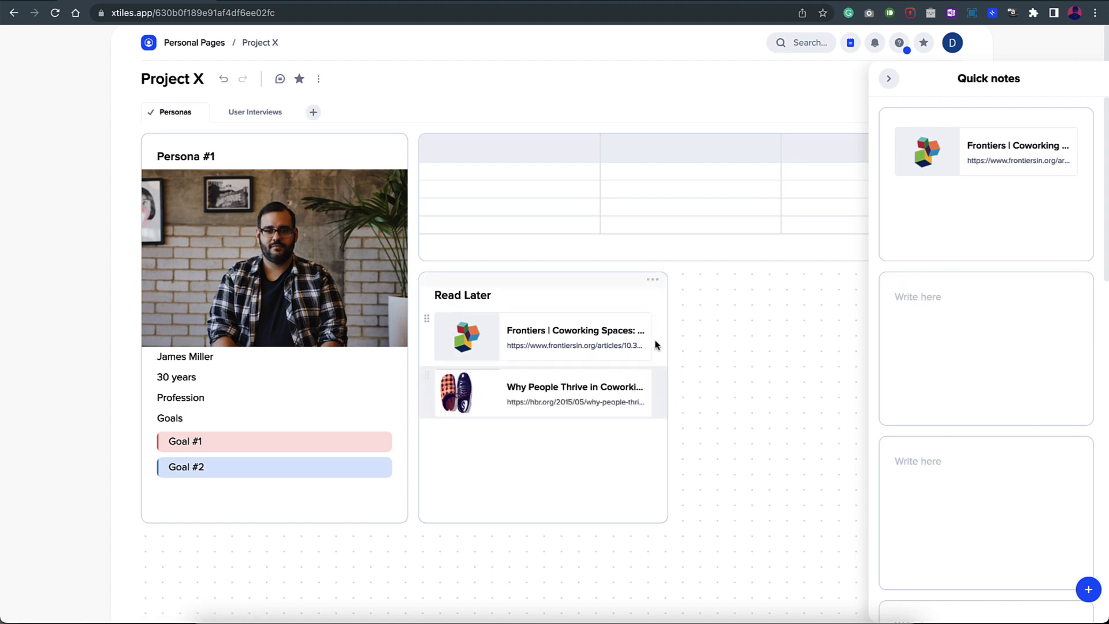
pyautogui.click(889, 78)
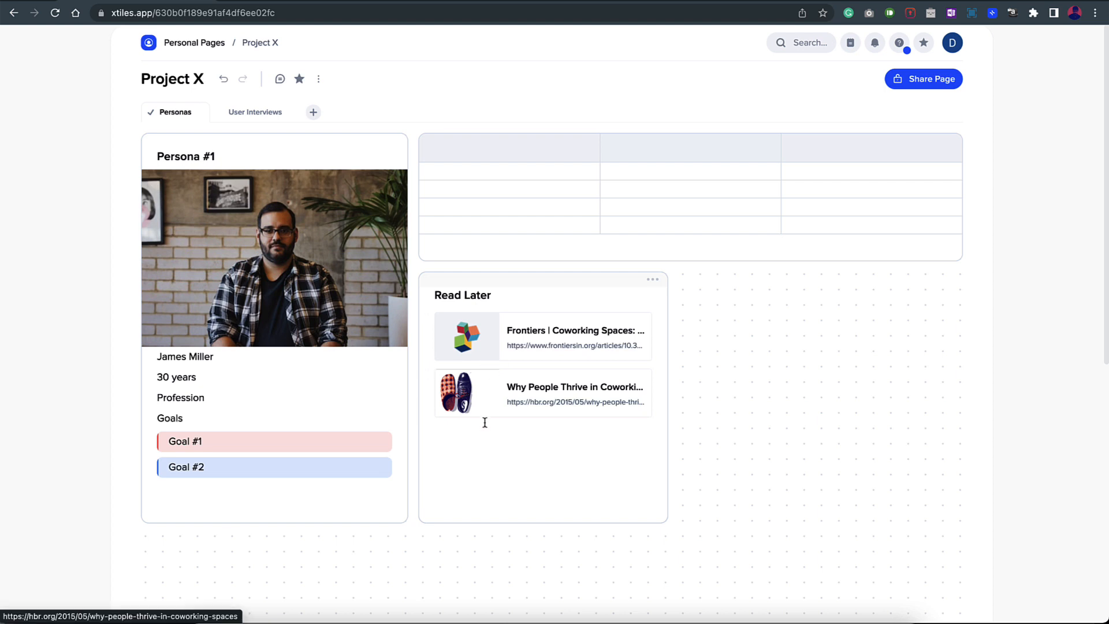
pyautogui.moveTo(535, 444)
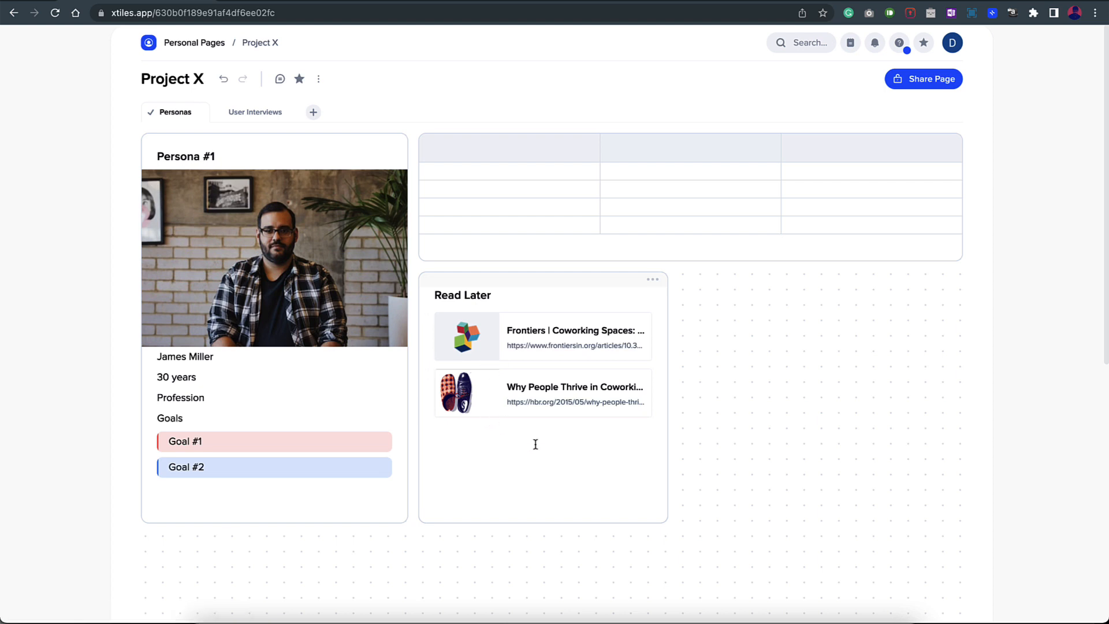
pyautogui.moveTo(702, 345)
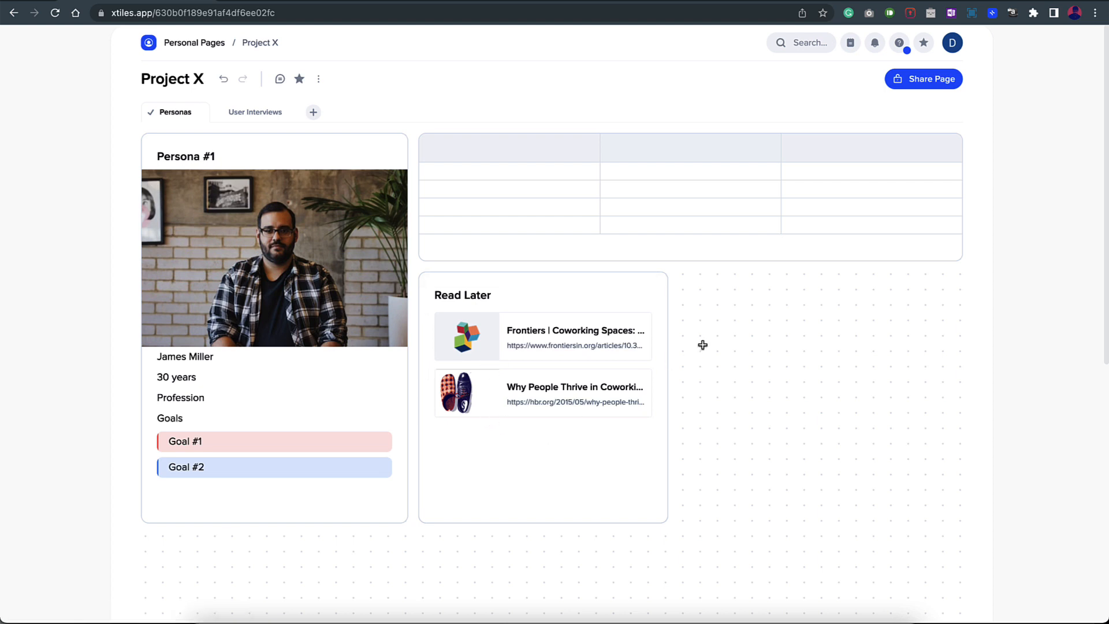
pyautogui.moveTo(663, 330)
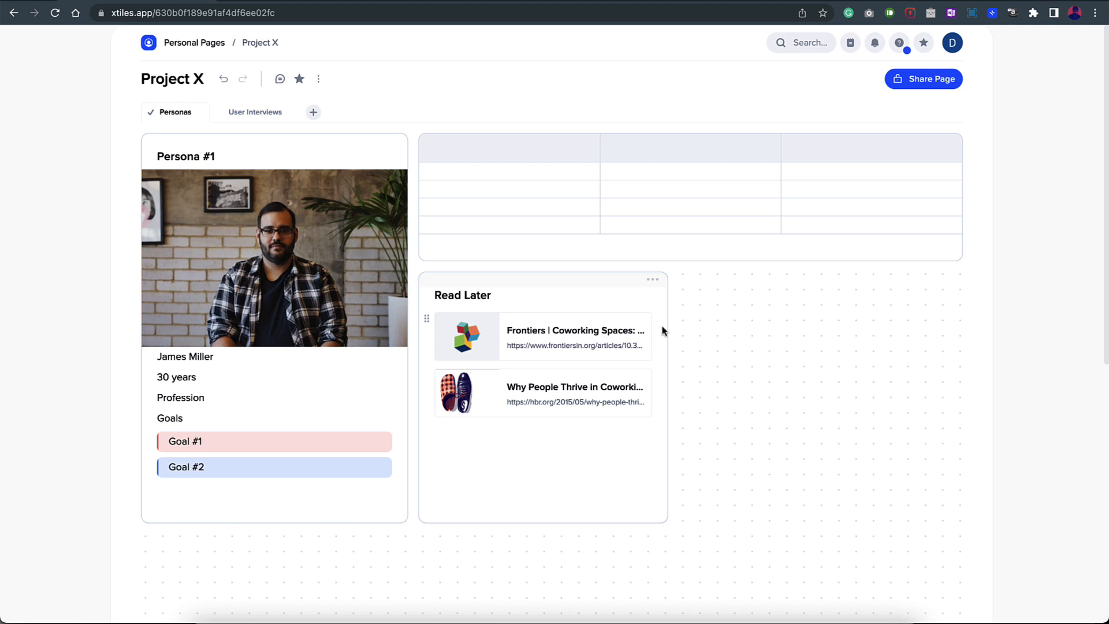
pyautogui.moveTo(537, 289)
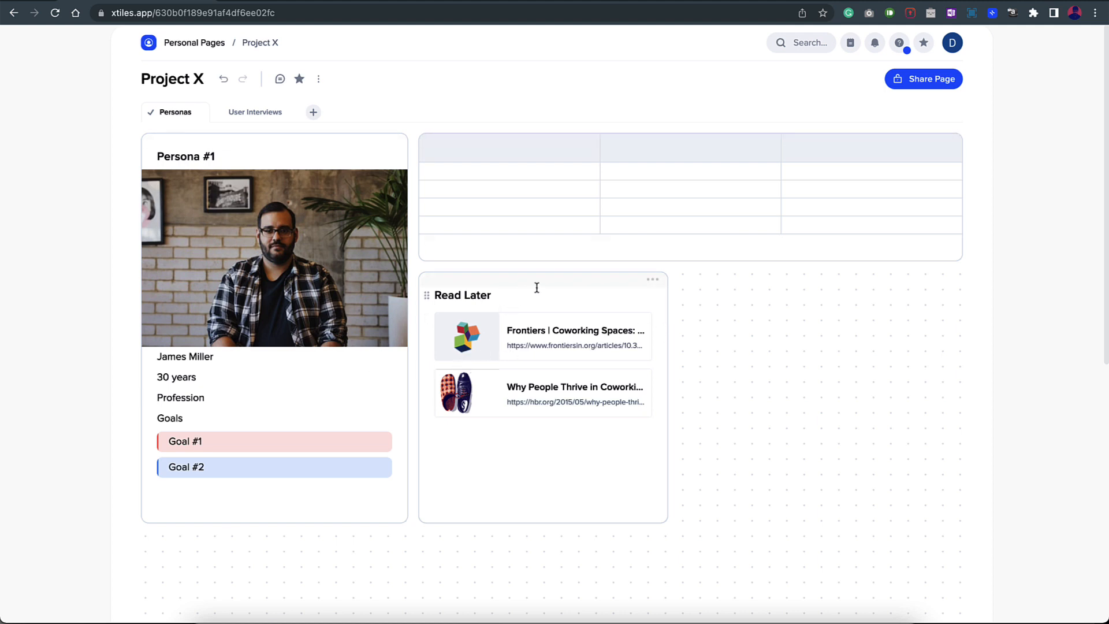
pyautogui.moveTo(444, 277)
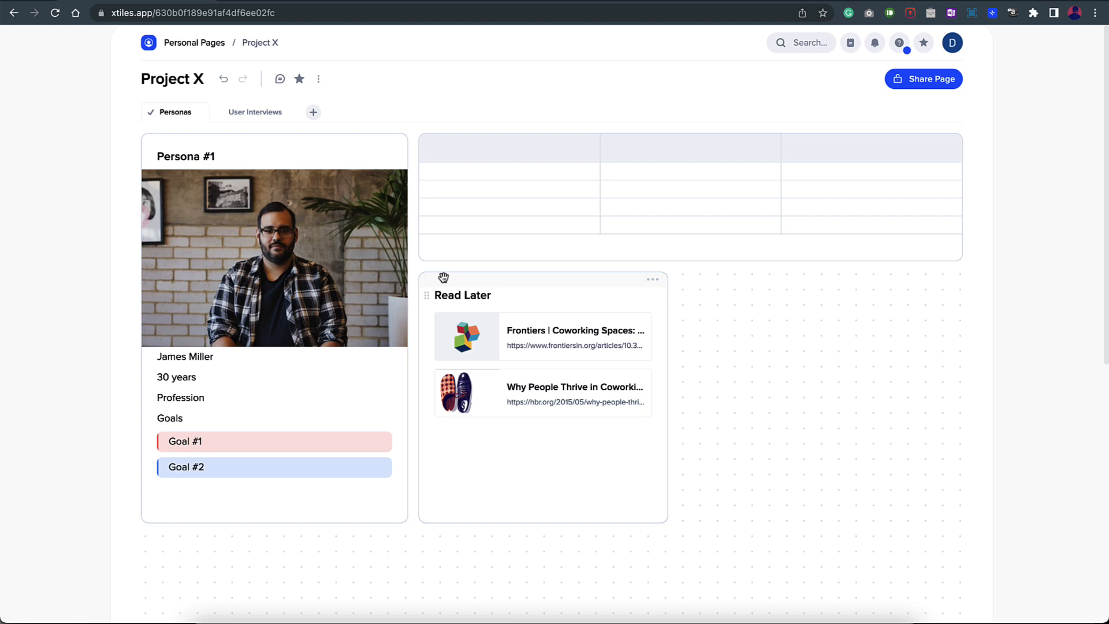
pyautogui.moveTo(430, 332)
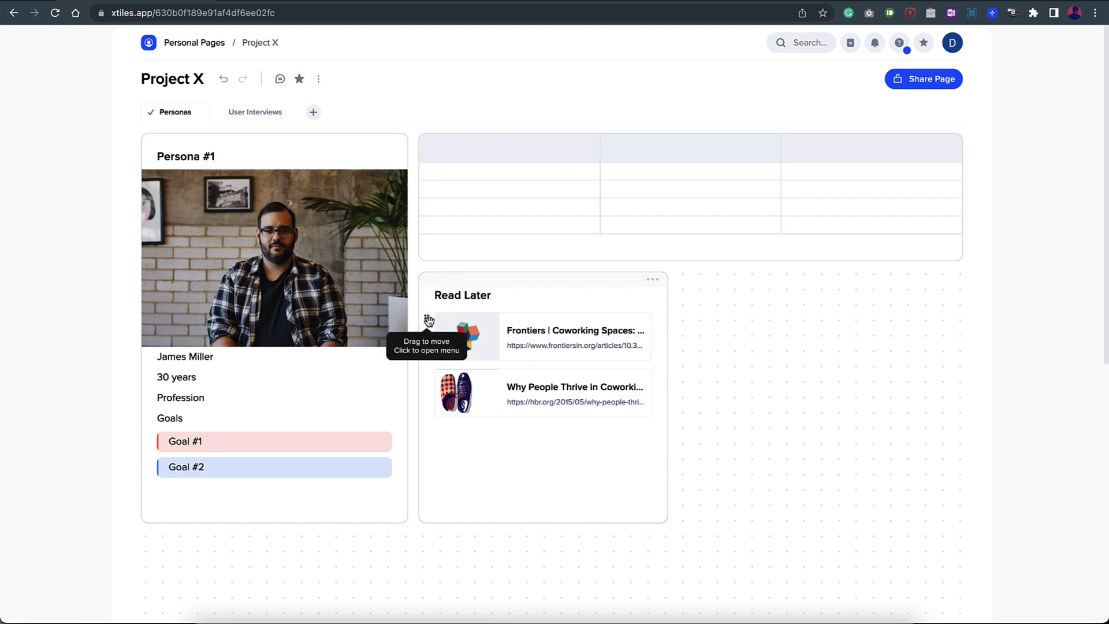
pyautogui.moveTo(458, 335); pyautogui.dragTo(339, 151)
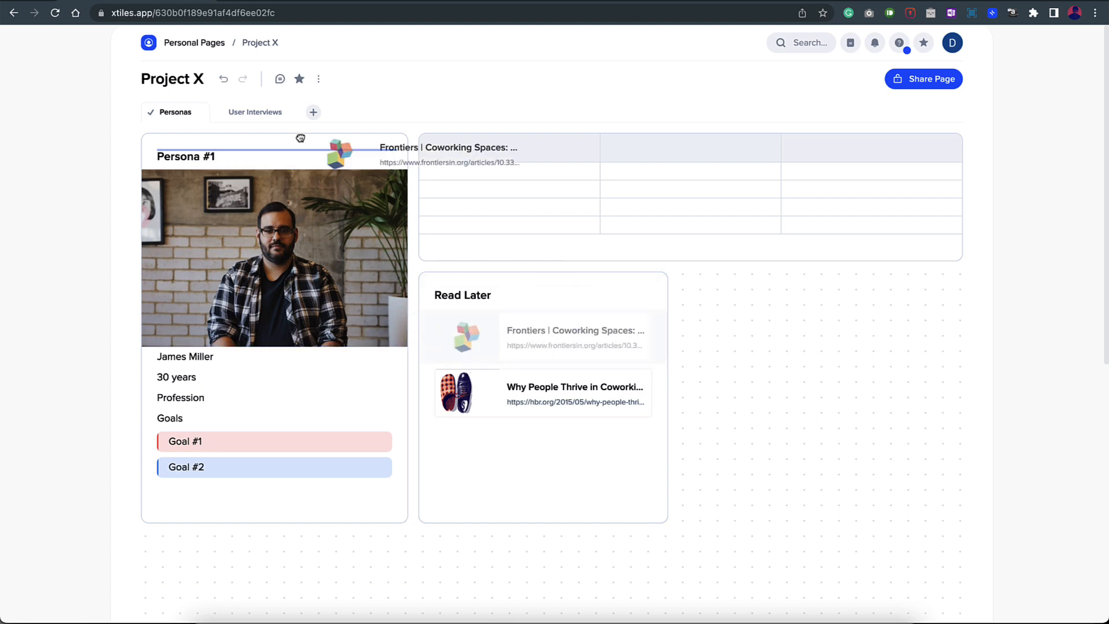
pyautogui.click(255, 112)
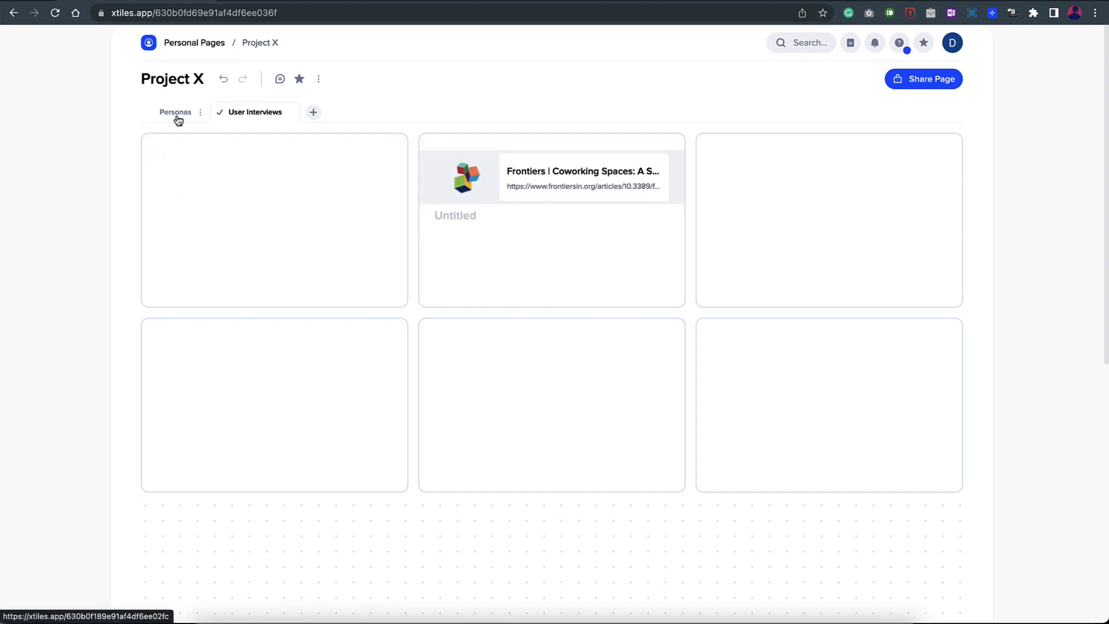
pyautogui.click(176, 112)
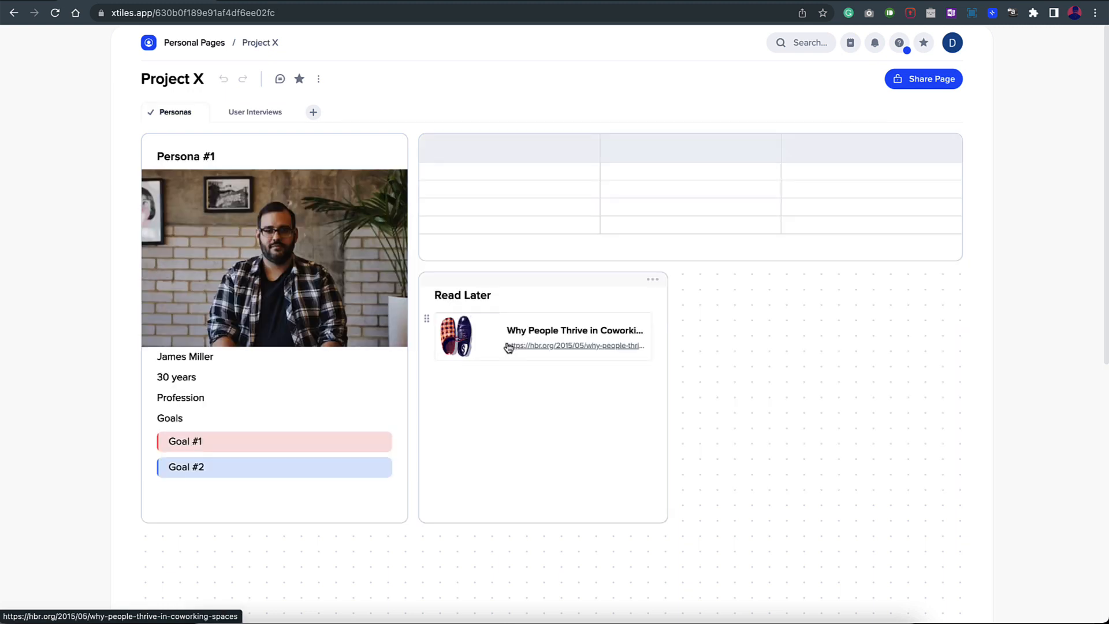
pyautogui.moveTo(412, 111)
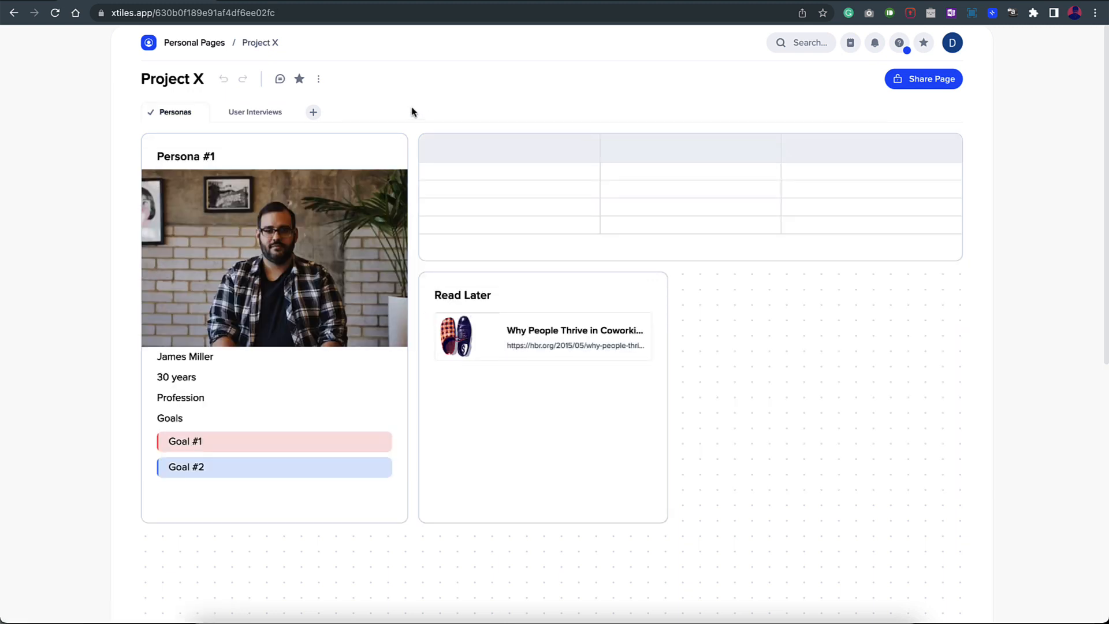
pyautogui.click(194, 42)
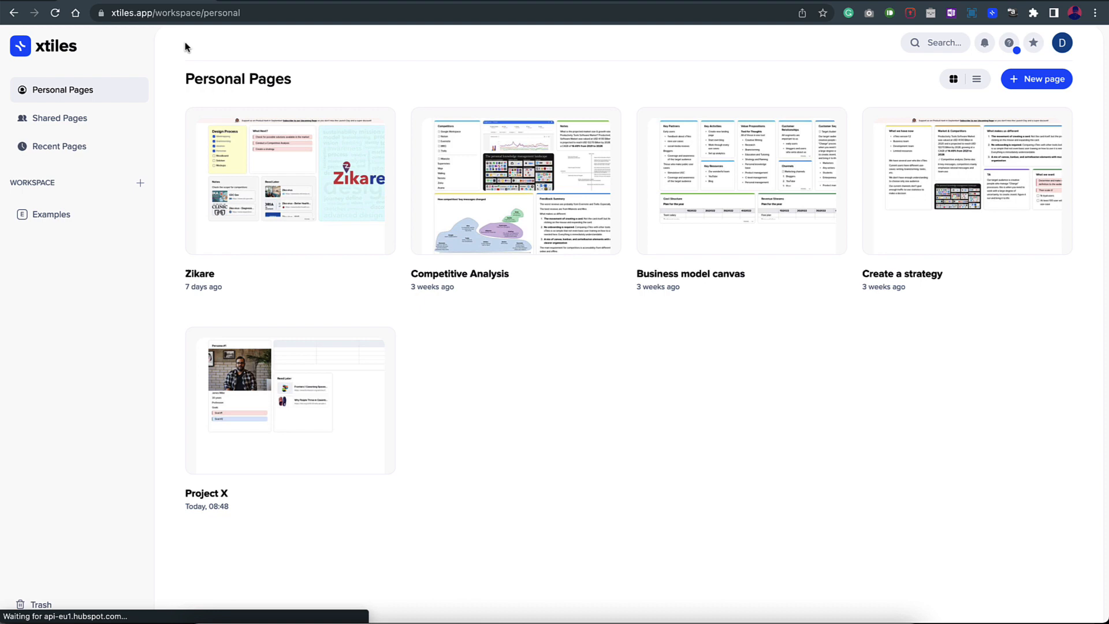
# - Expand Read Later to show every link including NHS, then view the About Zika Virus page
pyautogui.click(290, 180)
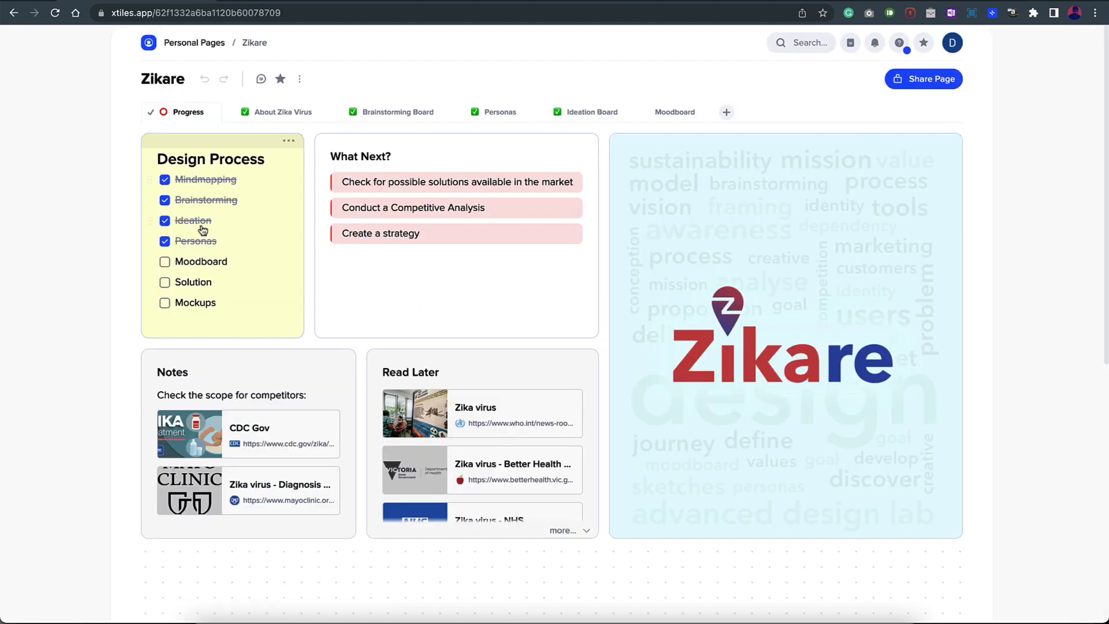
pyautogui.moveTo(268, 151)
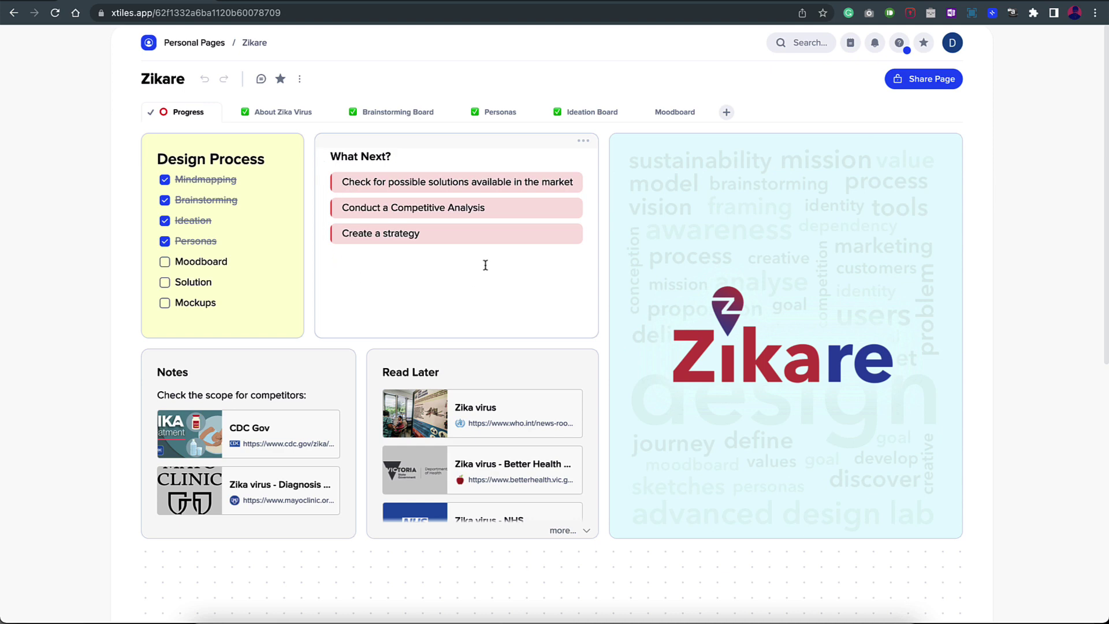
pyautogui.moveTo(325, 419)
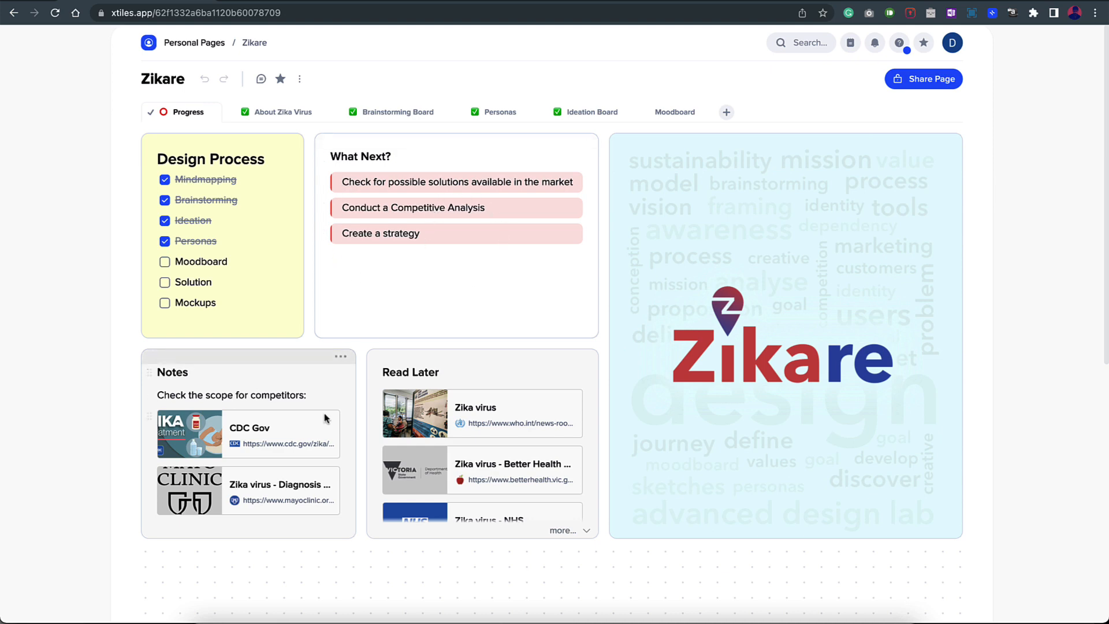
pyautogui.moveTo(517, 493)
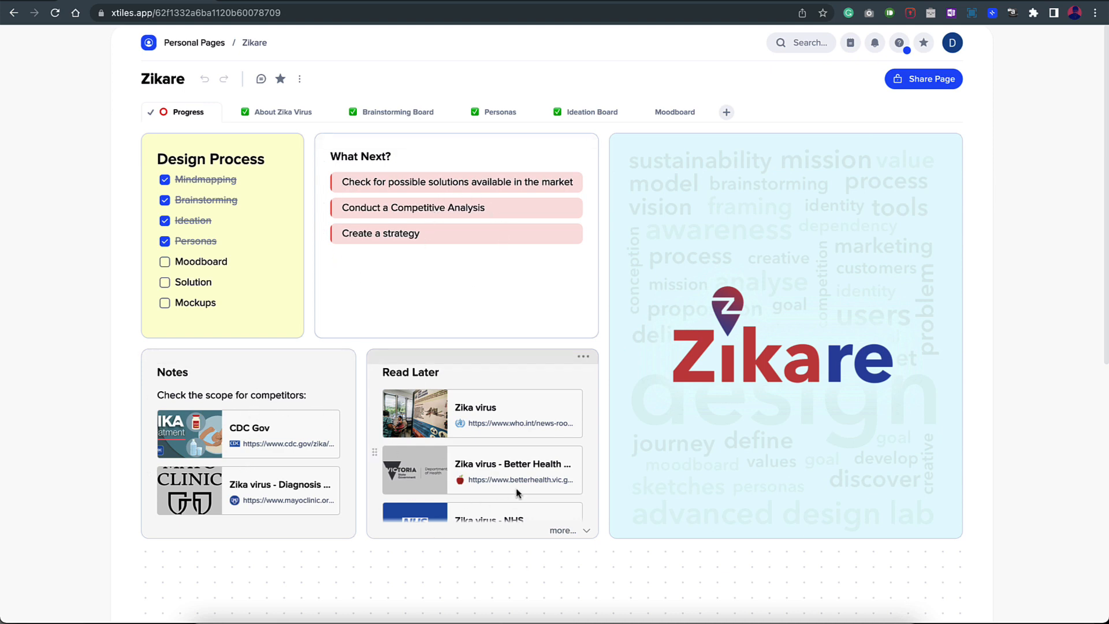
pyautogui.click(563, 530)
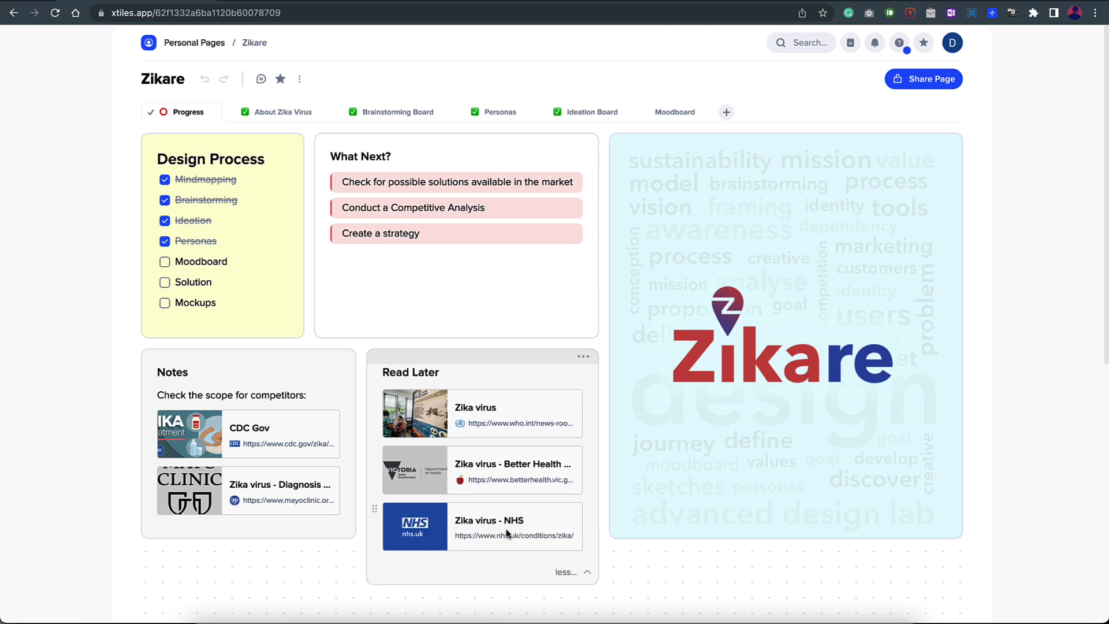
pyautogui.moveTo(497, 508)
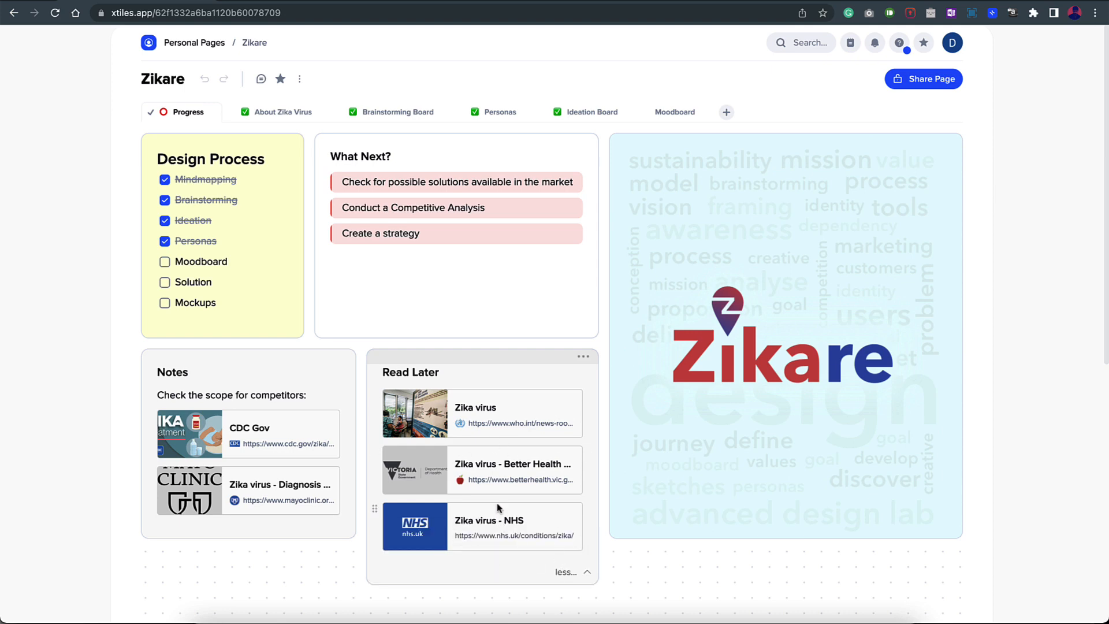
pyautogui.click(283, 112)
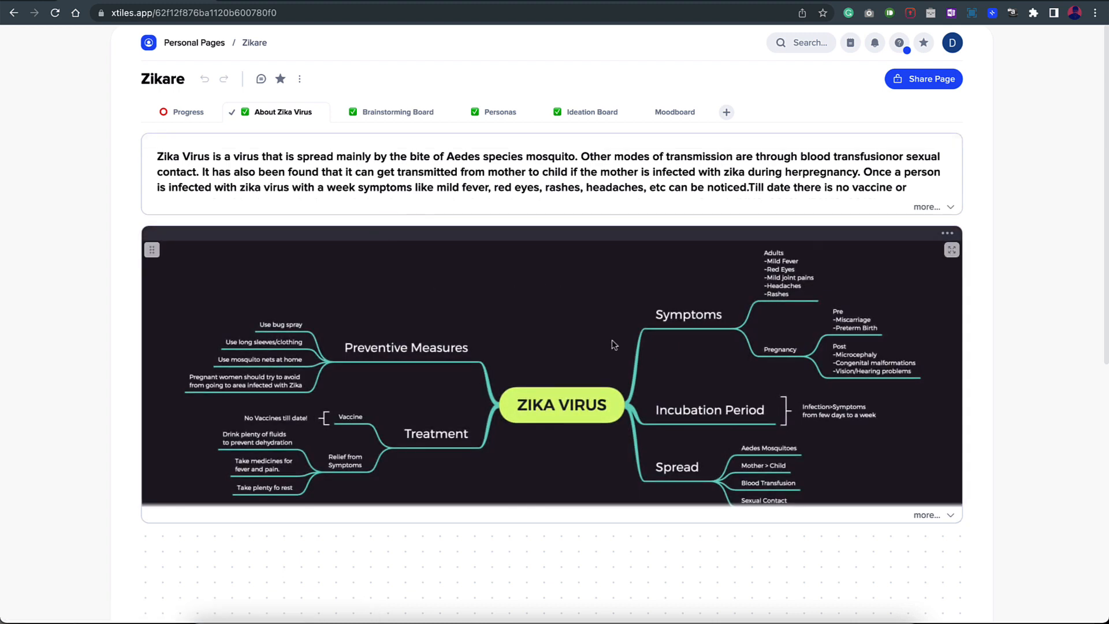
pyautogui.moveTo(467, 289)
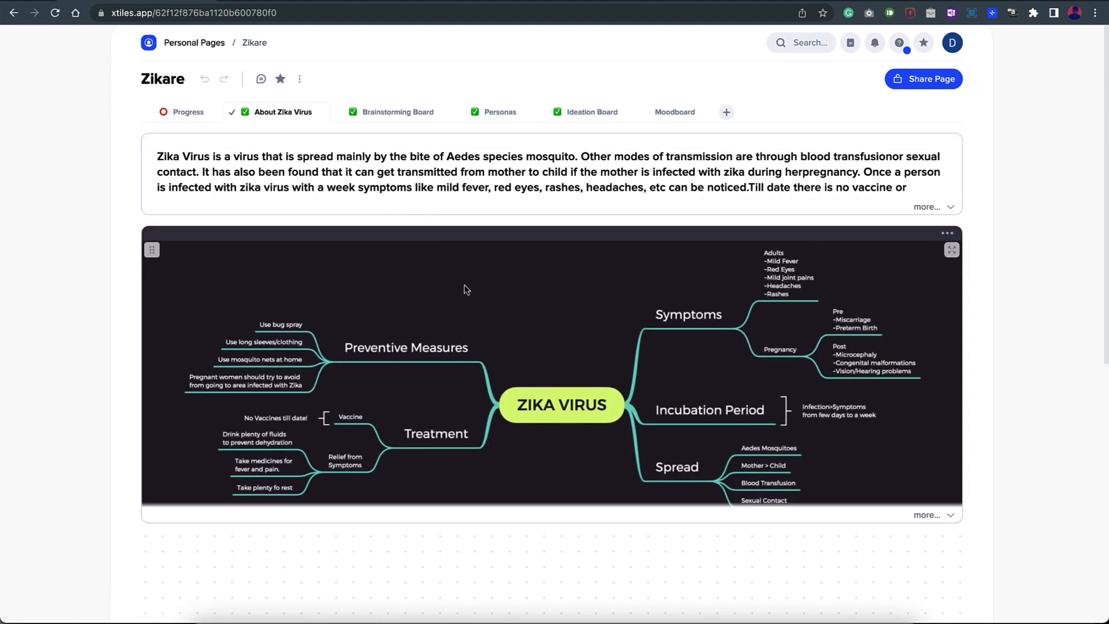
pyautogui.moveTo(388, 120)
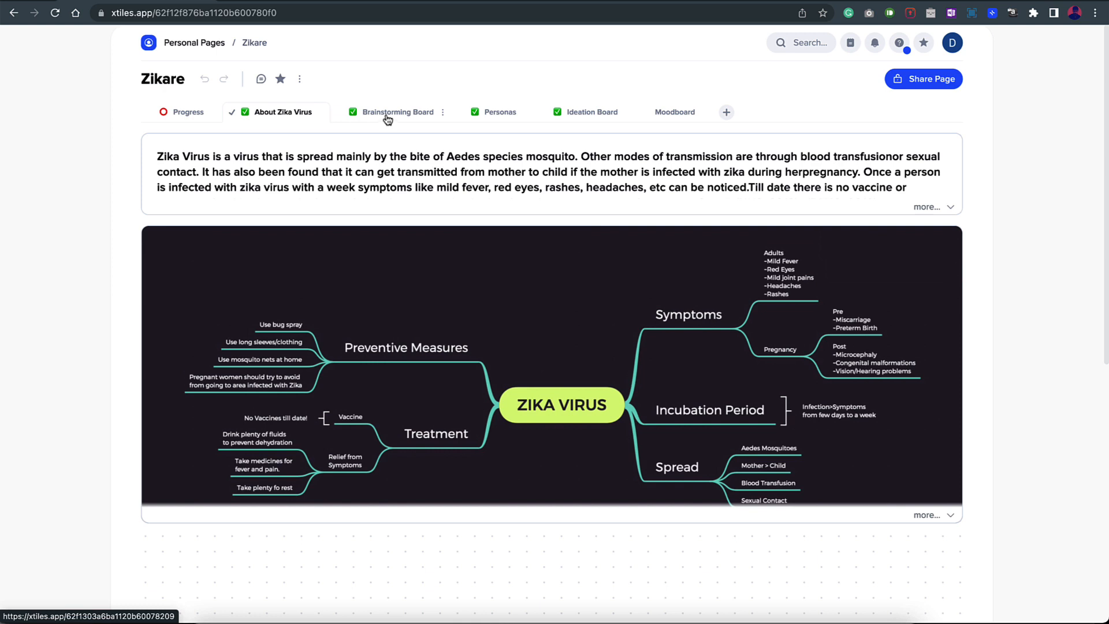
# - Review Zikare's Brainstorming Board, then switch to the Personas page with Anne, Emma and George
pyautogui.click(398, 112)
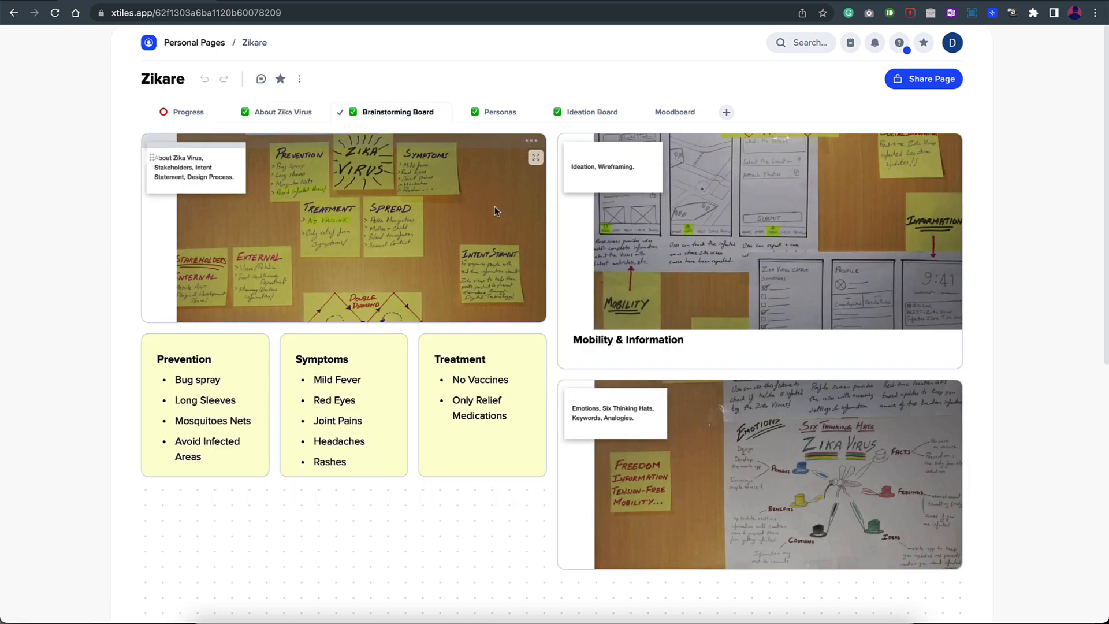
pyautogui.moveTo(340, 280)
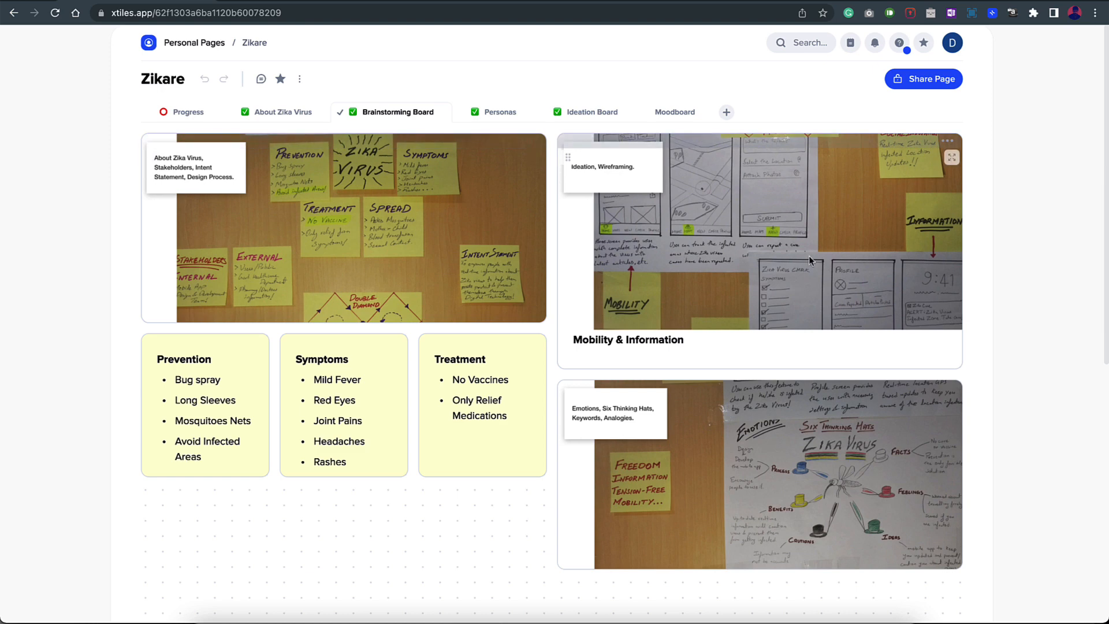
pyautogui.moveTo(767, 197)
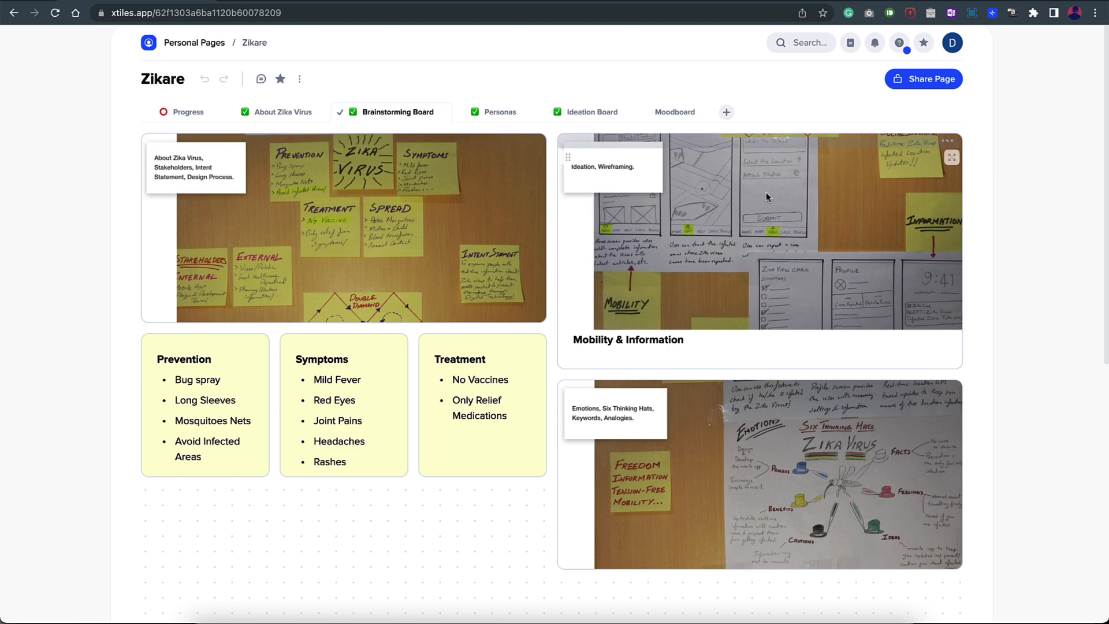
pyautogui.moveTo(480, 259)
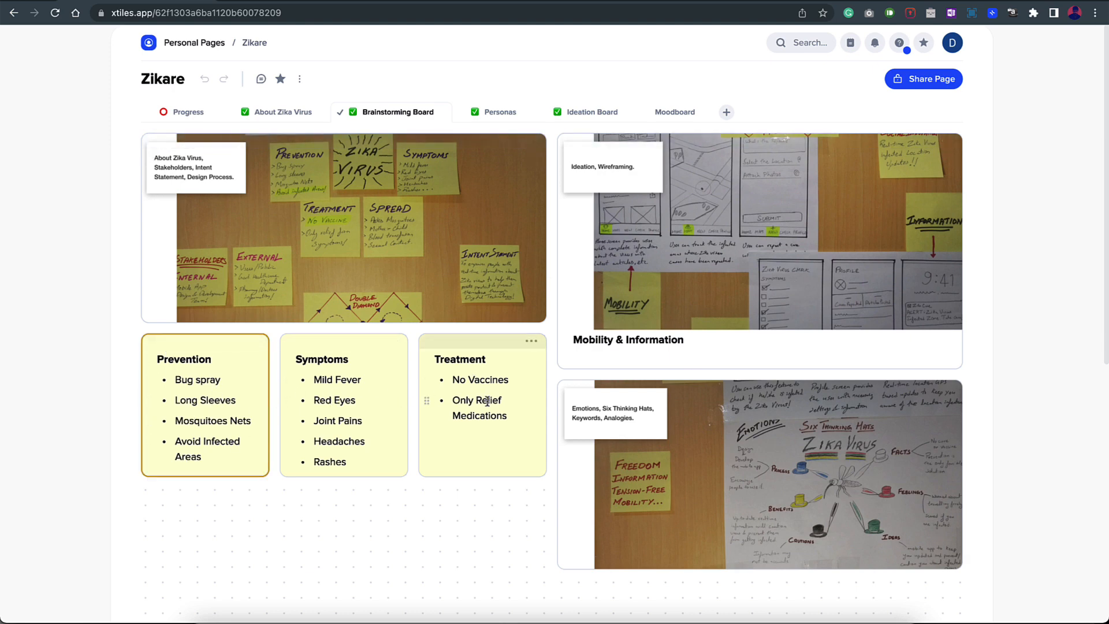
pyautogui.click(500, 112)
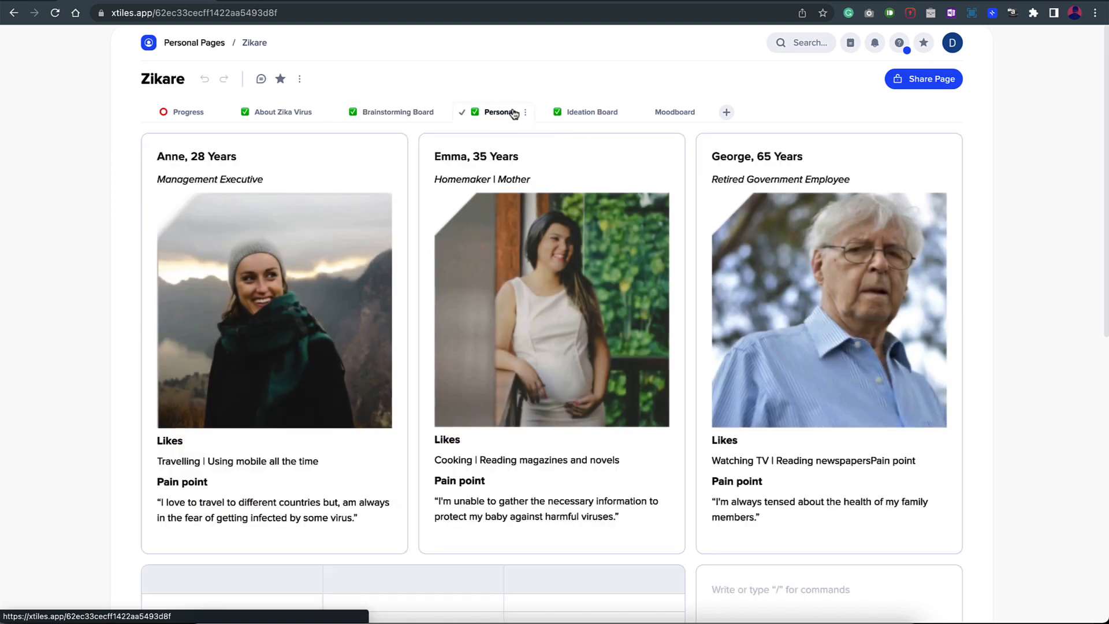
# - Browse the Ideation Board sketches and app screens, then switch to the Moodboard page
pyautogui.scroll(-3)
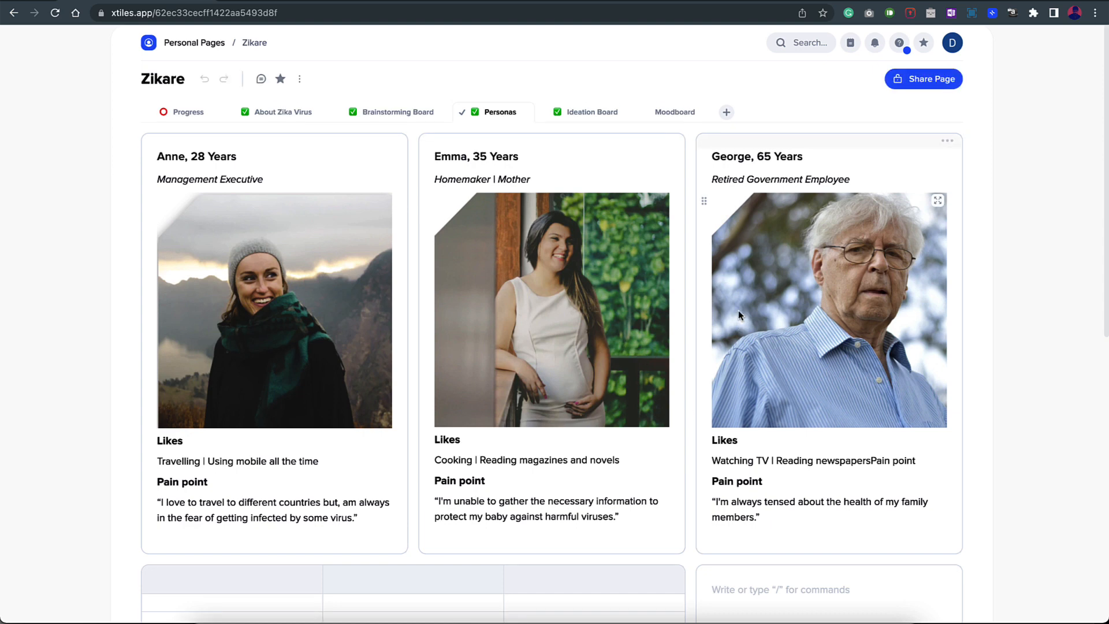
pyautogui.click(593, 112)
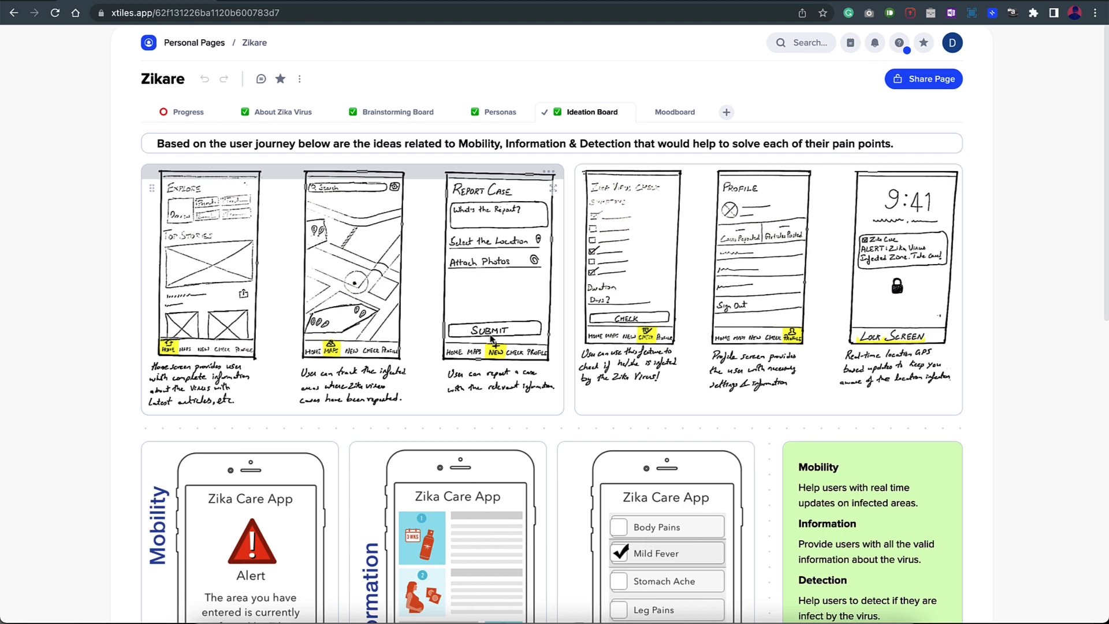
pyautogui.scroll(-3)
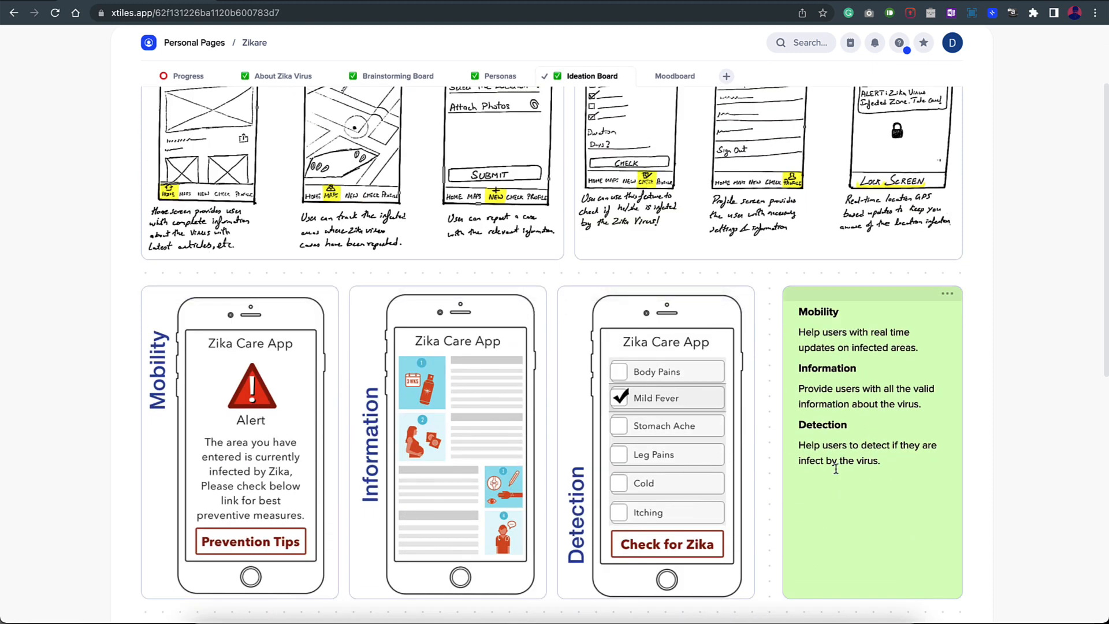
pyautogui.scroll(3)
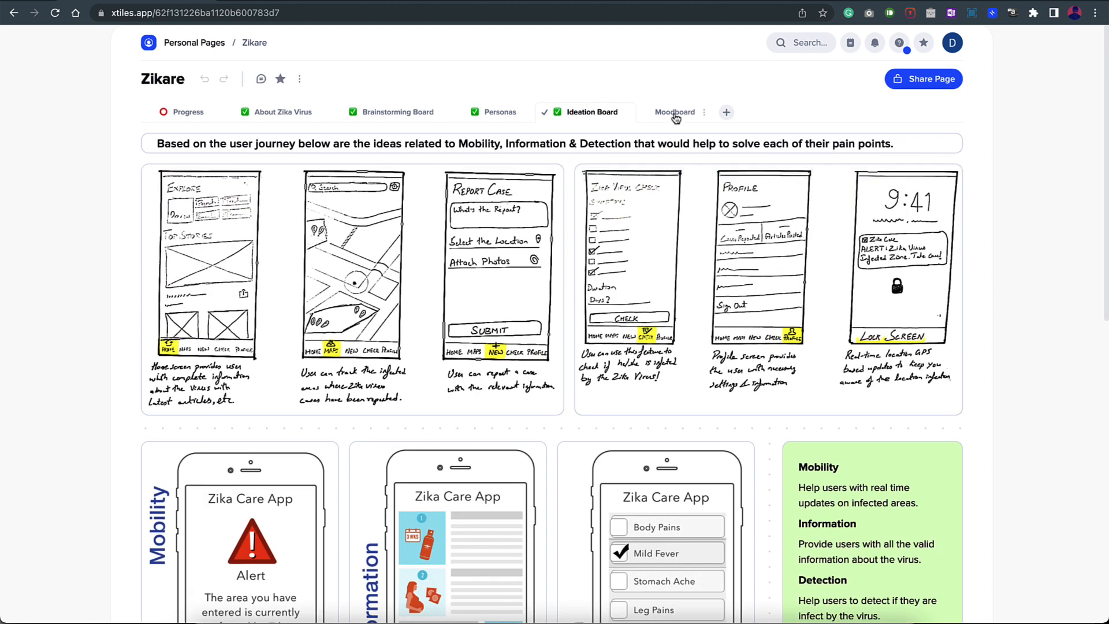
pyautogui.click(674, 112)
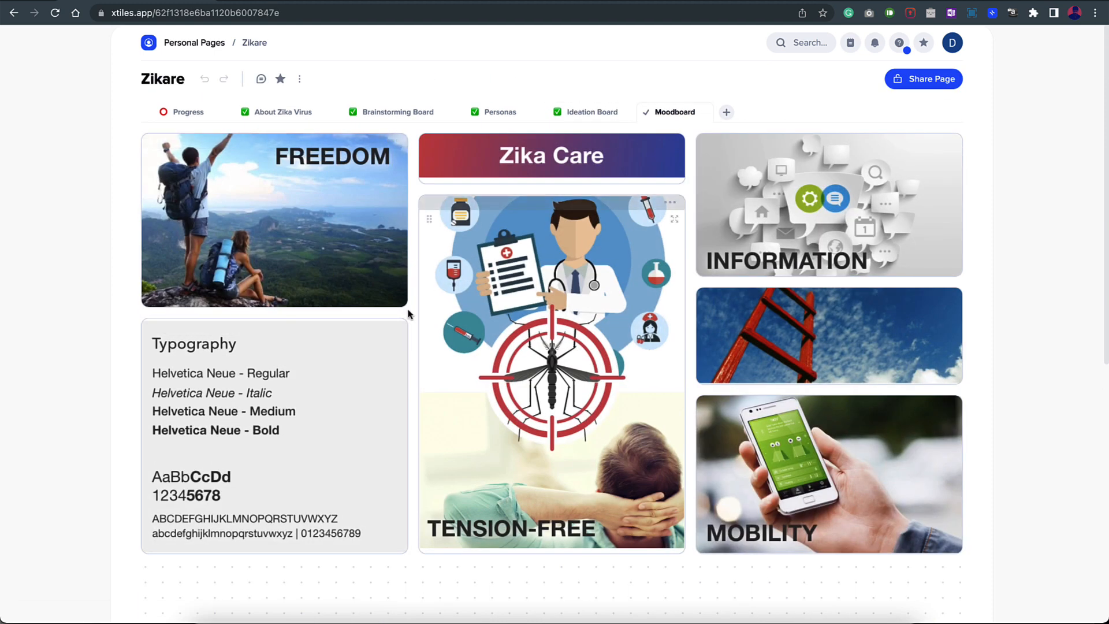
pyautogui.moveTo(705, 237)
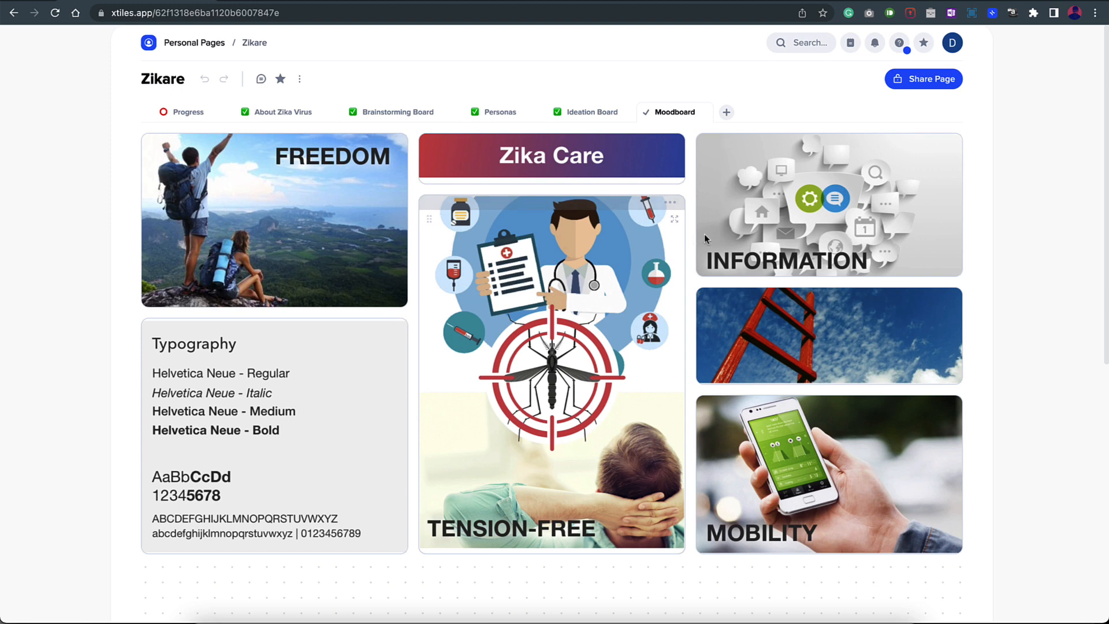
pyautogui.moveTo(199, 114)
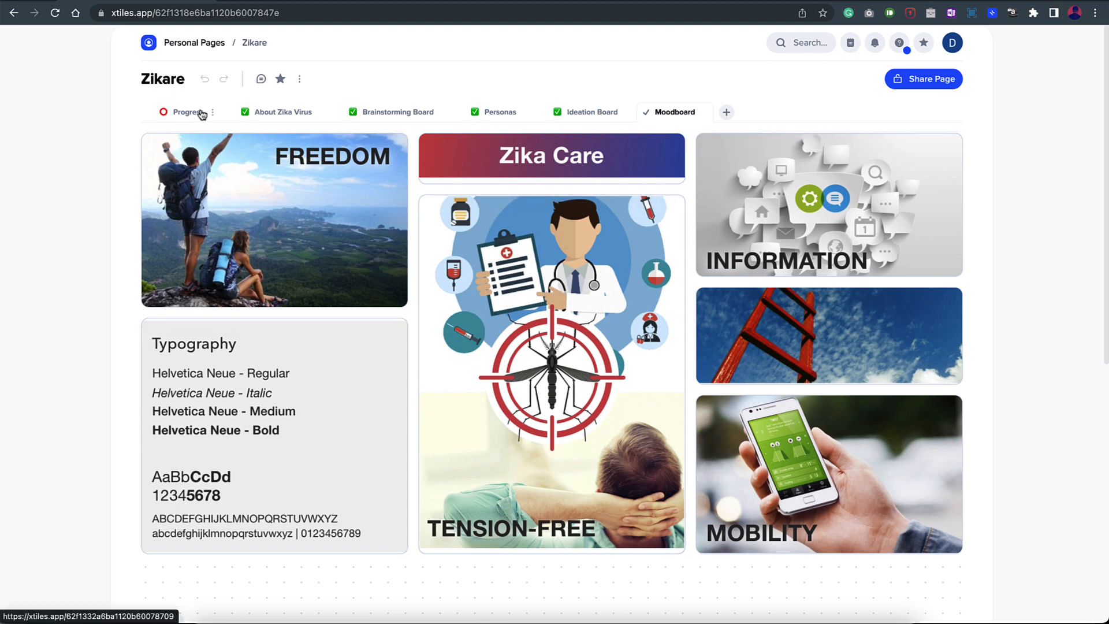
# - Check off Moodboard in the Progress page's Design Process list
pyautogui.click(189, 111)
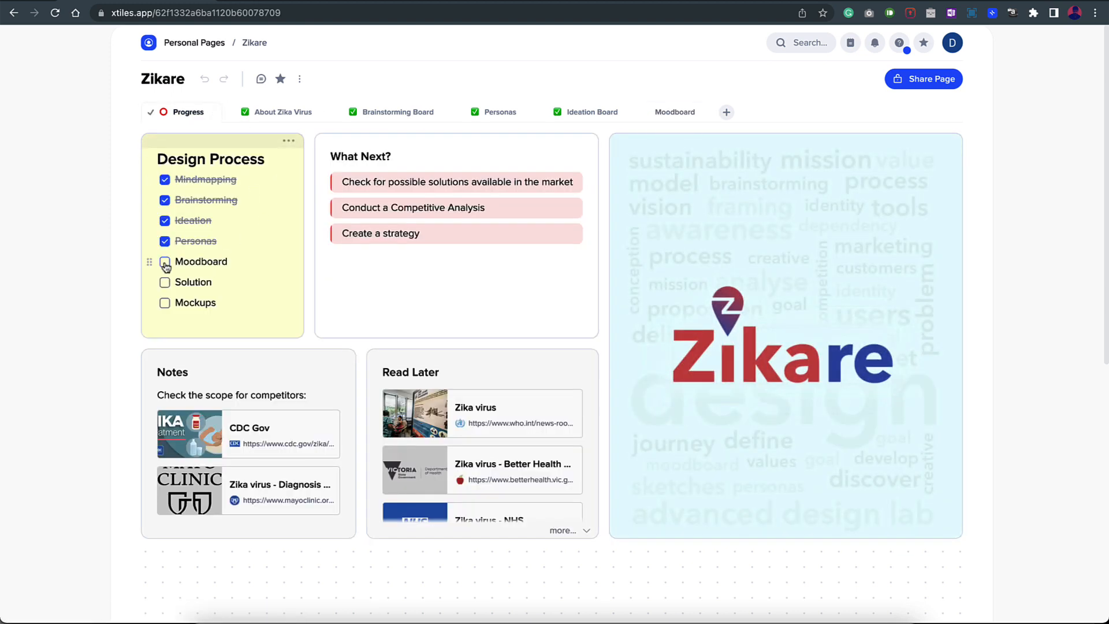
pyautogui.click(165, 261)
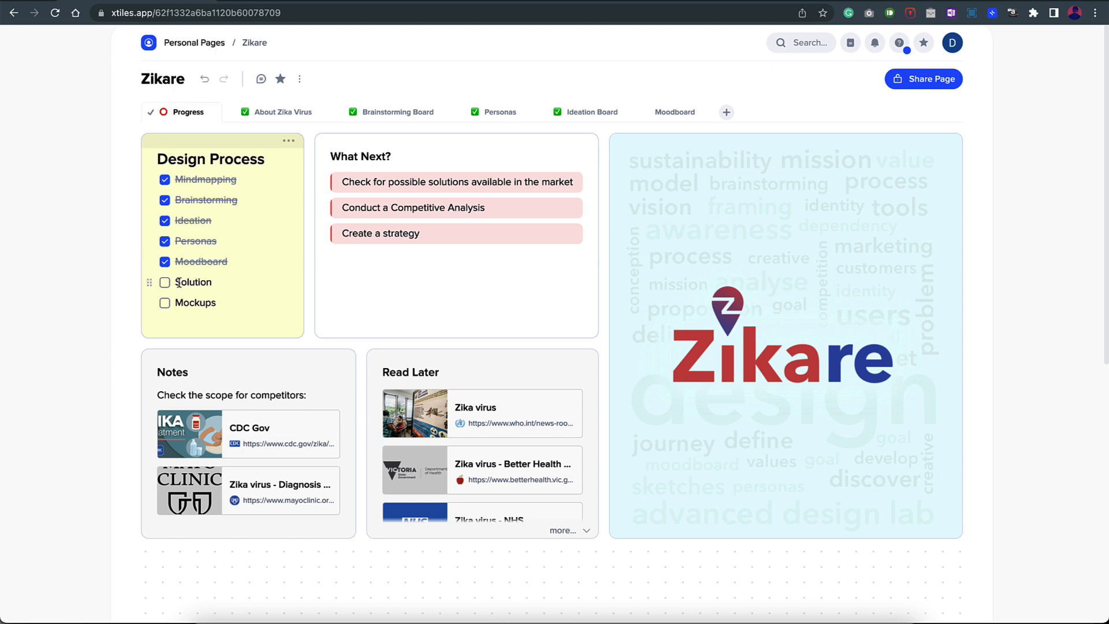